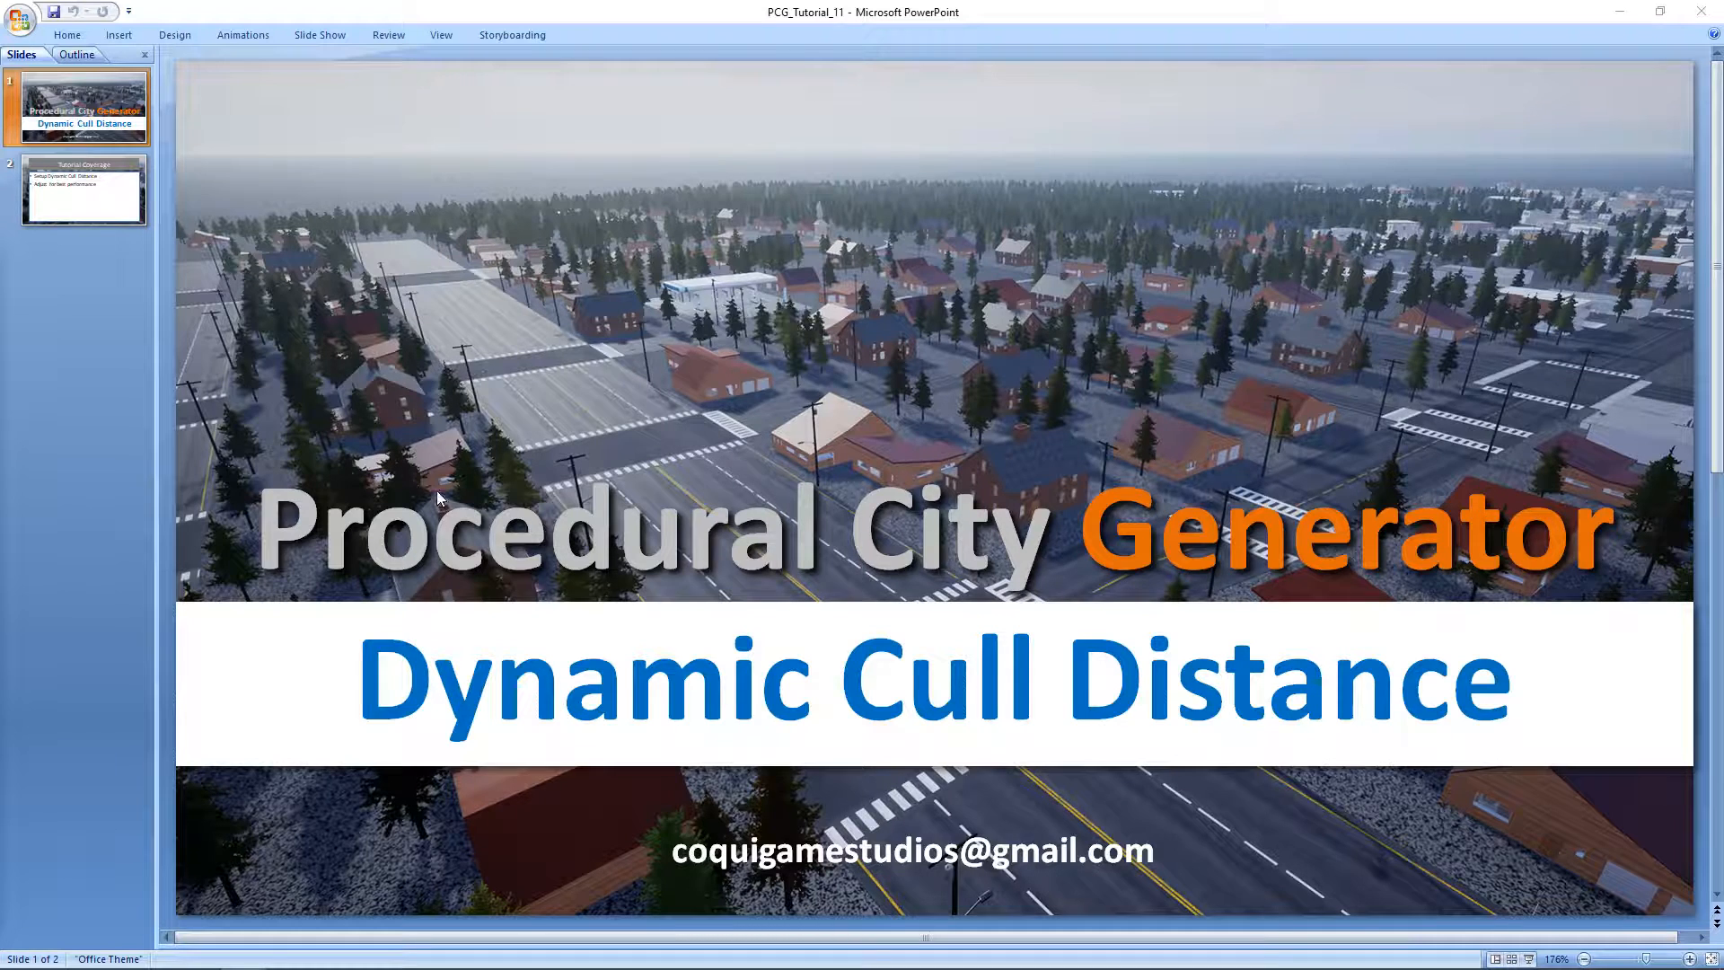
Bring up the LevelPerformance city map and view an apartment building's 80000 cull distance
{"action": "left_click", "coordinate": [83, 189]}
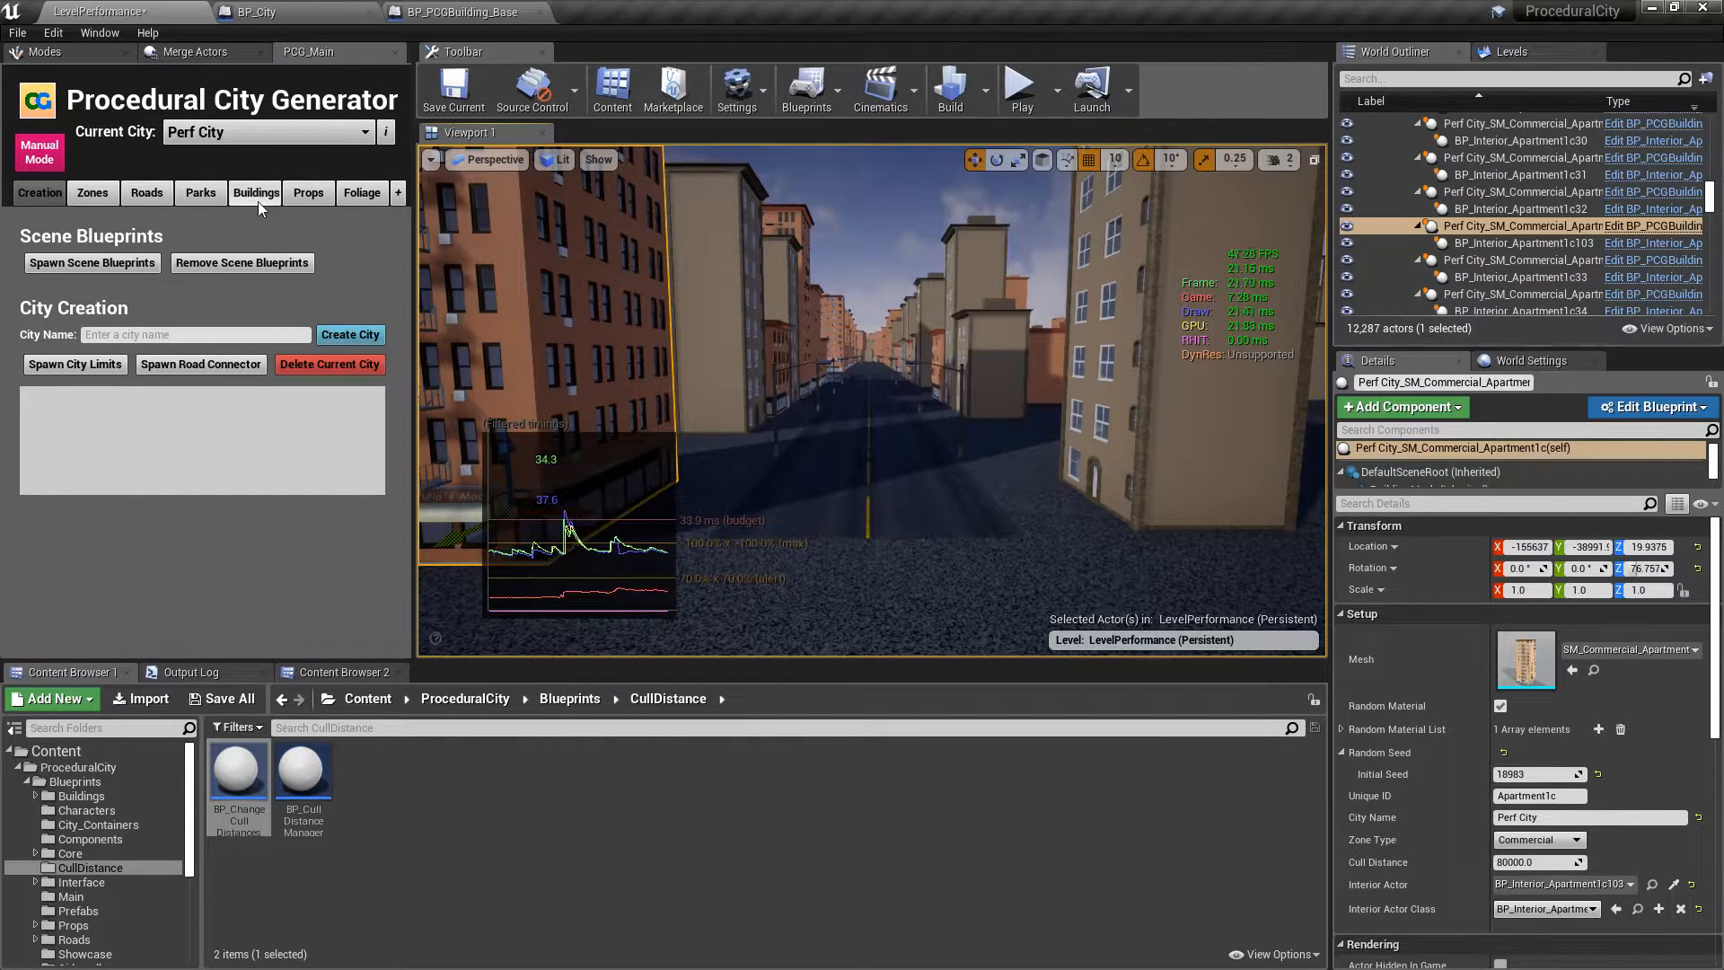
Show the generator's Buildings settings (actor cull distance 400000) and enter 10000.0
{"action": "left_click", "coordinate": [255, 192]}
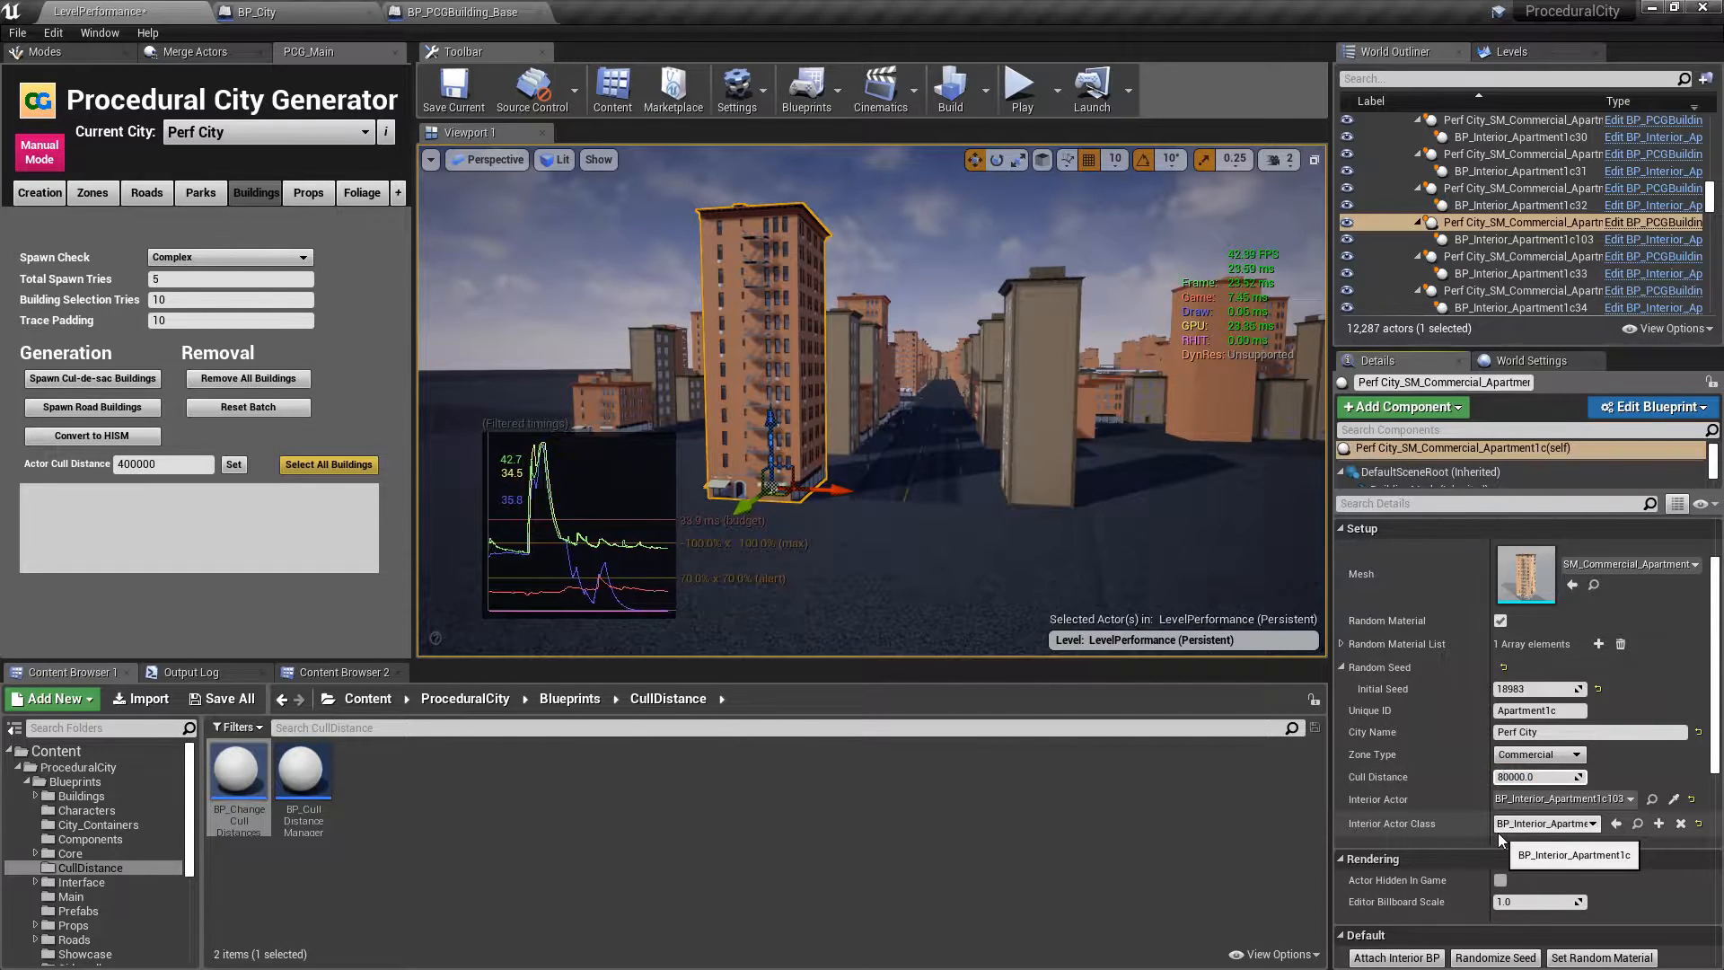
{"action": "type", "text": "10000.0"}
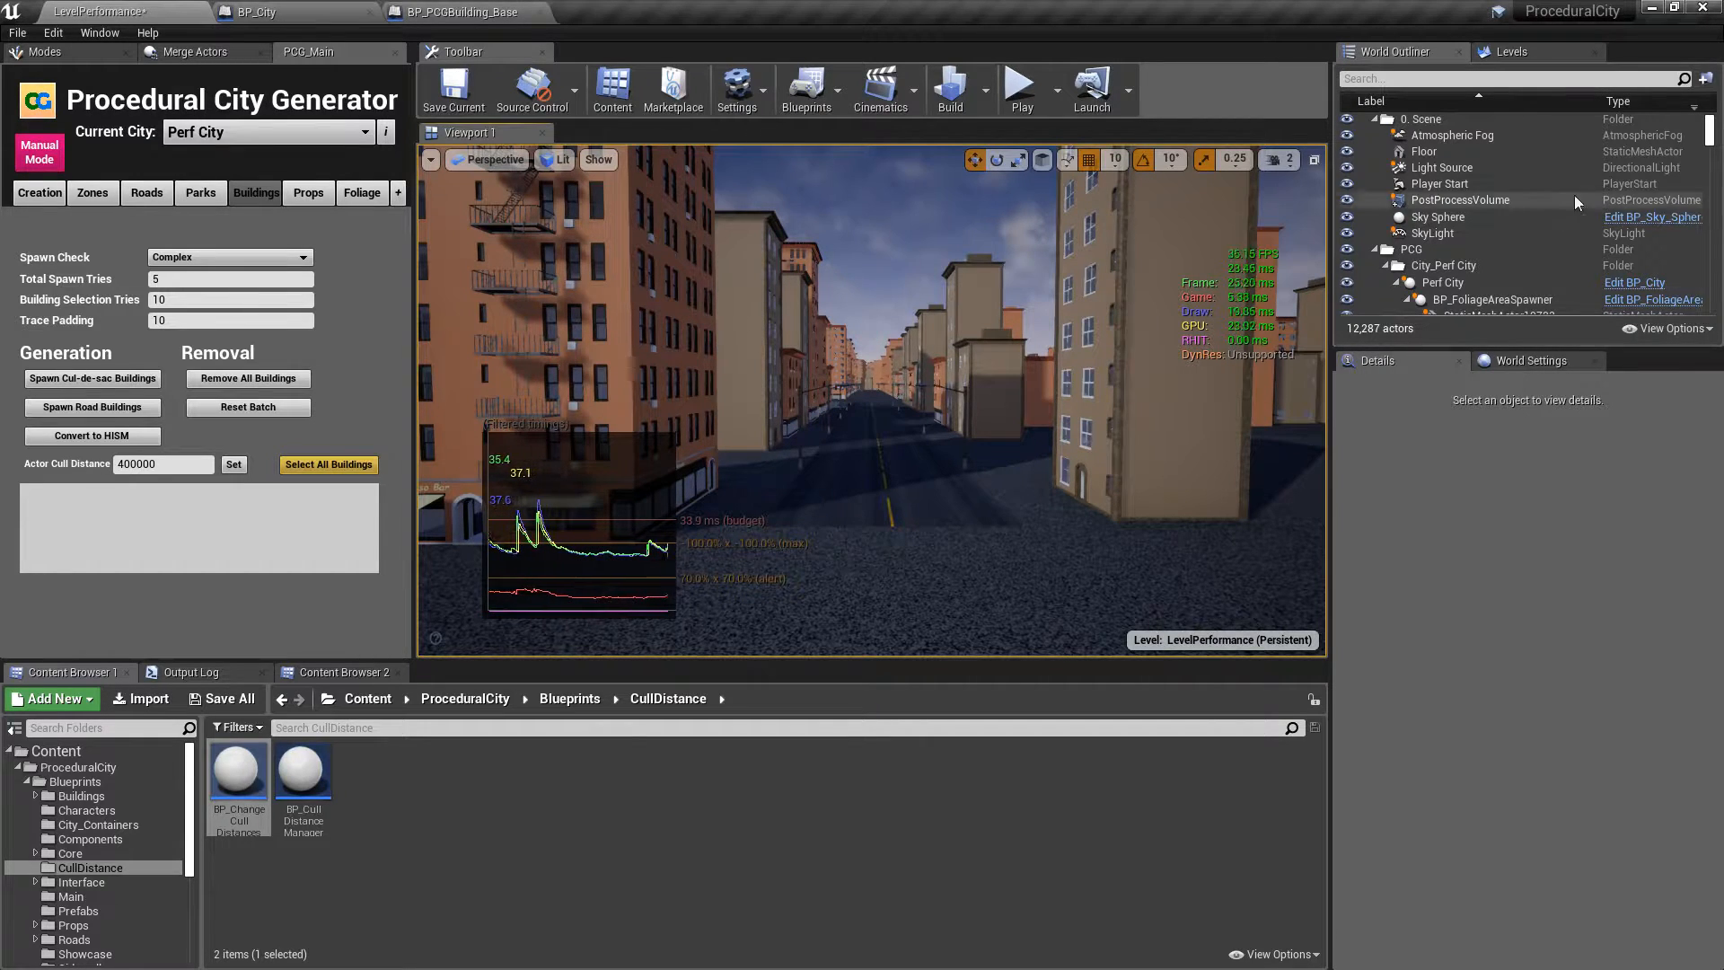
Select Perf City in the World Outliner, expanding its contents and collapsing the generator subfolder
{"action": "scroll", "scroll_direction": "down", "scroll_amount": 3}
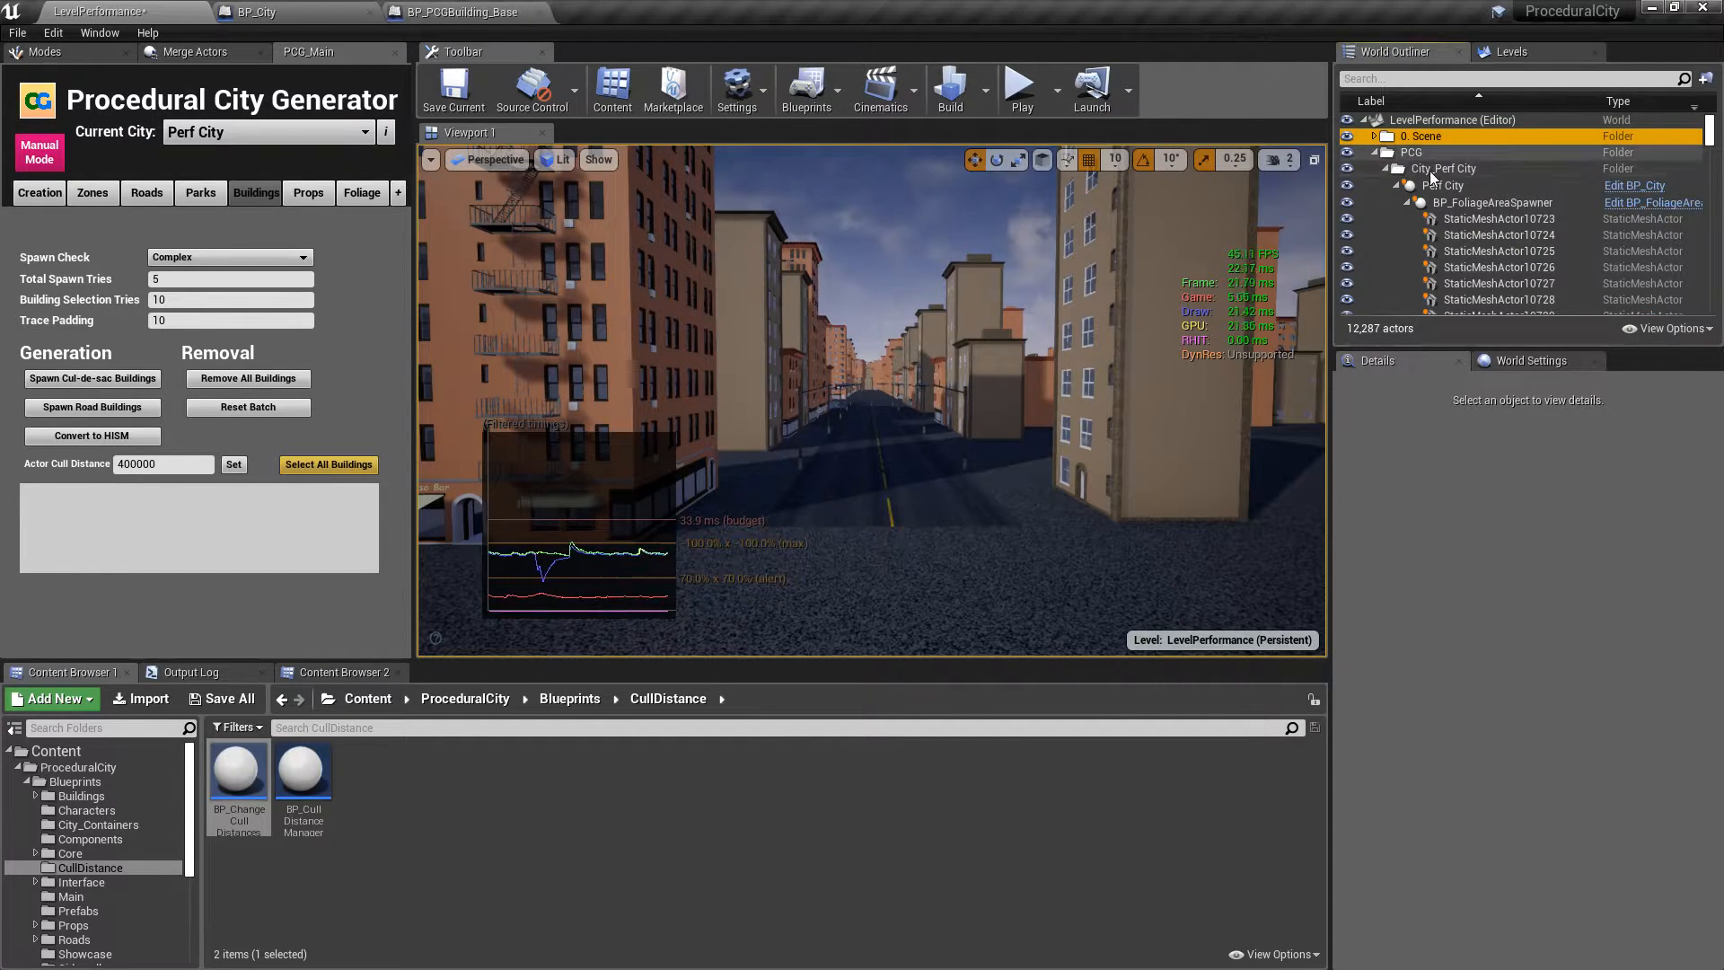
{"action": "left_click", "coordinate": [1441, 185]}
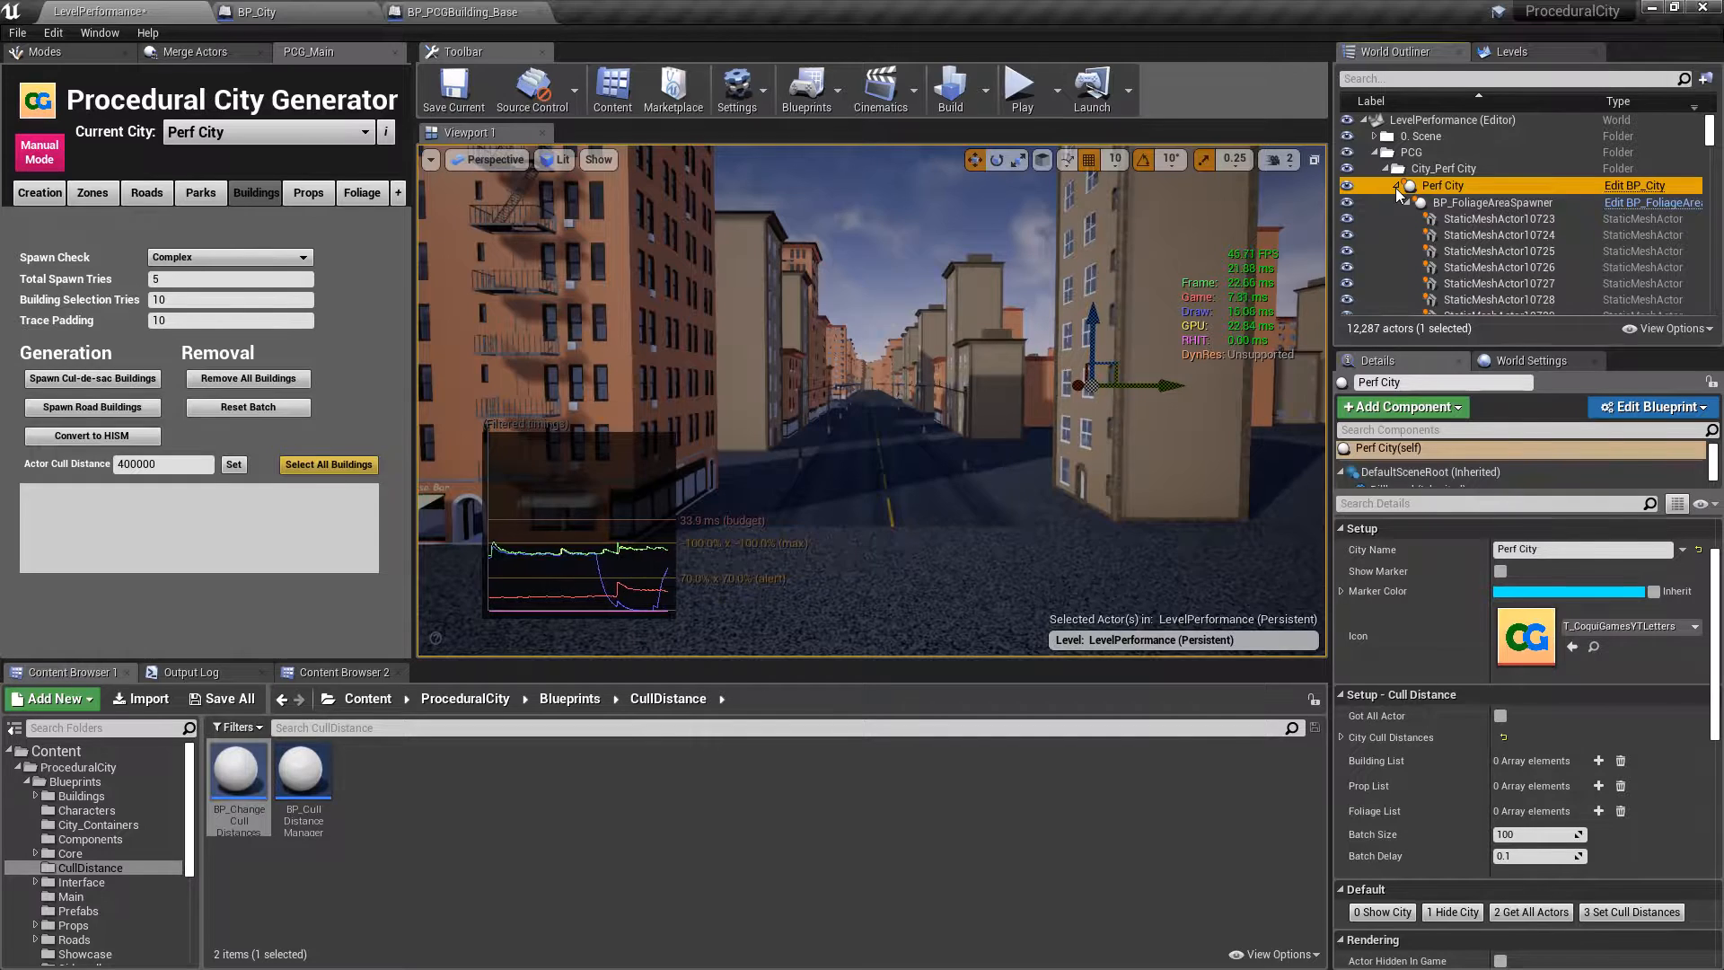
{"action": "left_click", "coordinate": [1396, 185]}
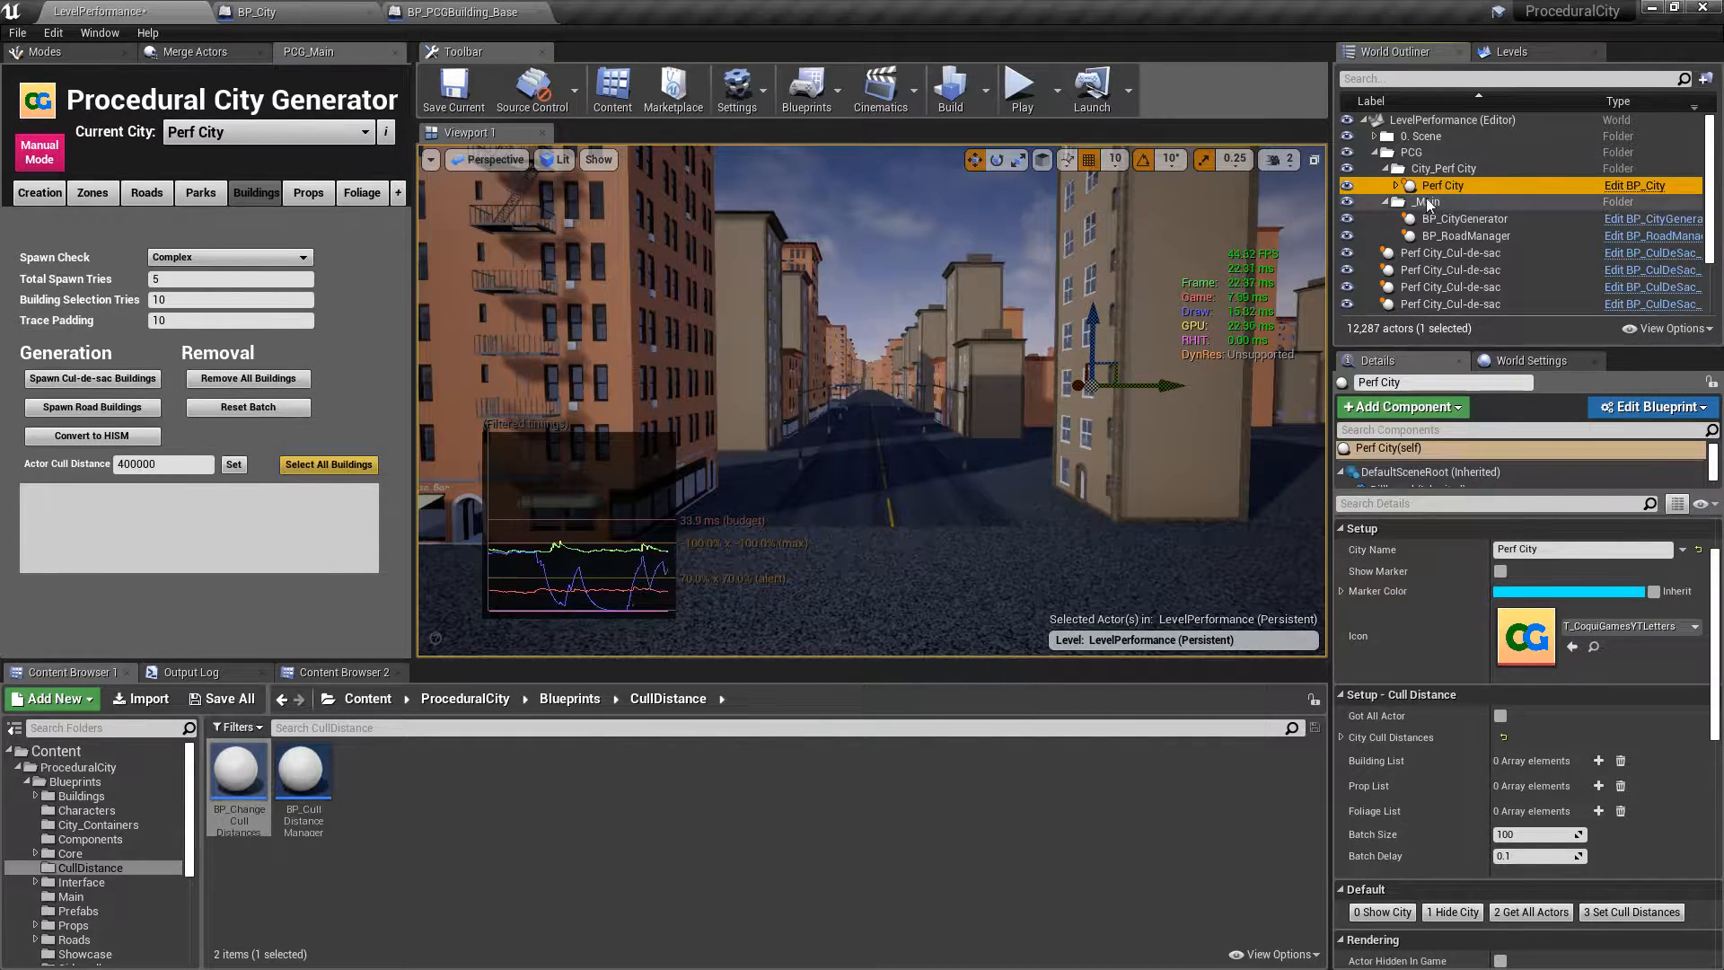
{"action": "left_click", "coordinate": [1399, 202]}
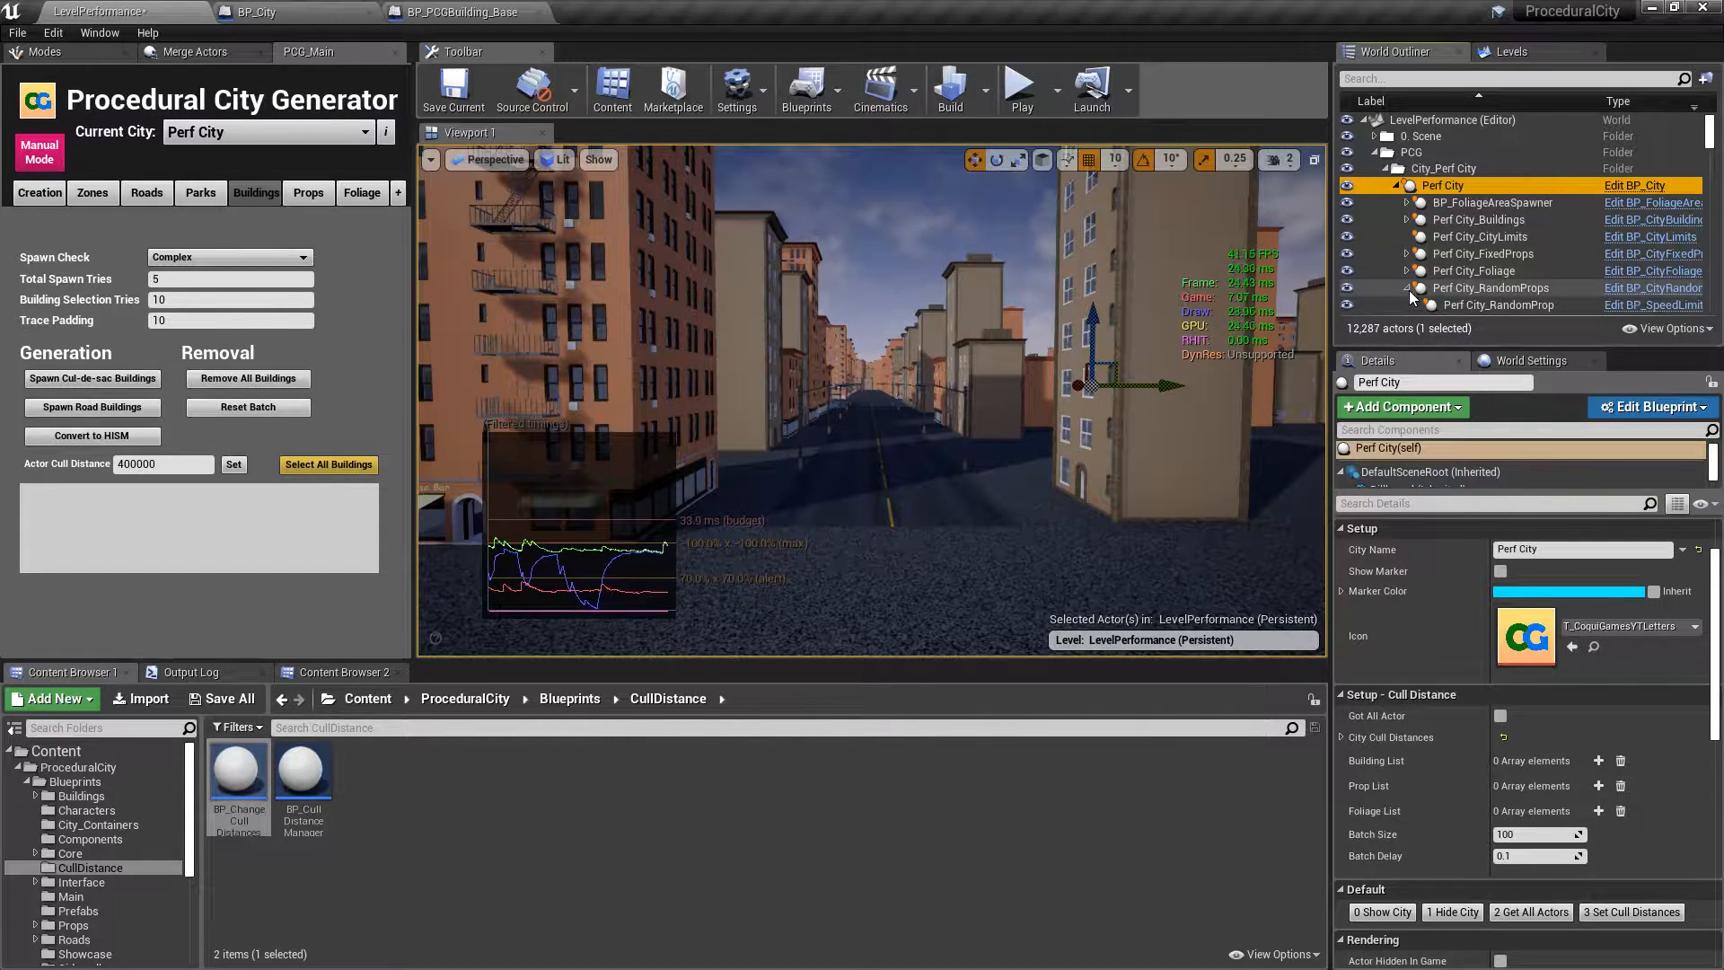
{"action": "mouse_move", "coordinate": [1440, 185]}
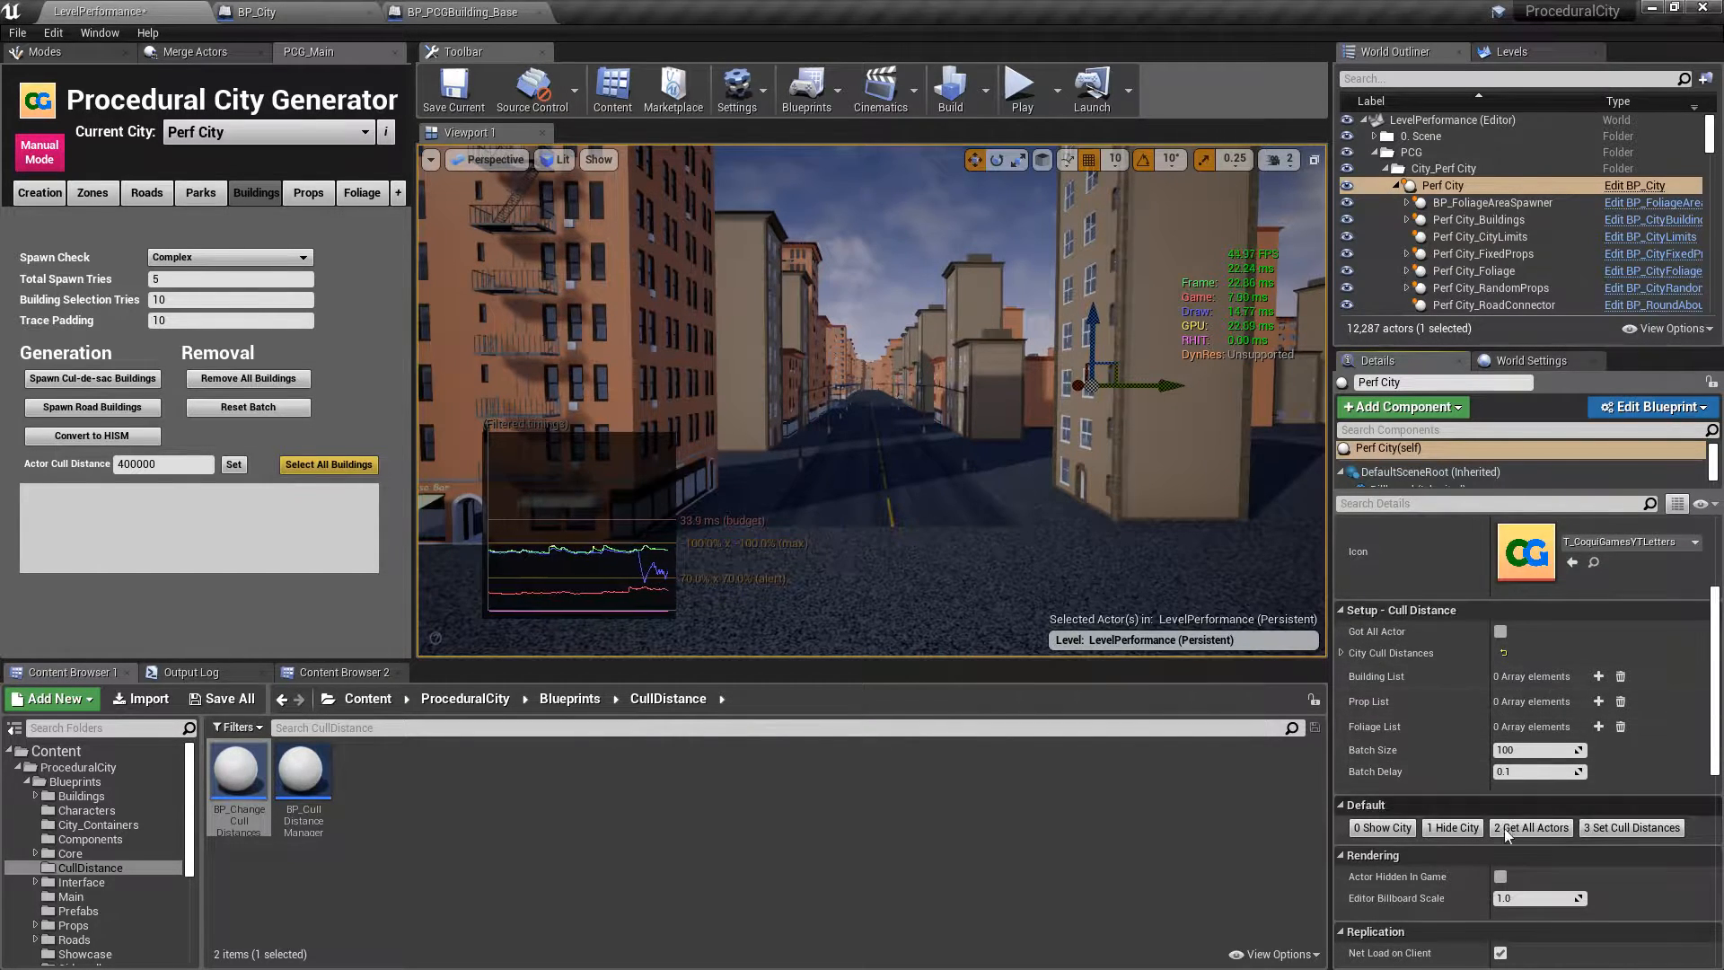
{"action": "mouse_move", "coordinate": [1530, 828]}
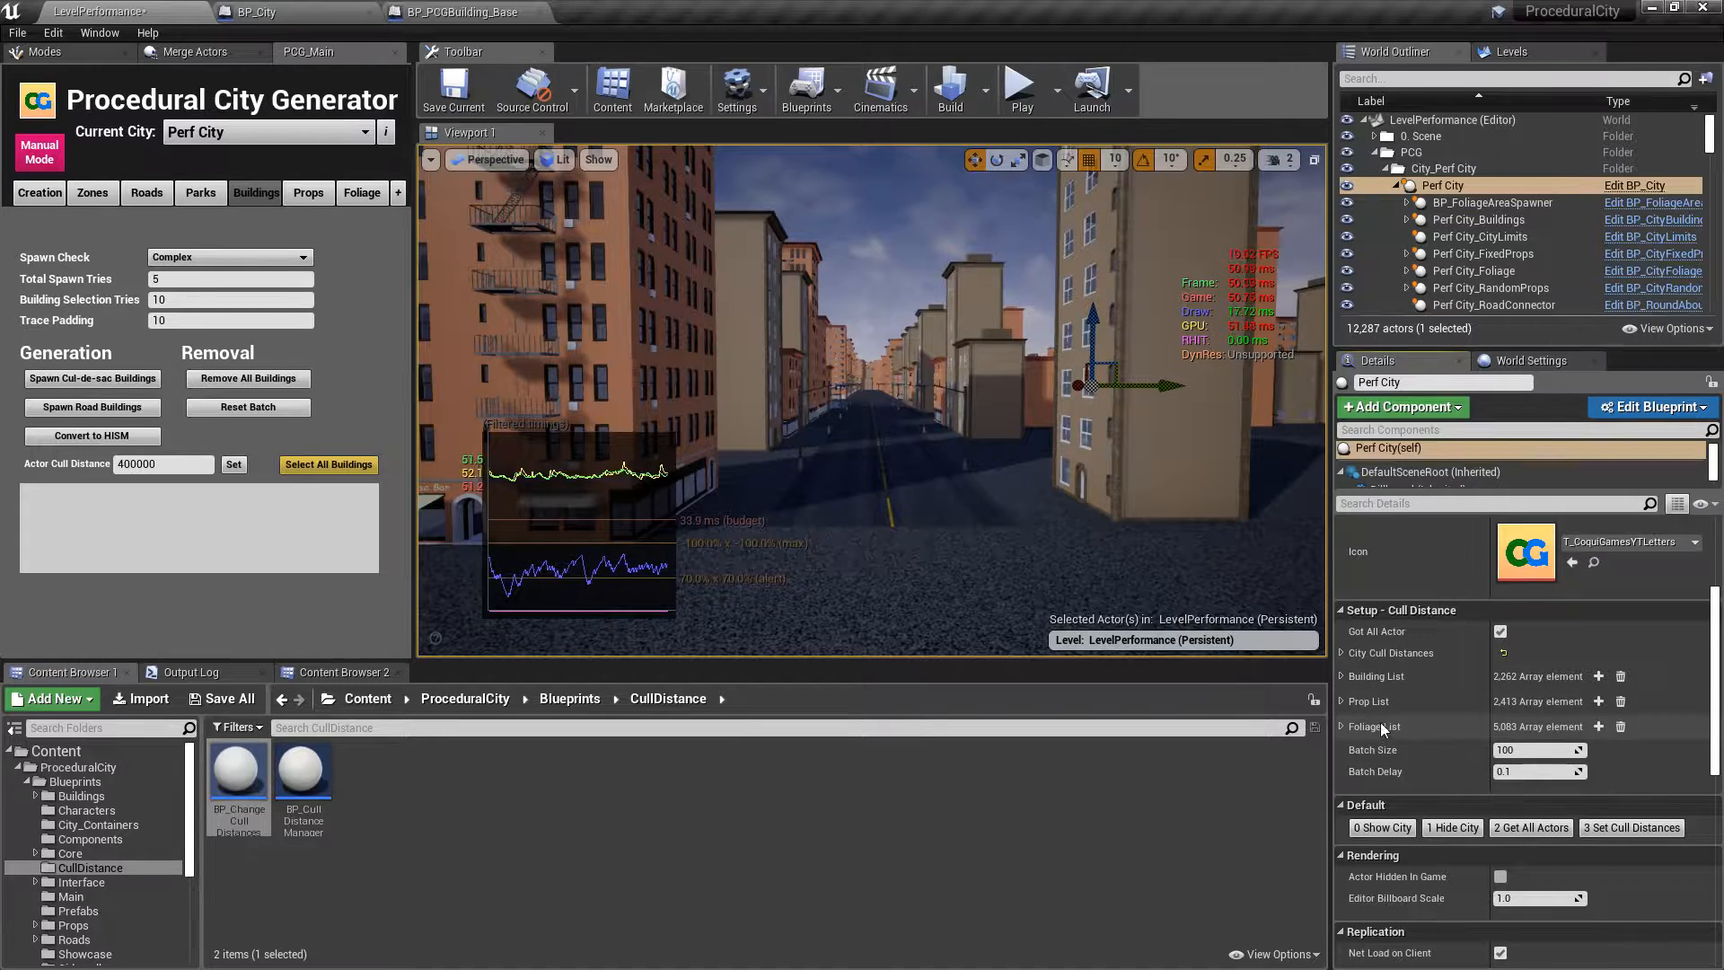
Reveal Perf City's city cull distance options once its 2,262 buildings, 2,413 props, 5,083 foliage are gathered
{"action": "left_click", "coordinate": [1342, 675]}
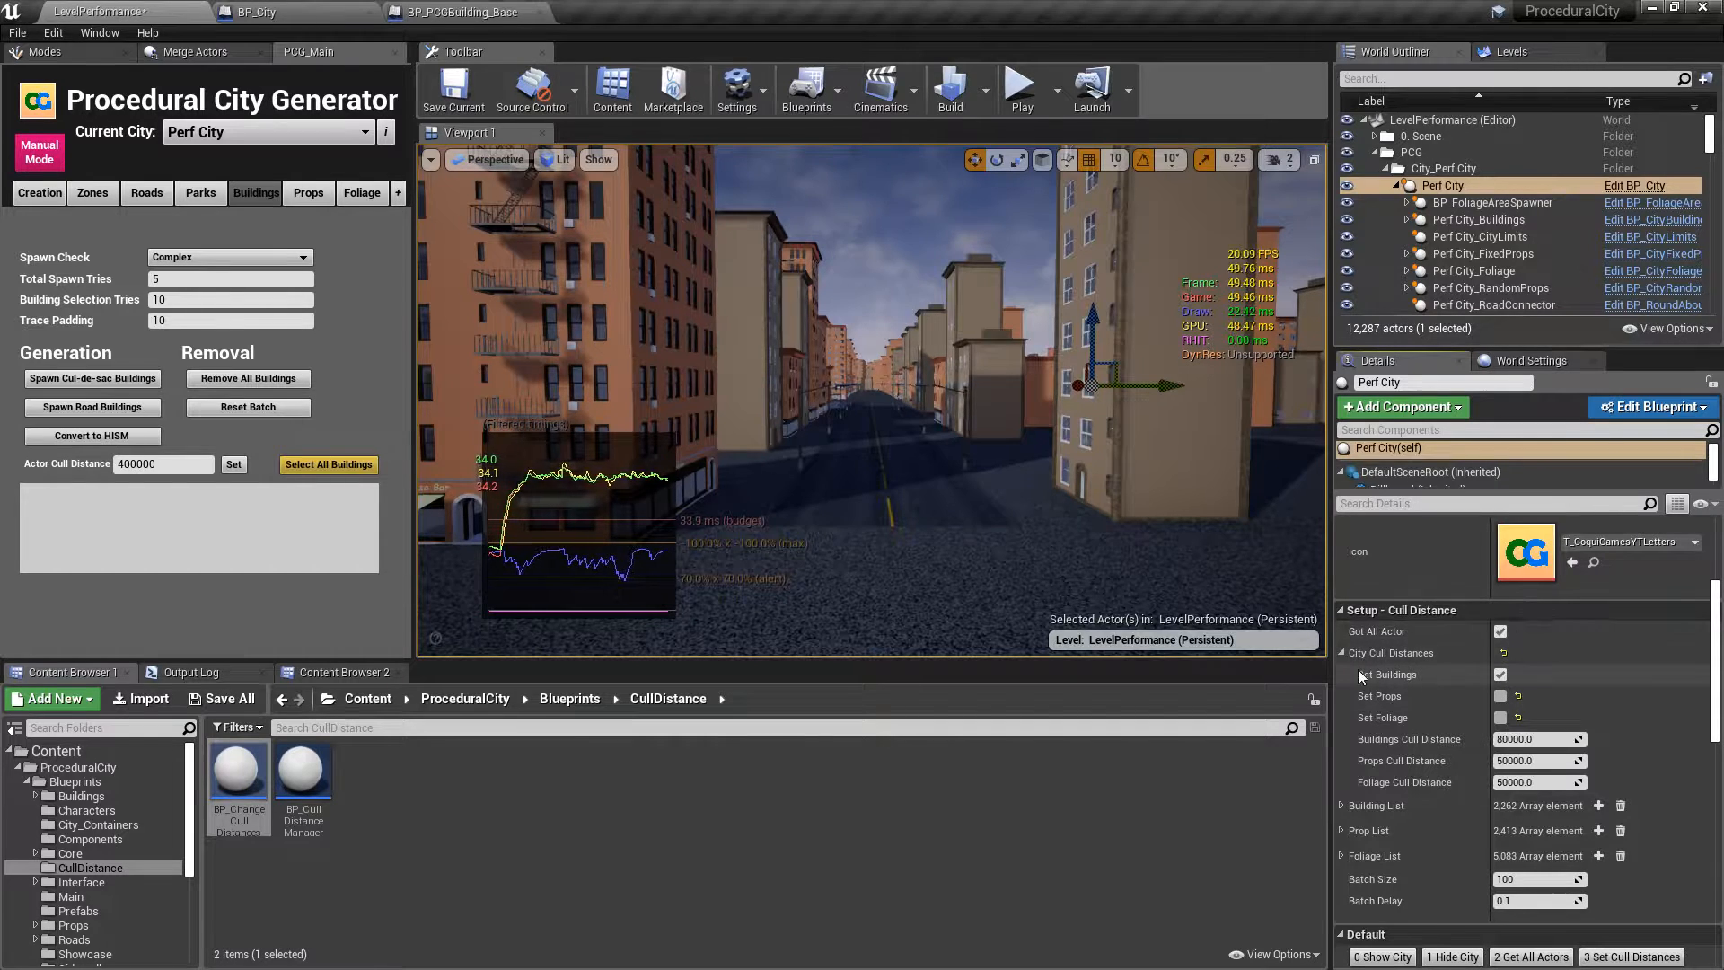
Tick Set Props and begin editing the 10,000 Buildings Cull Distance field
{"action": "left_click", "coordinate": [1499, 695]}
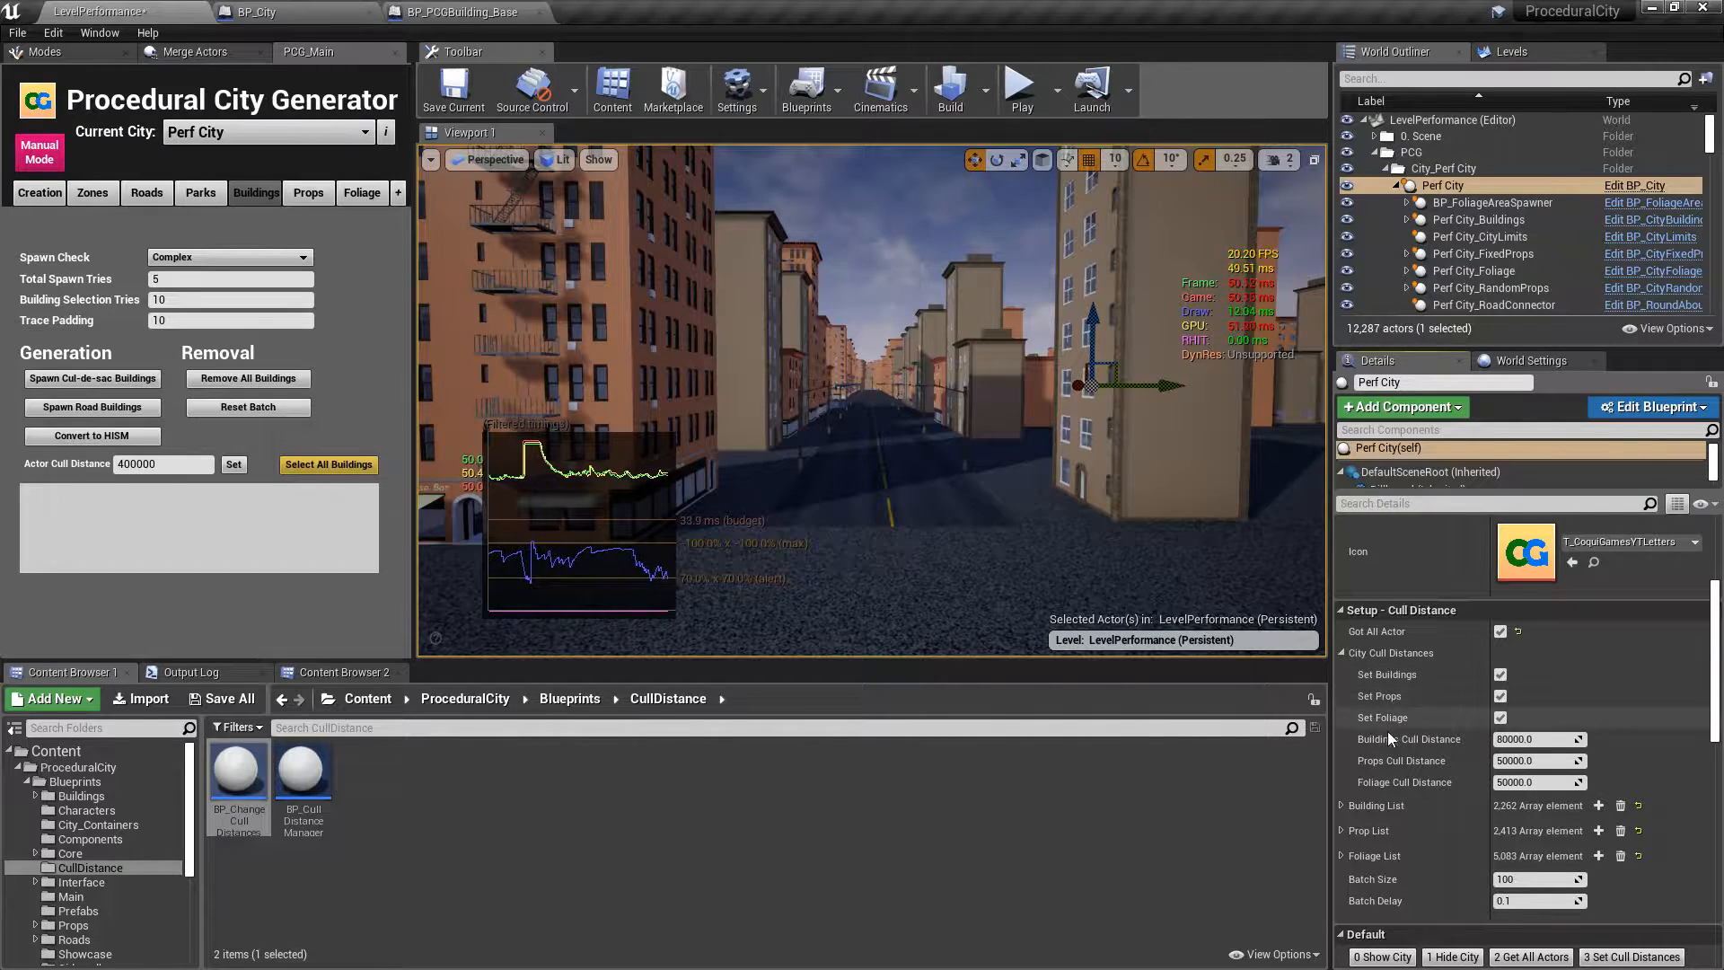
{"action": "mouse_move", "coordinate": [1409, 740]}
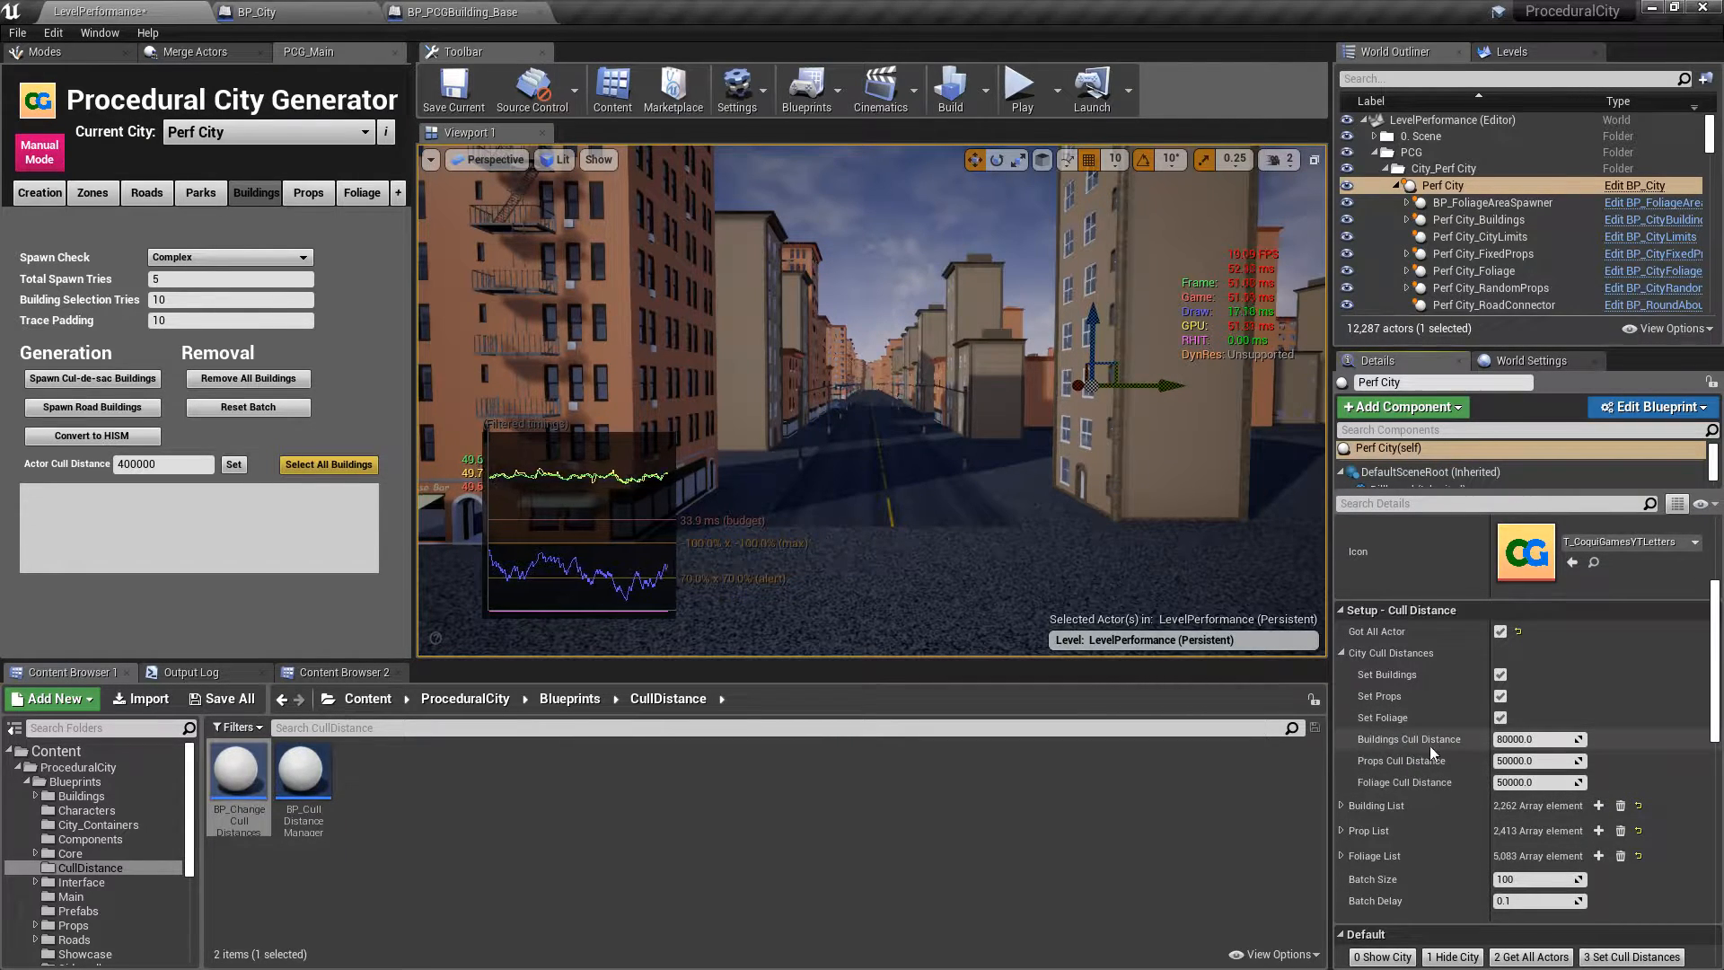
{"action": "left_click", "coordinate": [1500, 631]}
{"action": "type", "text": "10000"}
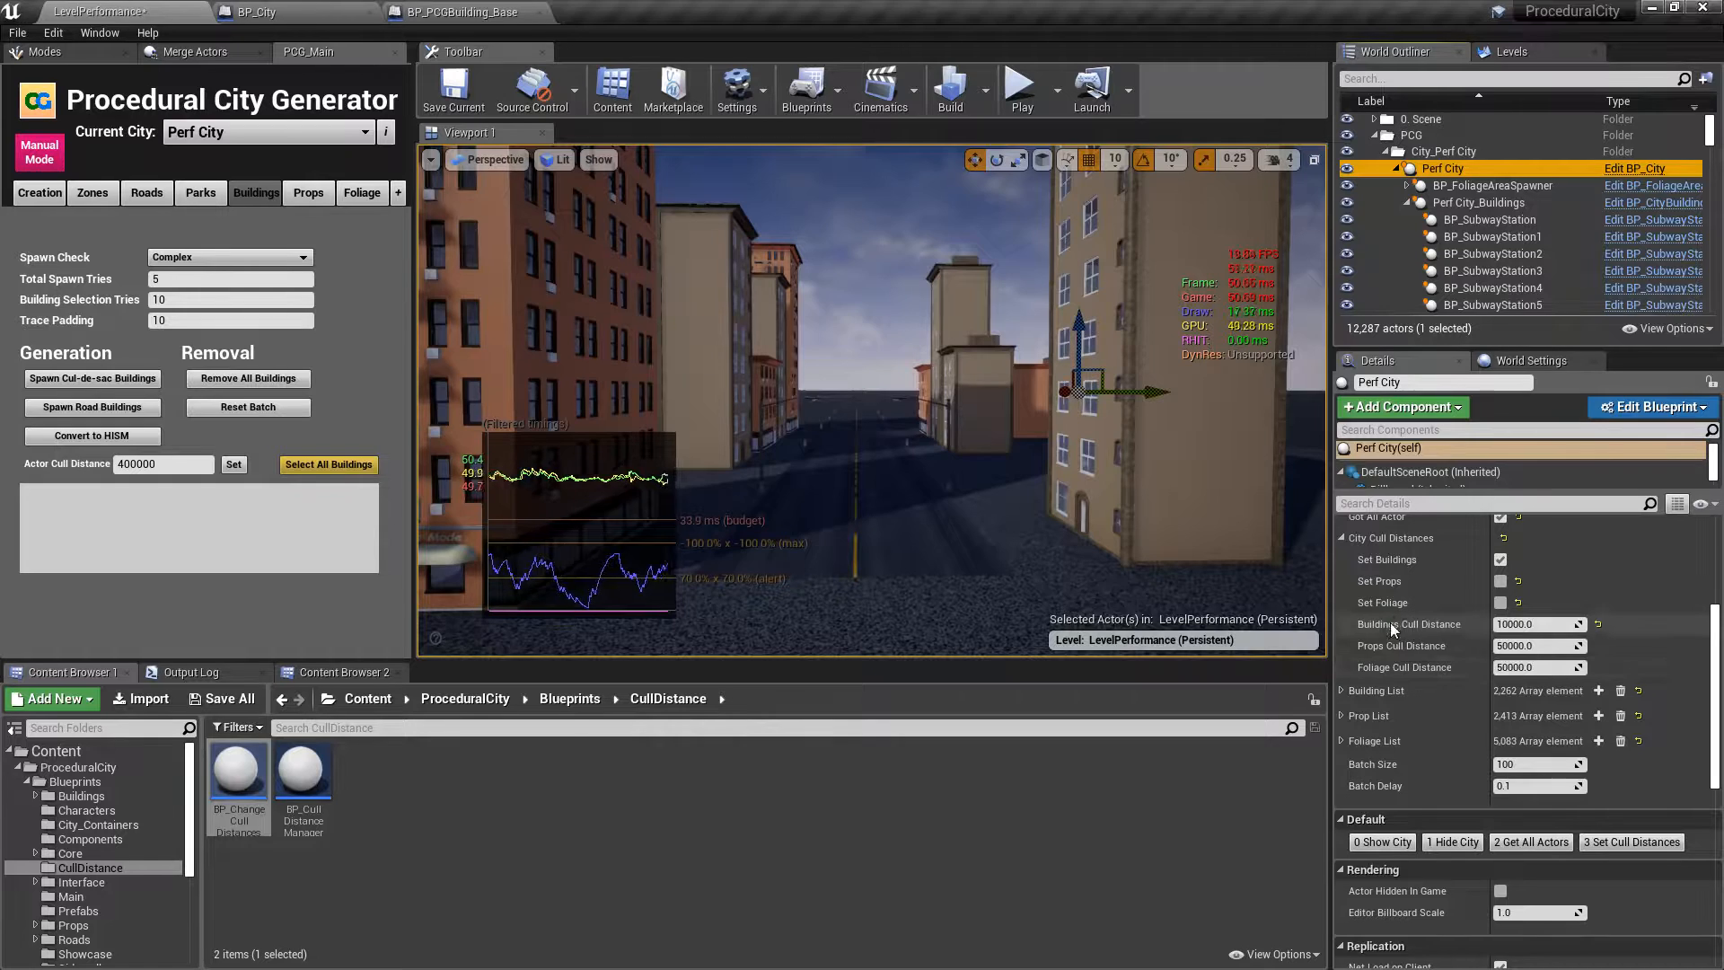
{"action": "mouse_move", "coordinate": [1408, 624]}
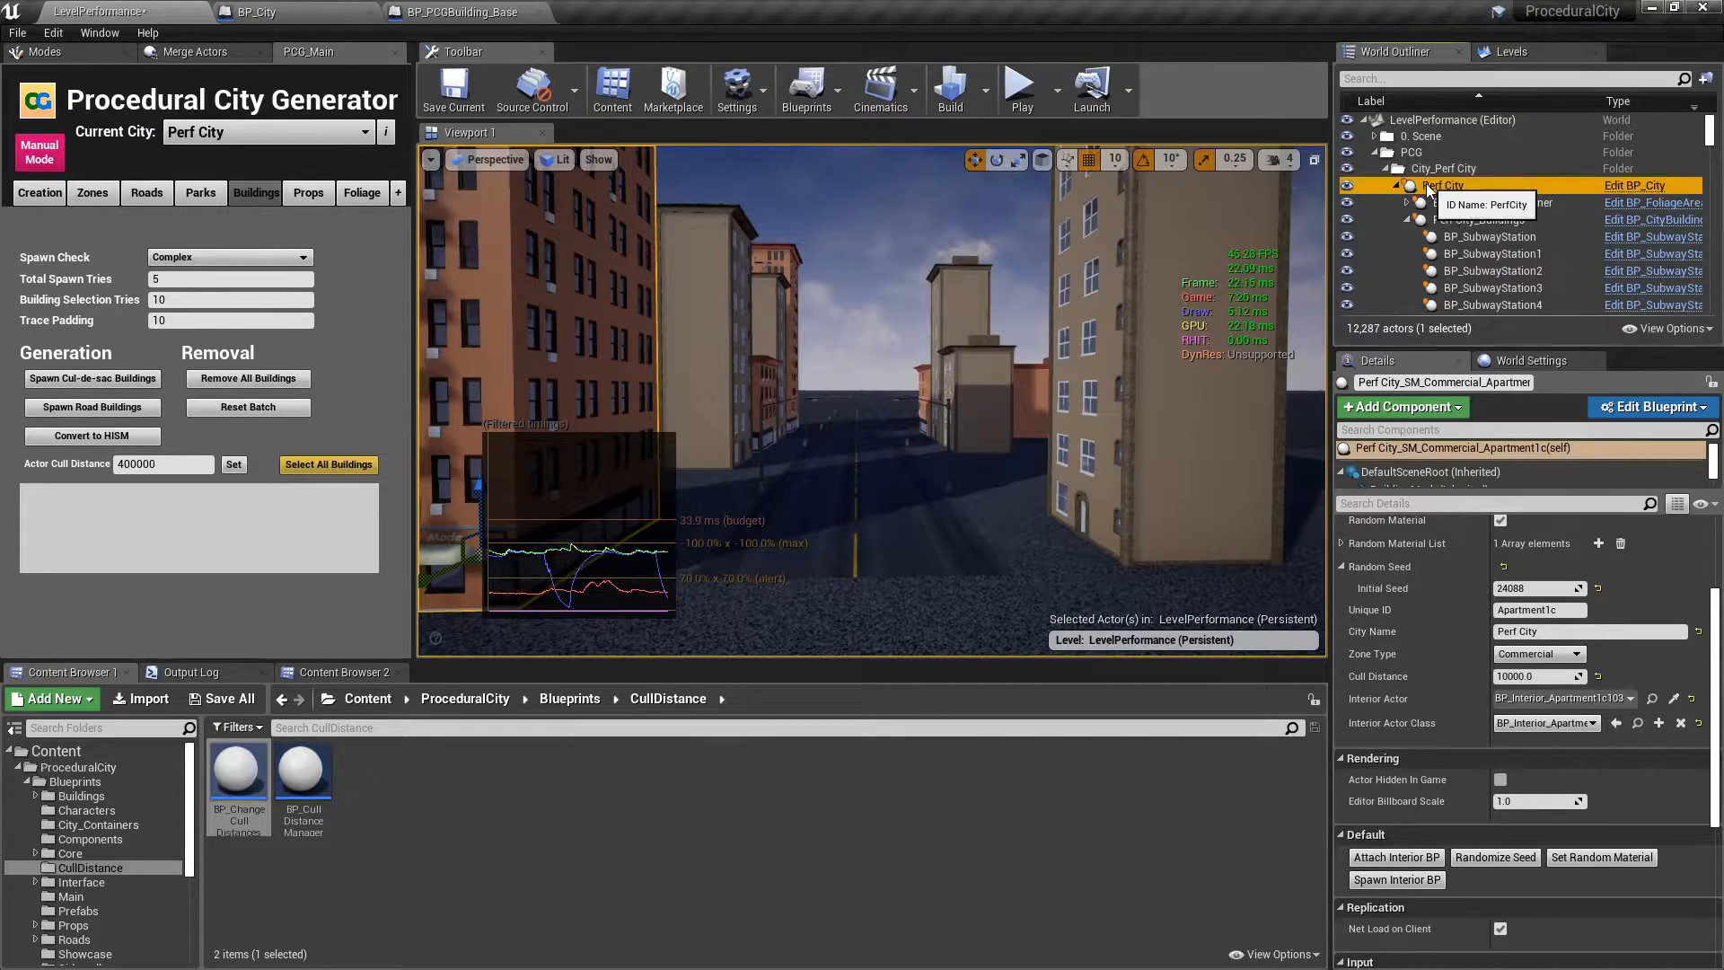
Select Perf City and run '3 Set Cull Distances', restoring buildings to 80,000
{"action": "left_click", "coordinate": [1441, 185]}
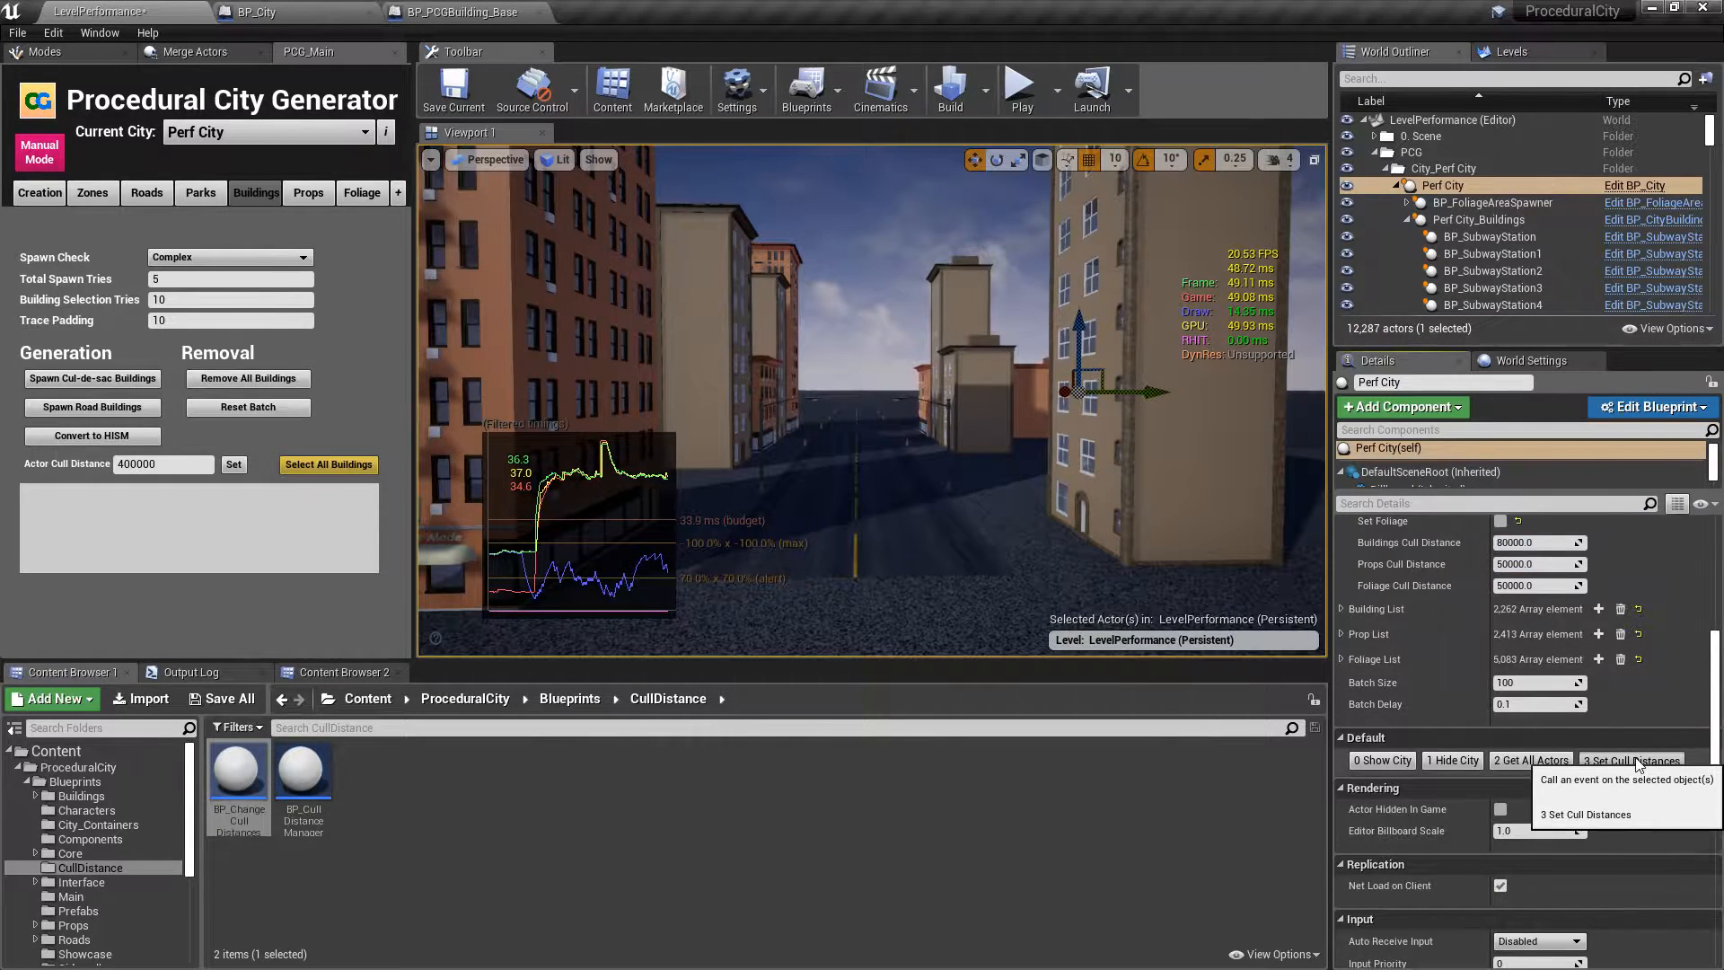
{"action": "left_click", "coordinate": [1631, 759]}
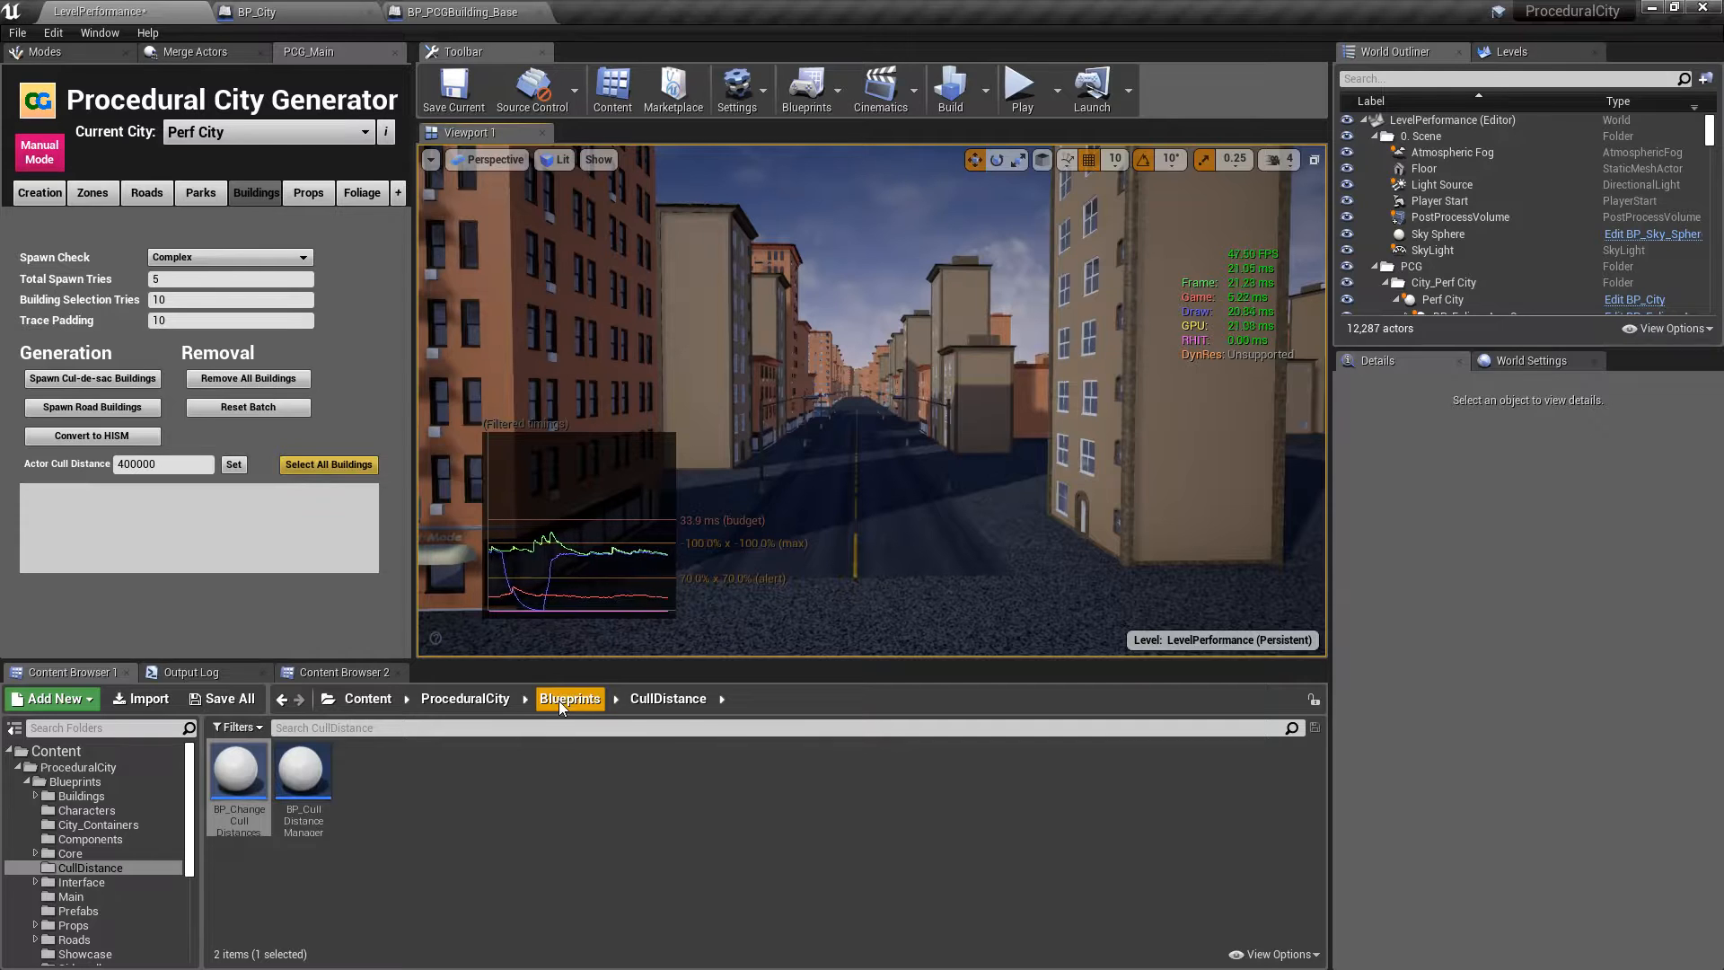
{"action": "mouse_move", "coordinate": [667, 699]}
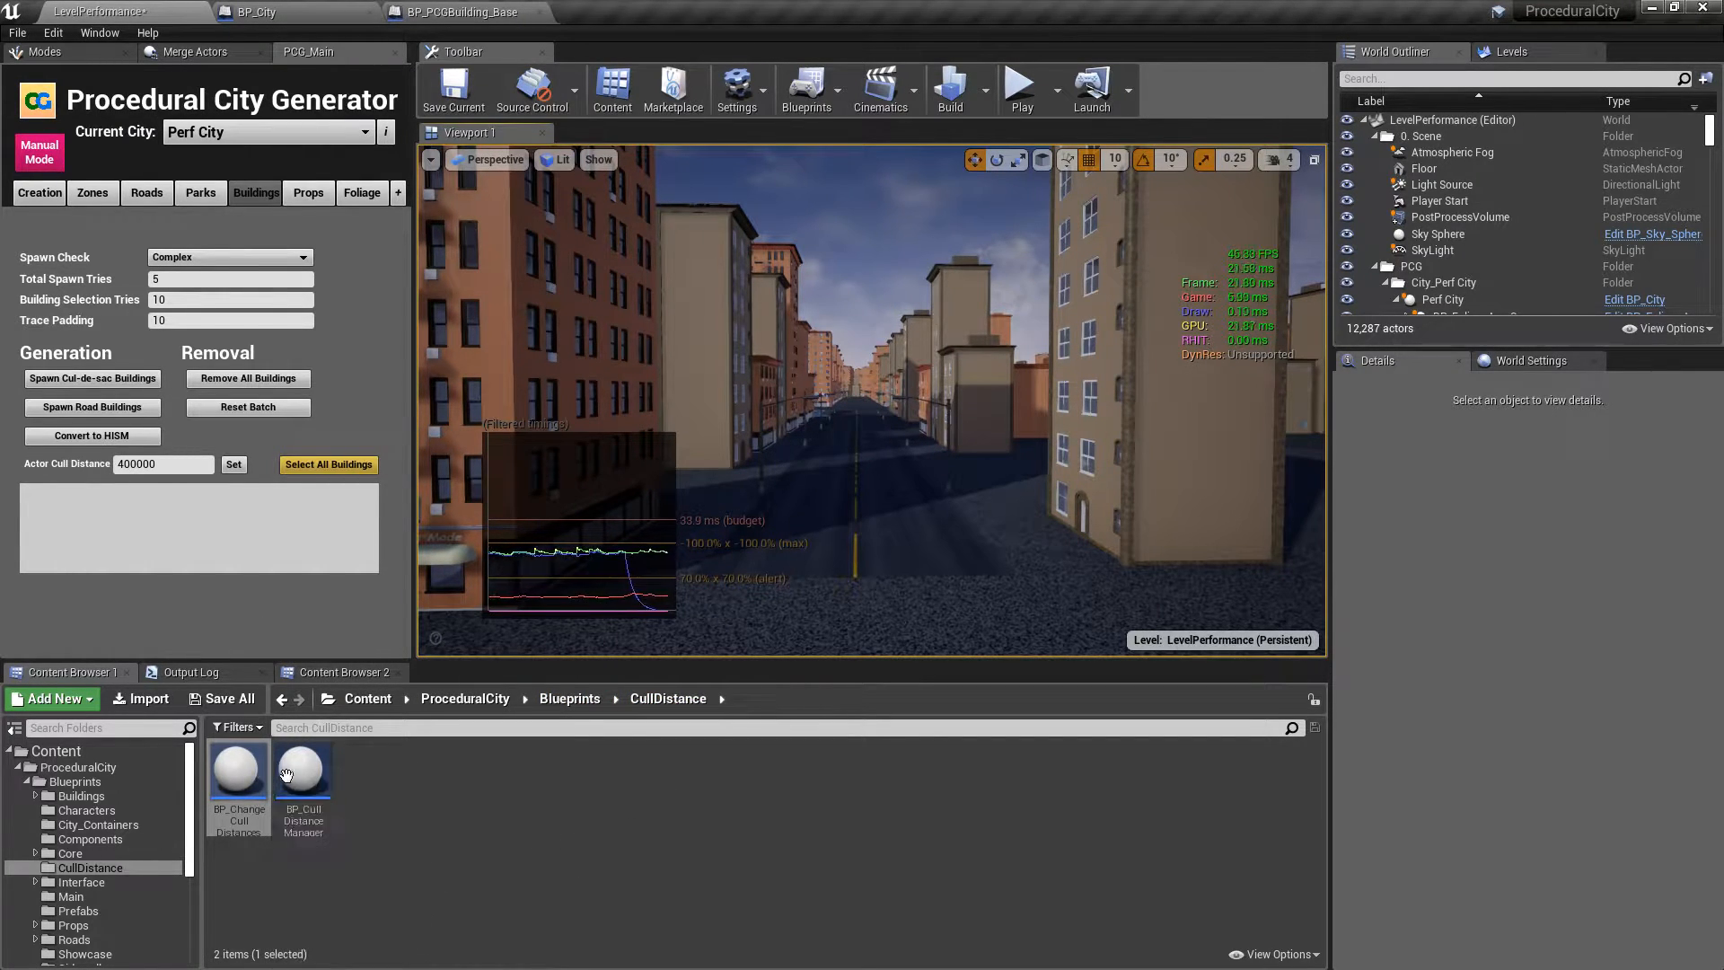
{"action": "mouse_move", "coordinate": [239, 766]}
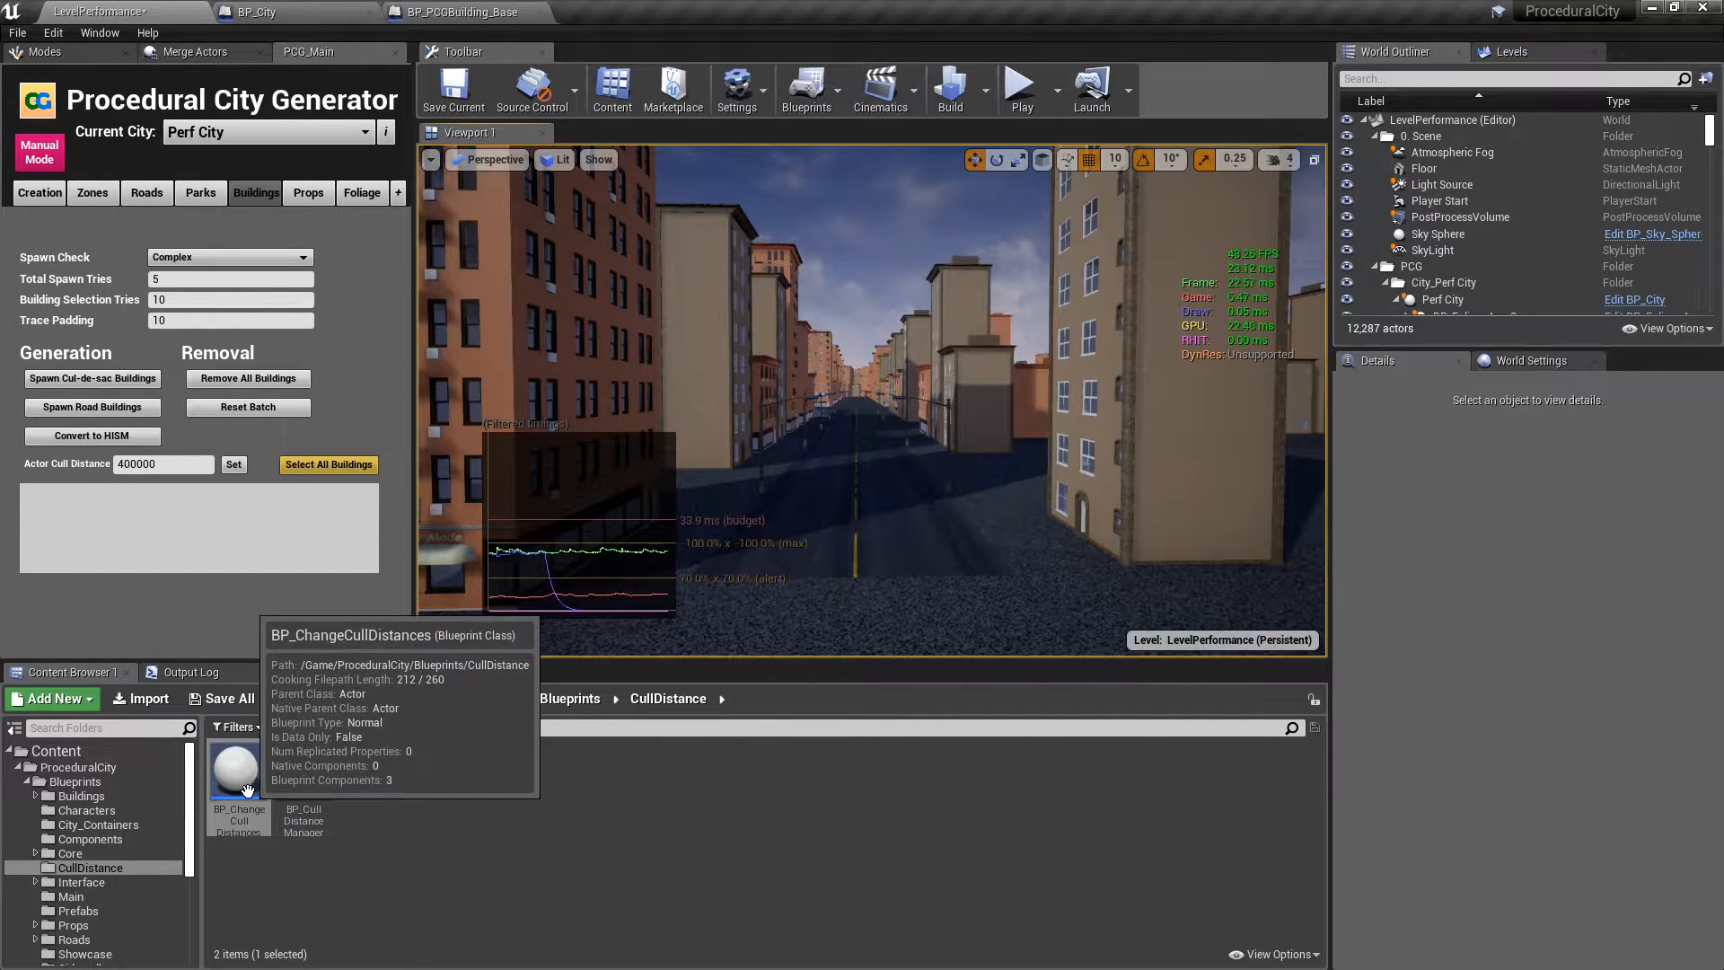
Select the BP_ChangeCullDistances blueprint in the CullDistance content folder
{"action": "left_click", "coordinate": [1441, 299]}
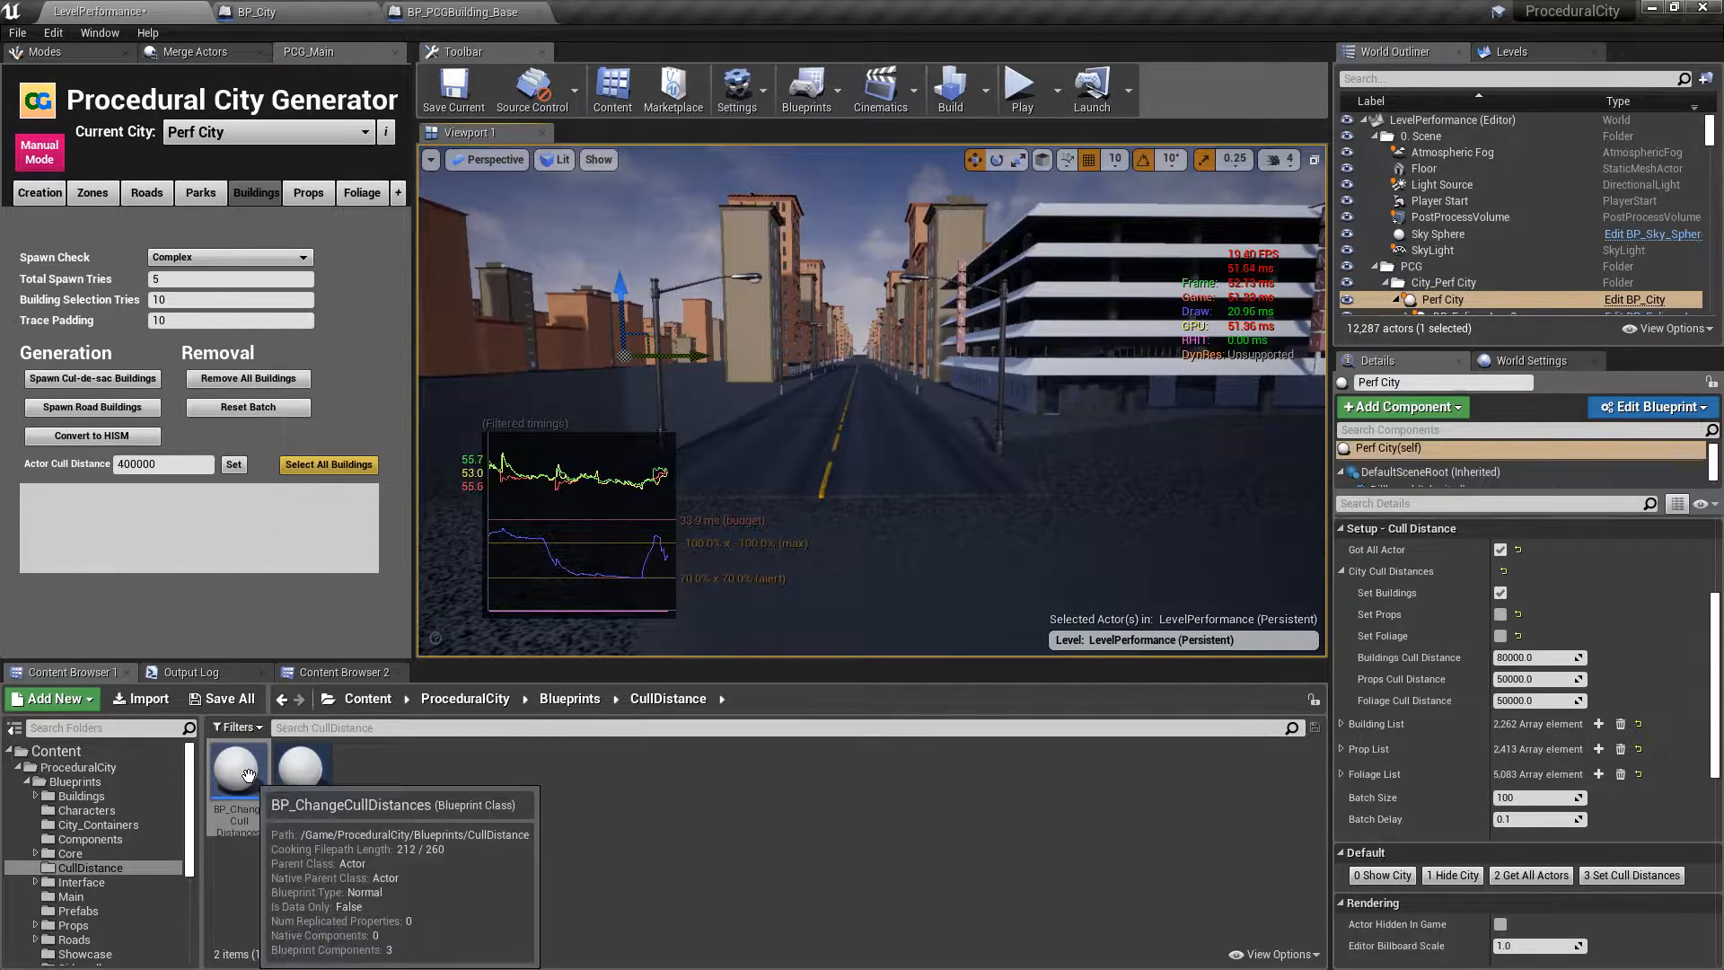
Place a BP_ChangeCullDistances trigger on the street, scaled 2, 23.7, 16.77, linked to Perf City
{"action": "left_click", "coordinate": [239, 766]}
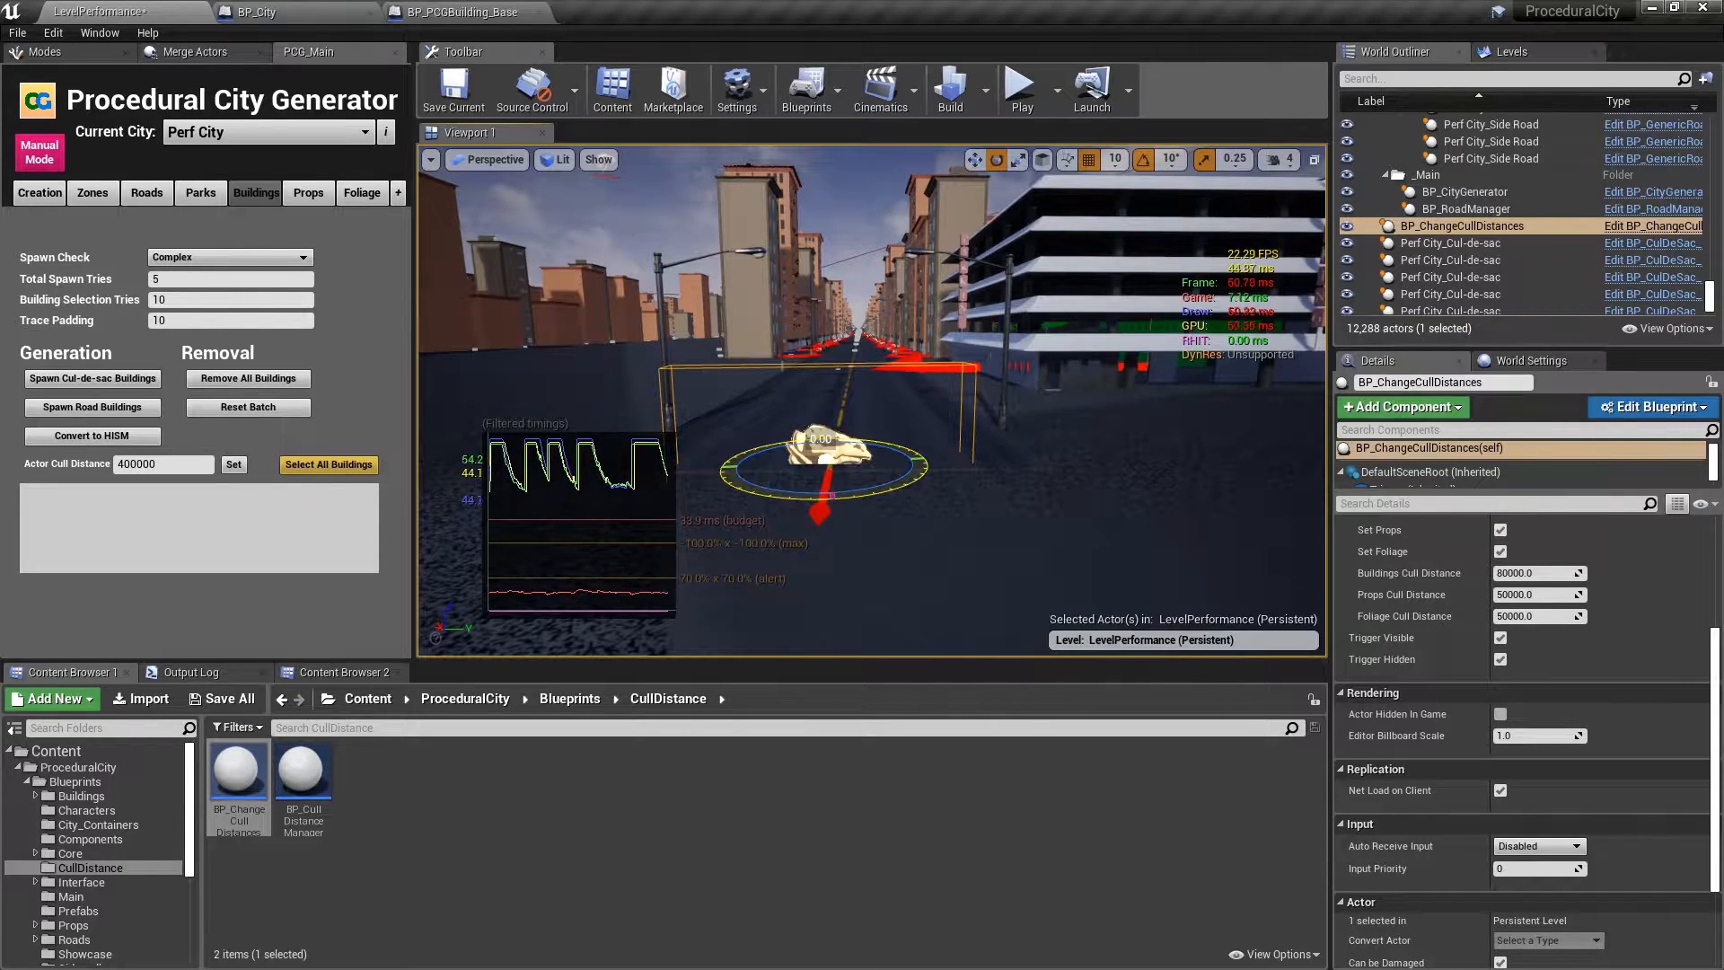
{"action": "left_click", "coordinate": [1066, 160]}
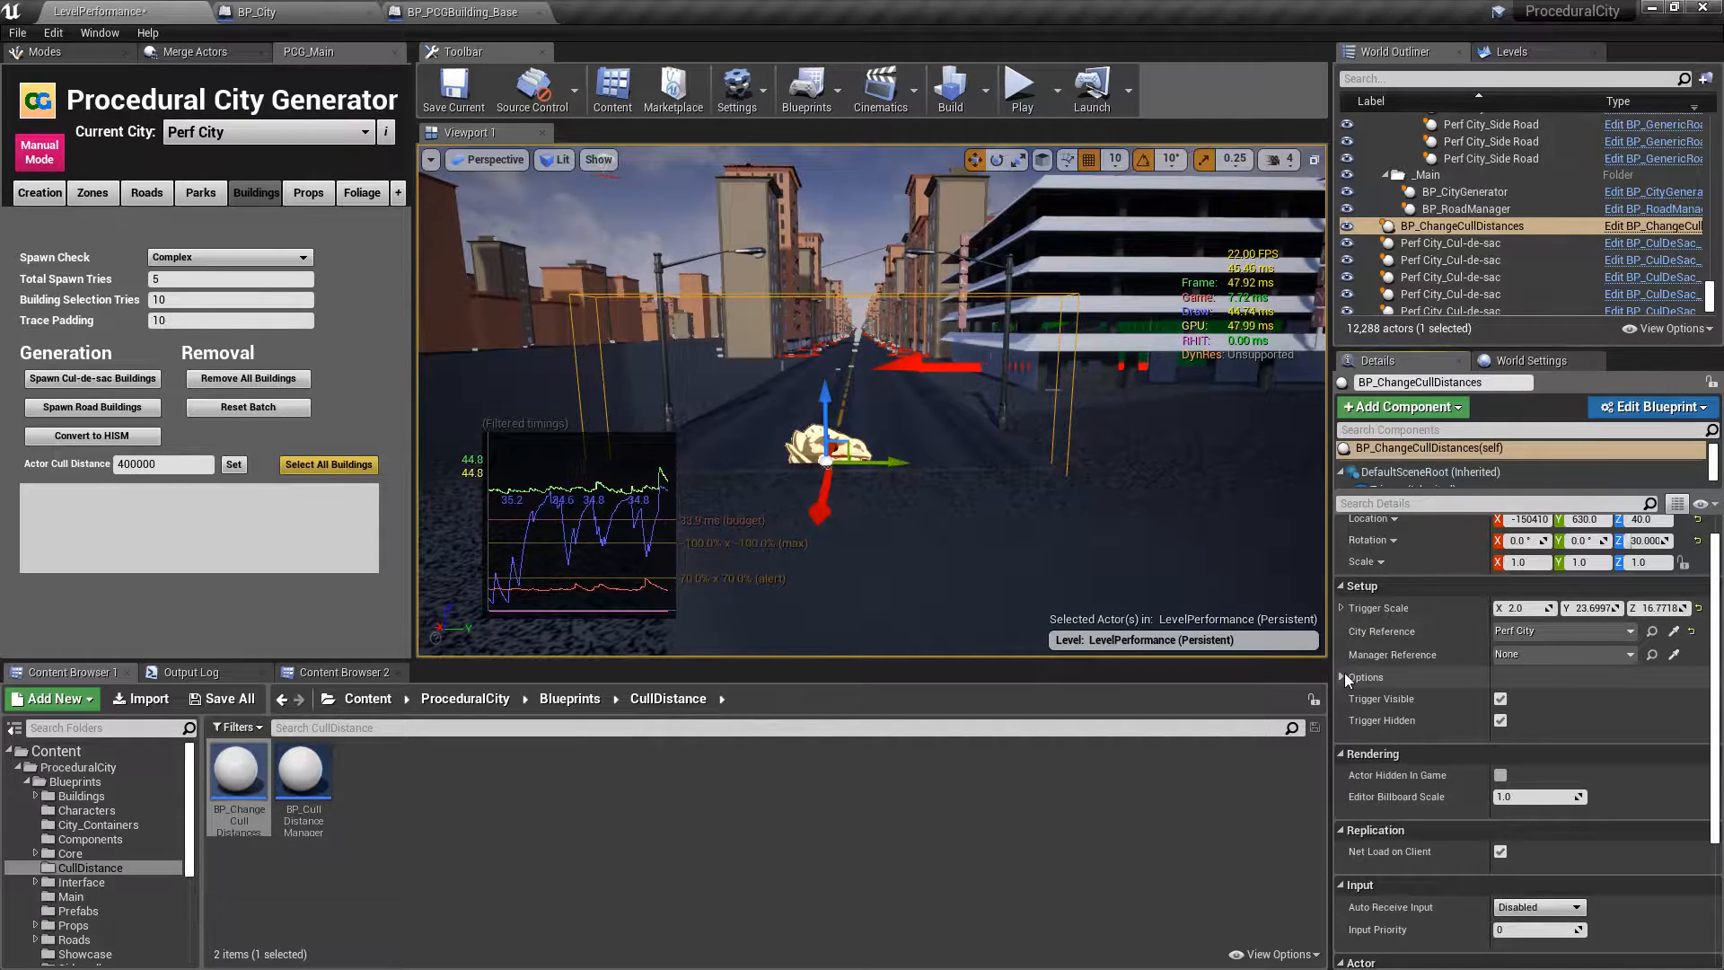
Confirm the trigger's 10,000 cull distance options, then untick Trigger Hidden
{"action": "left_click", "coordinate": [1342, 676]}
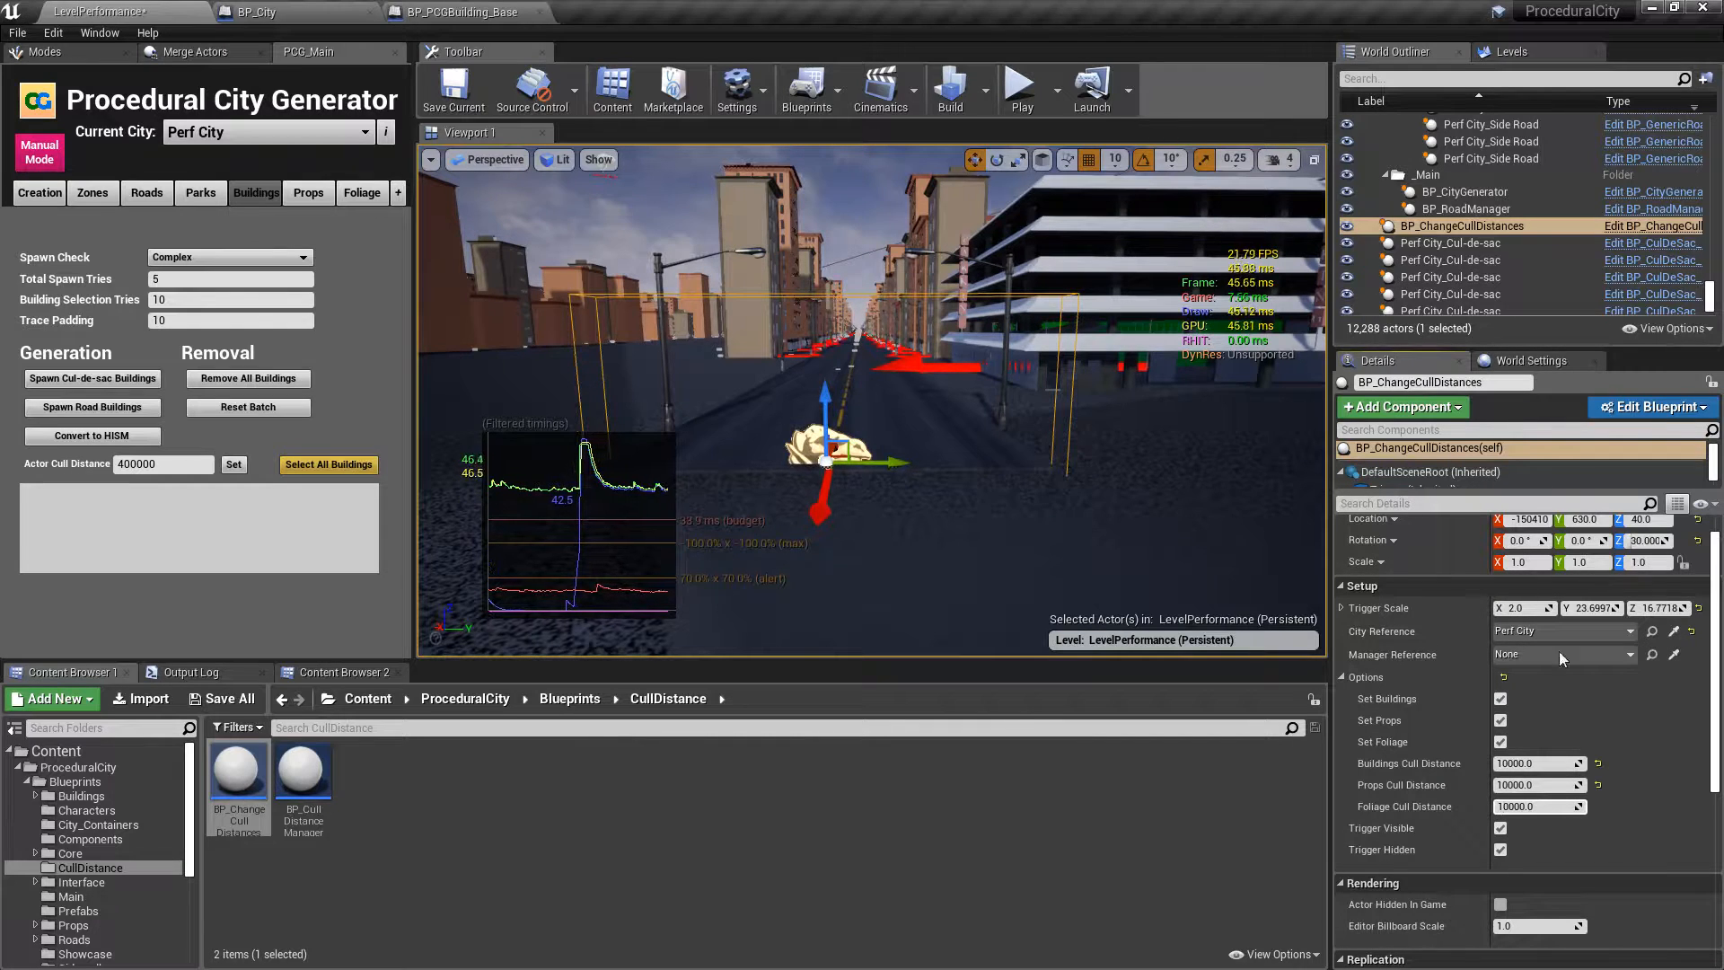
{"action": "left_click", "coordinate": [1363, 677]}
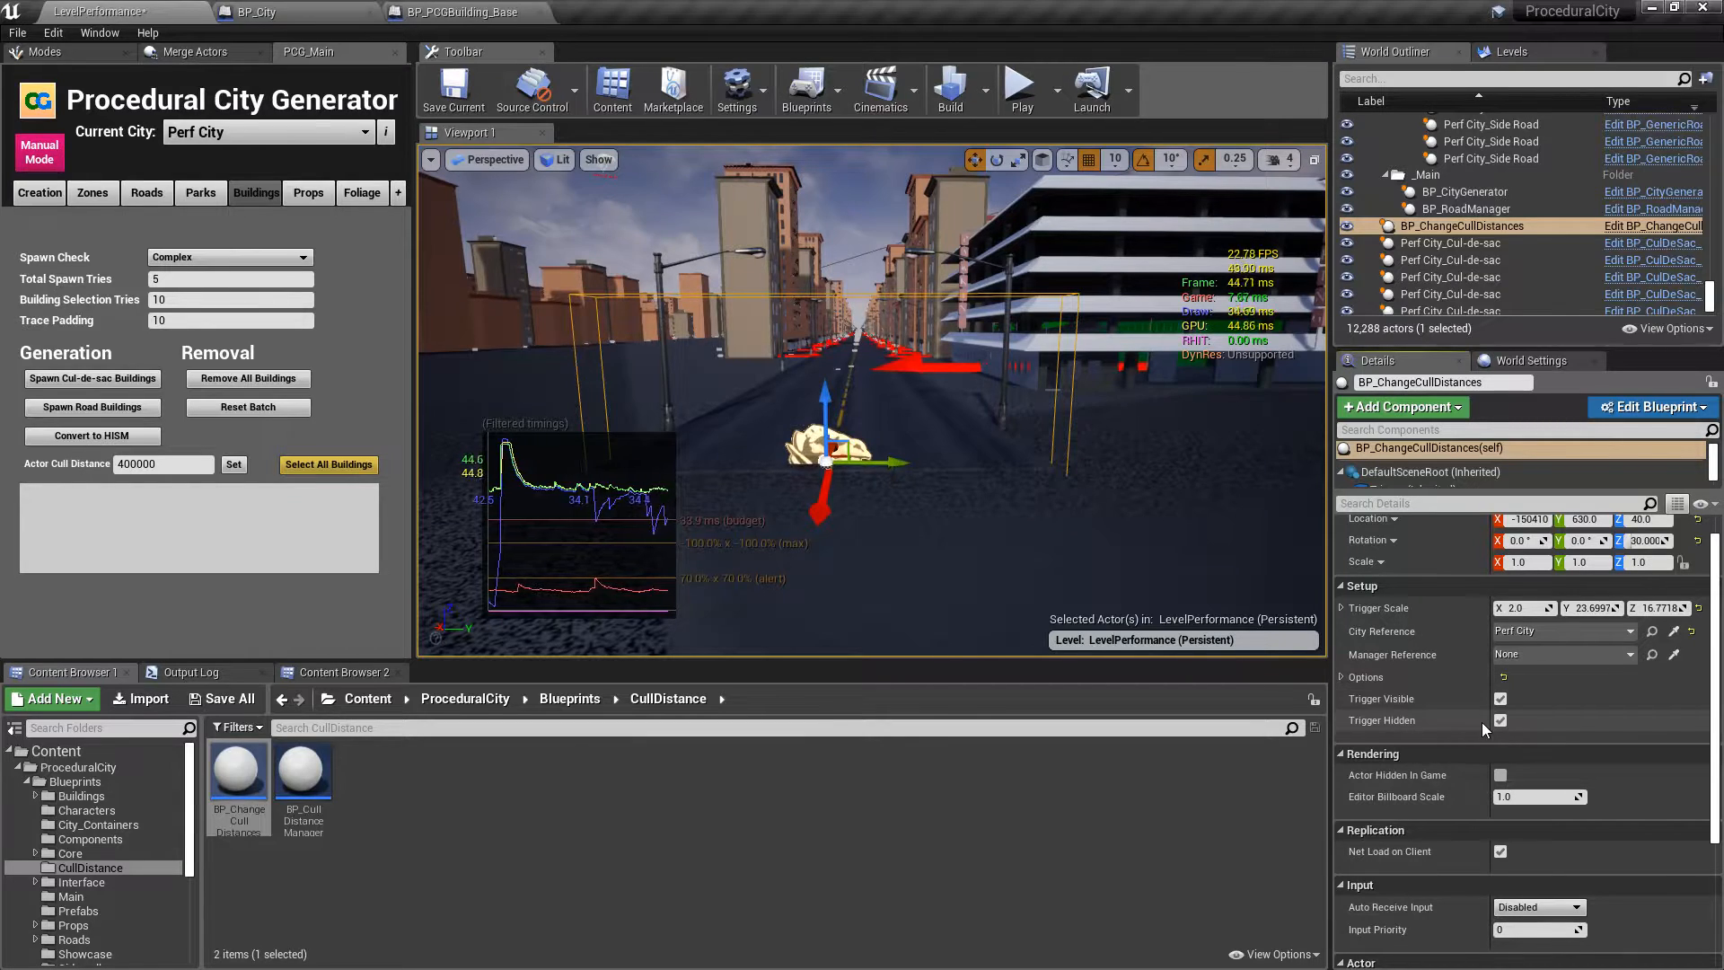
{"action": "left_click", "coordinate": [1499, 720]}
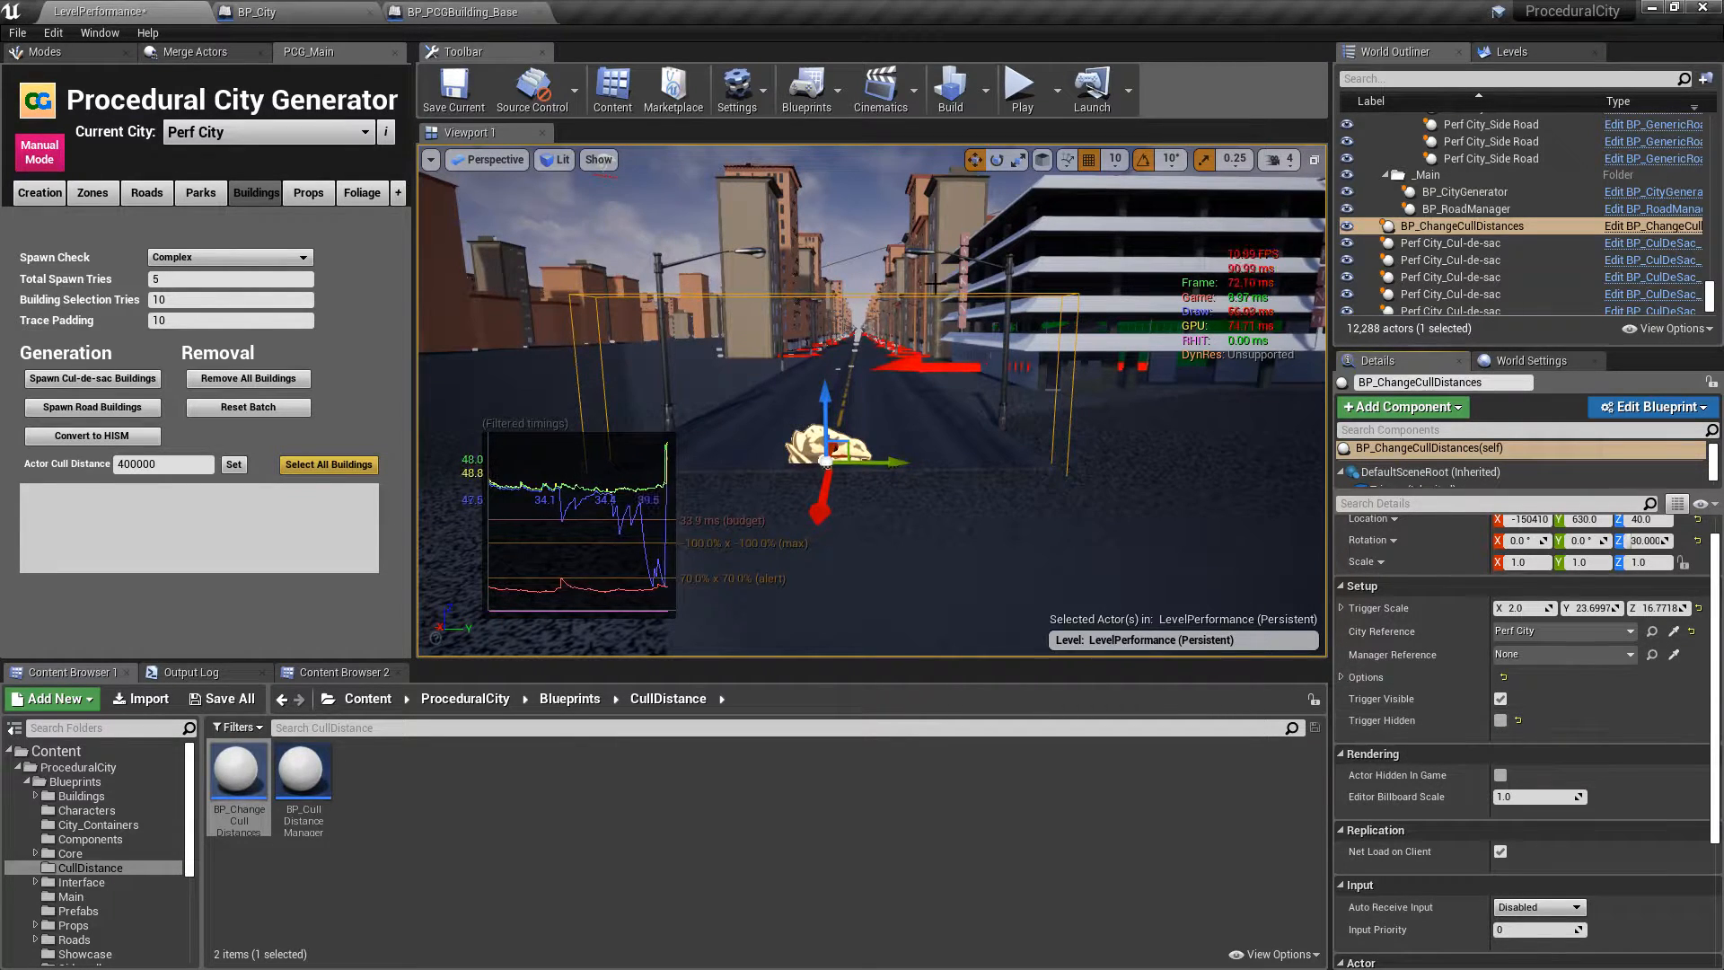
{"action": "mouse_move", "coordinate": [1058, 94]}
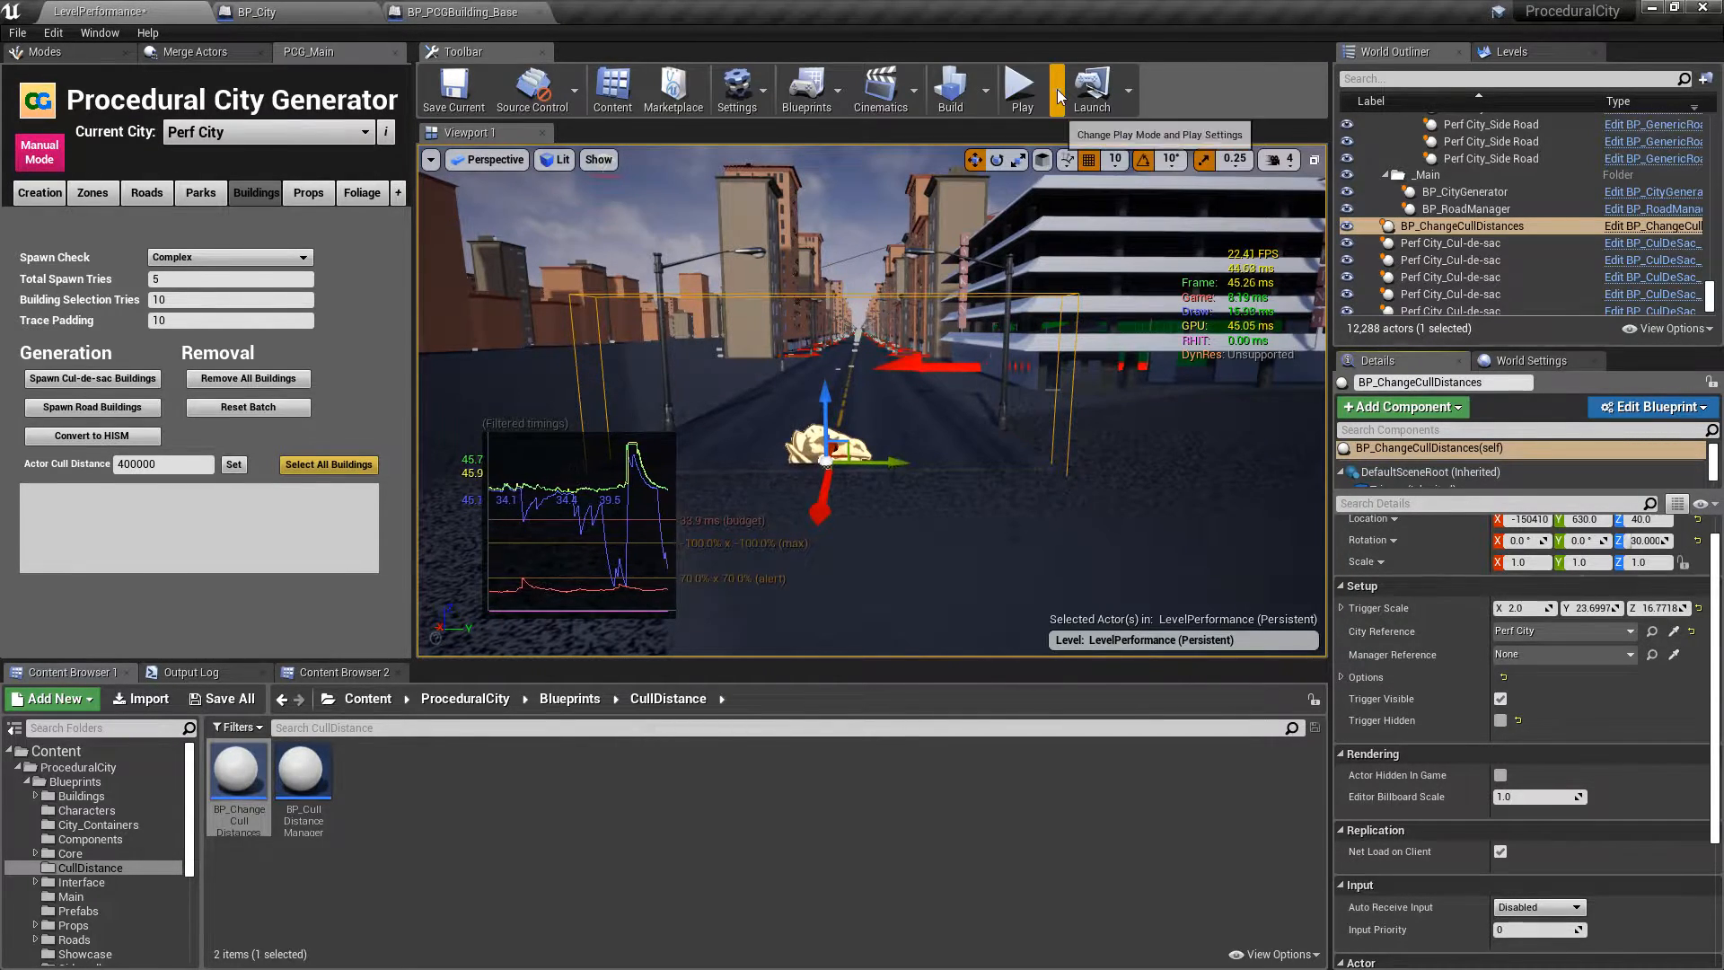
Start a Play-in-viewport session of the city level from the Play dropdown
{"action": "left_click", "coordinate": [1039, 90]}
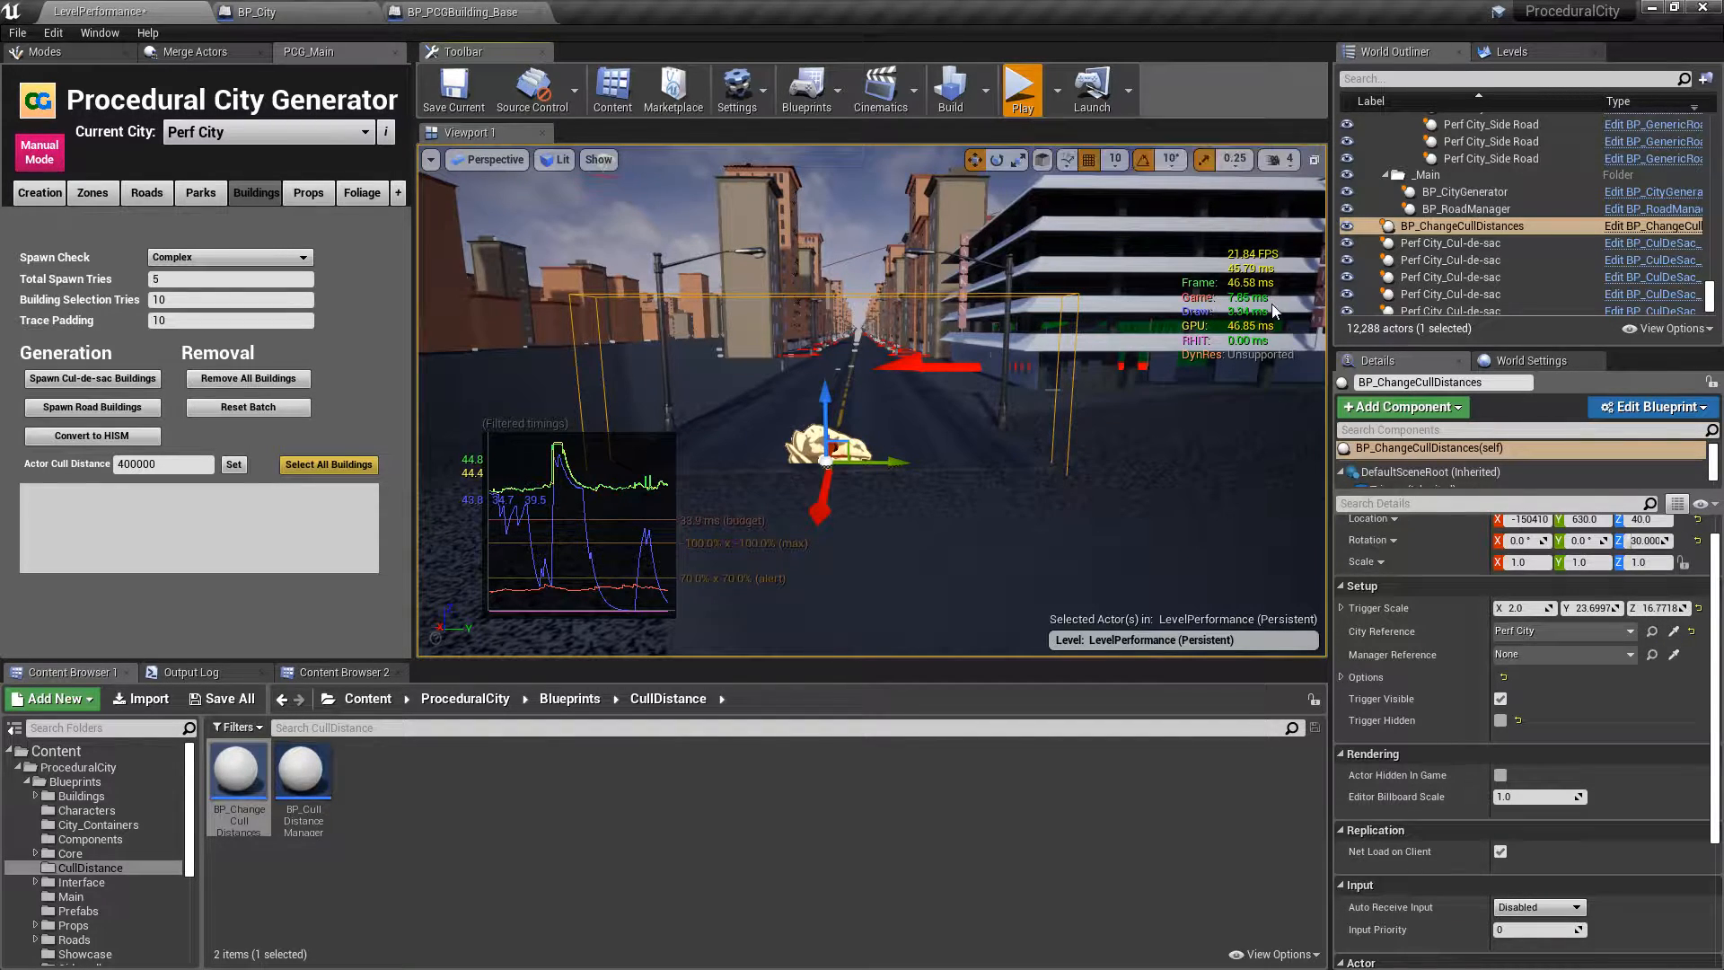
{"action": "left_click", "coordinate": [1019, 89]}
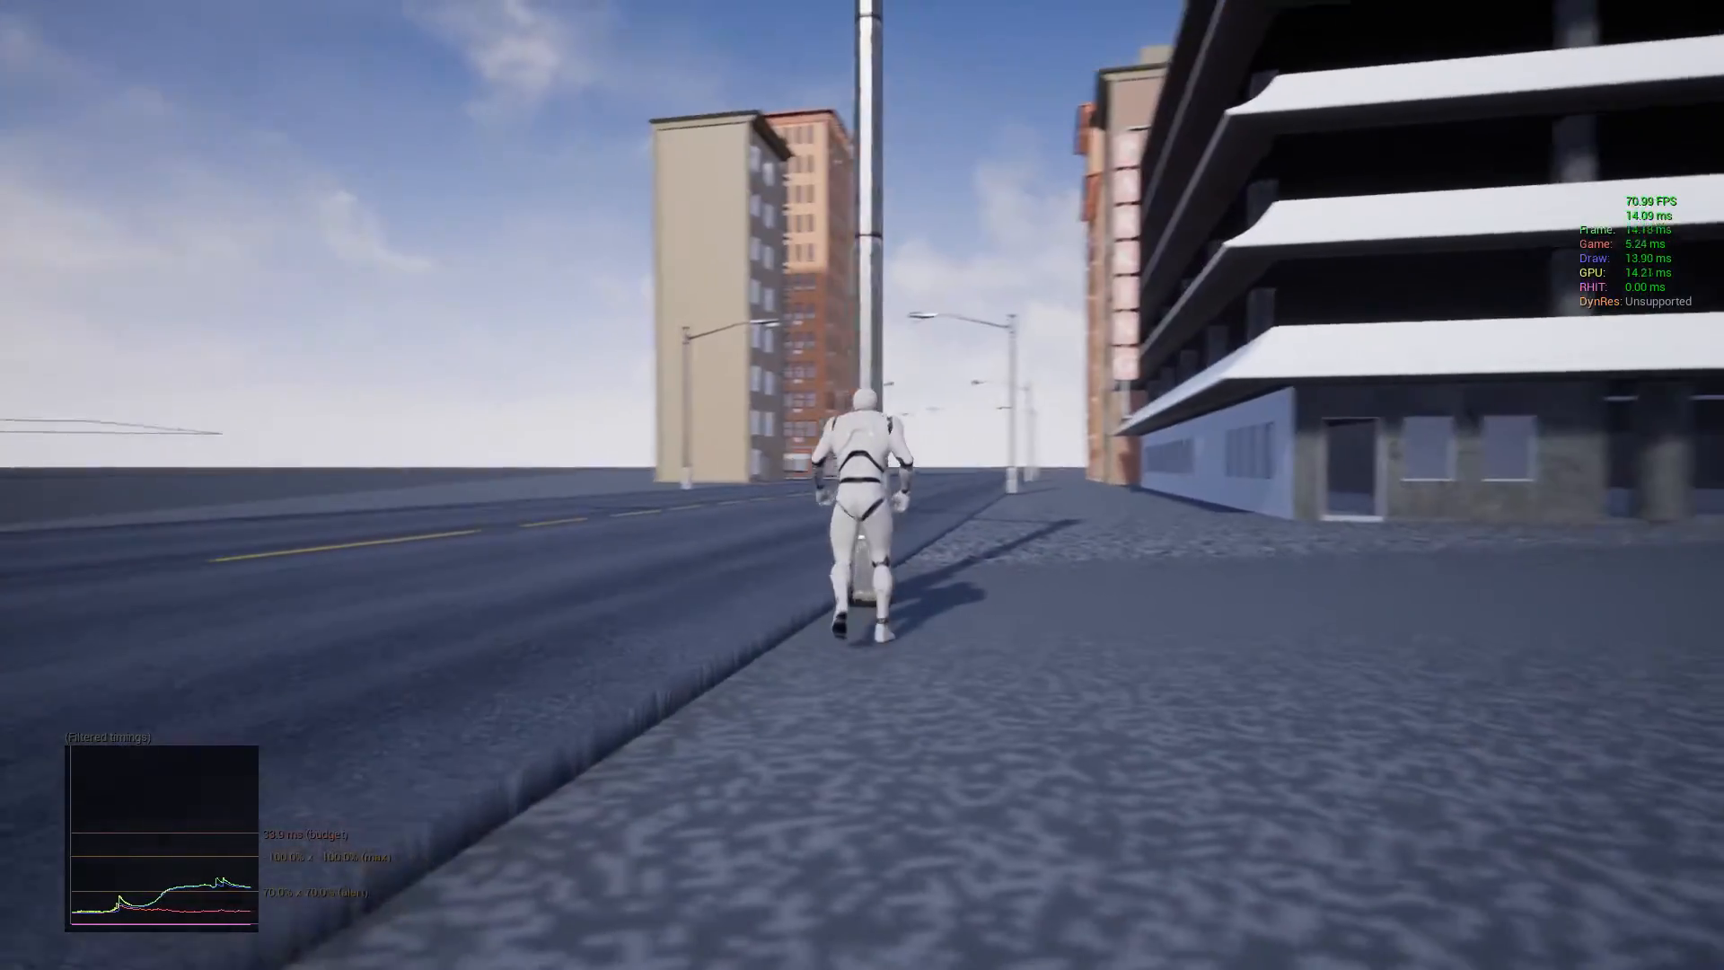
Move through the city to the street and select the BP_ChangeCullDistances trigger
{"action": "key", "text": "w"}
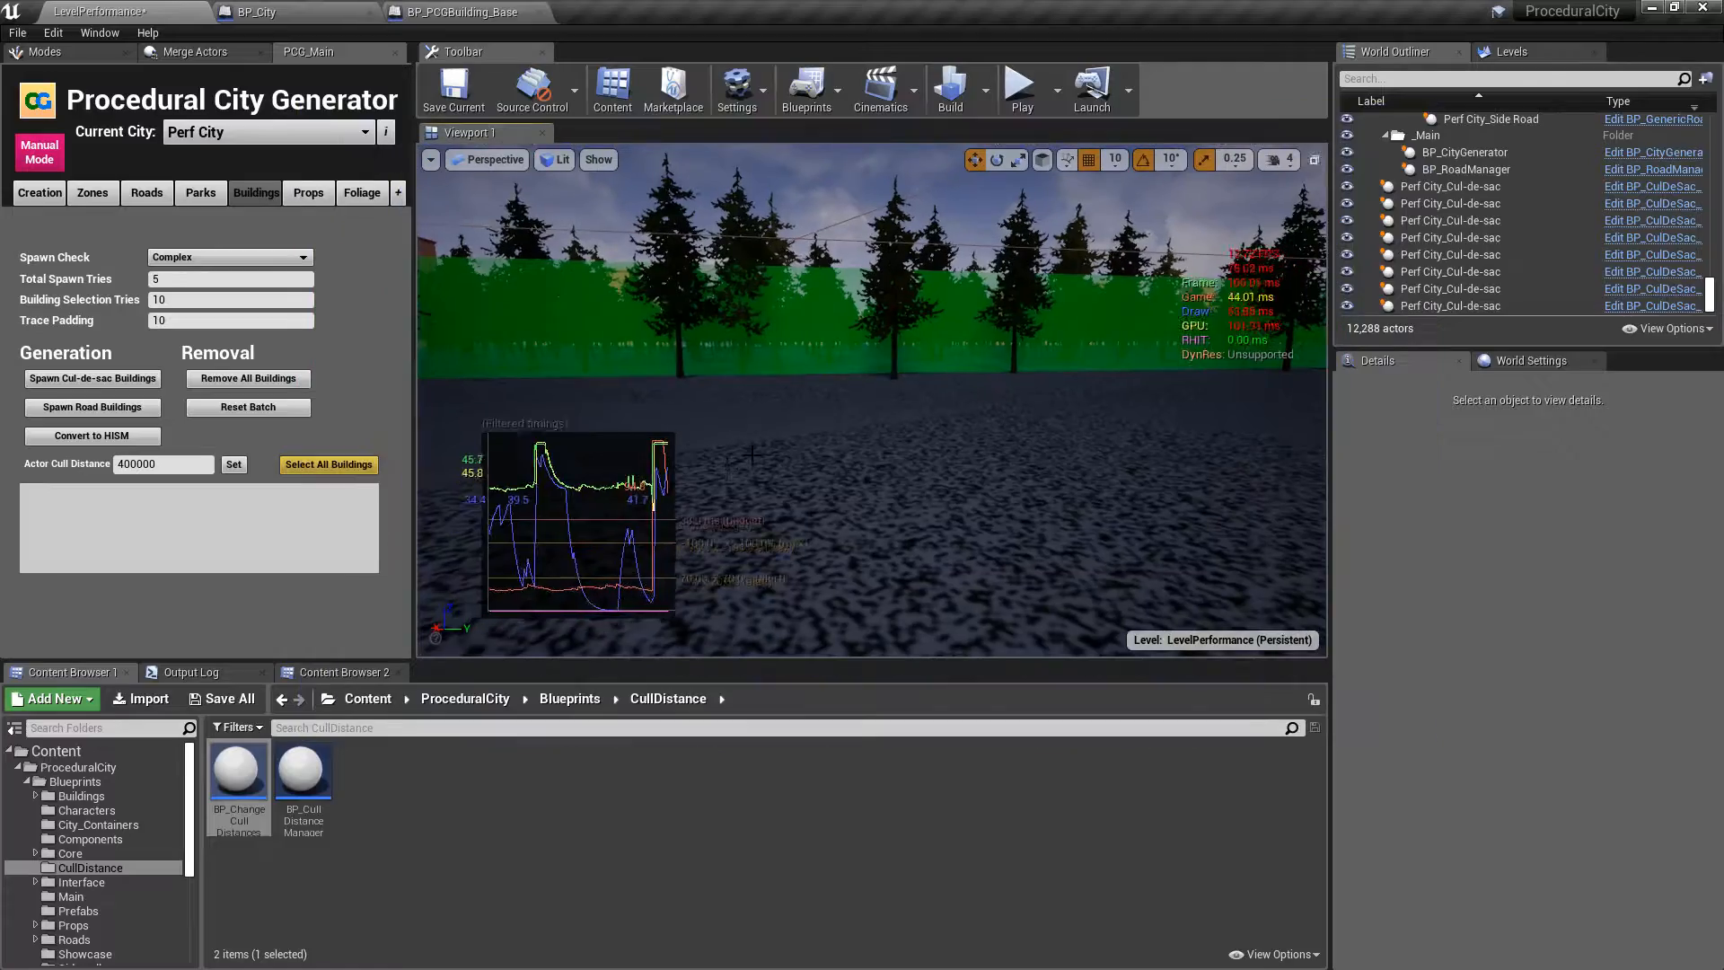
{"action": "left_click", "coordinate": [1462, 226]}
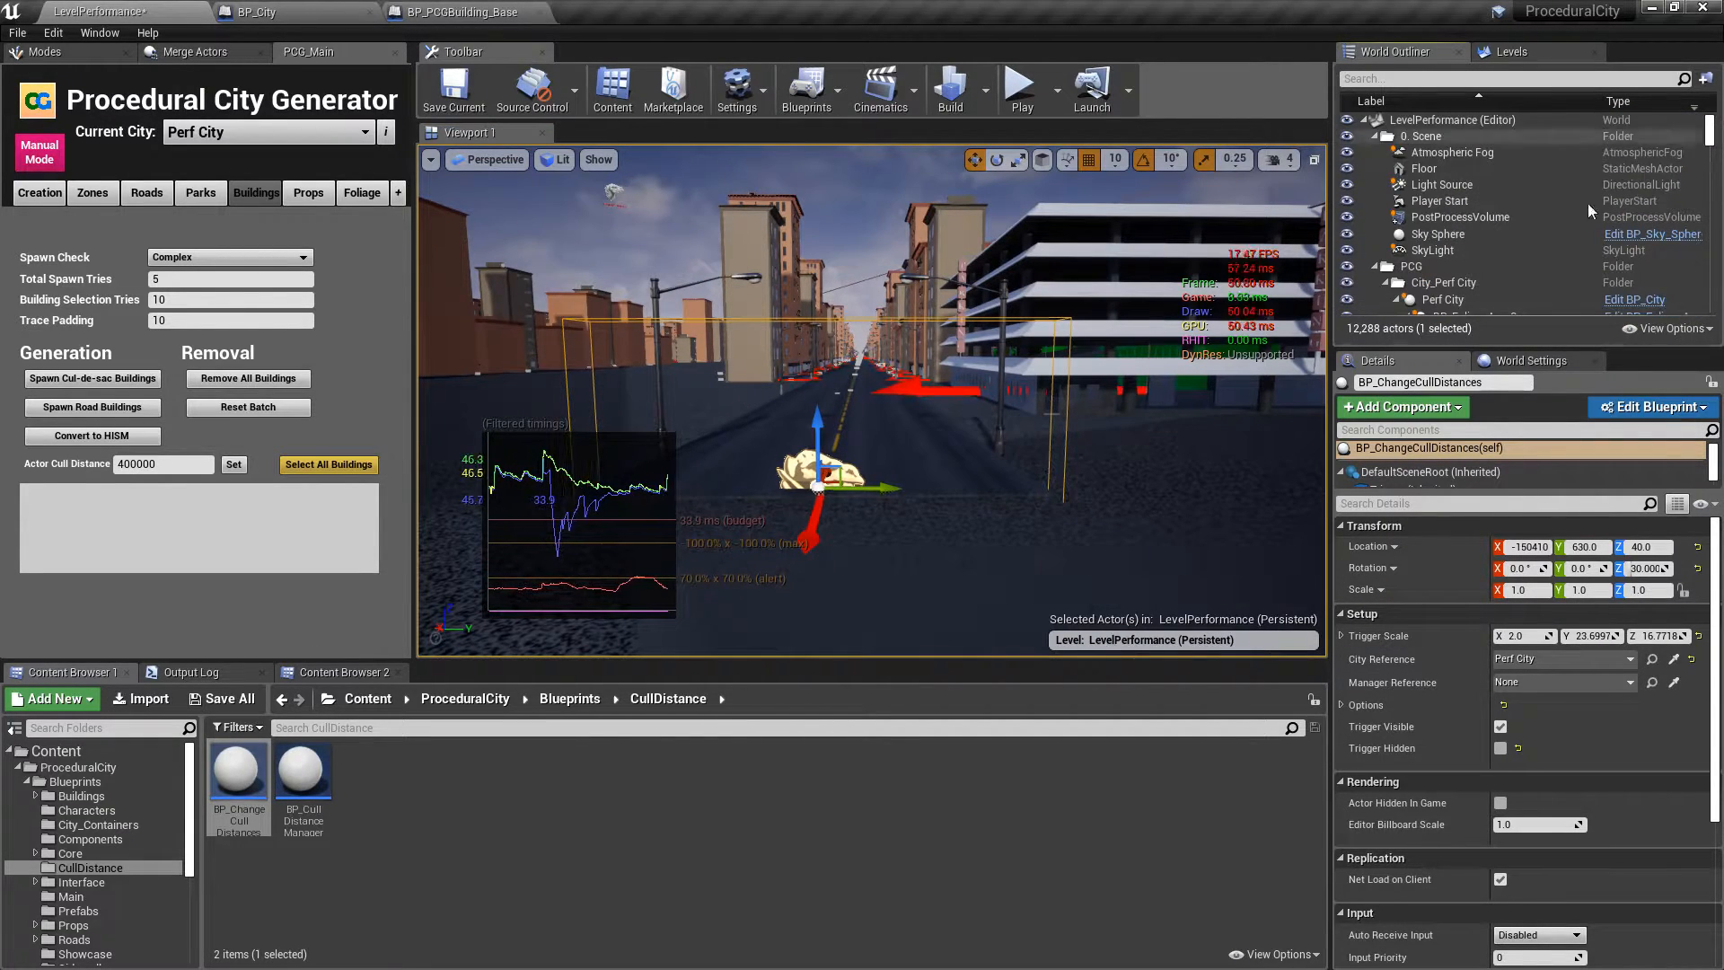
Select Perf City to view its building, prop and foliage actor lists
{"action": "left_click", "coordinate": [1441, 299]}
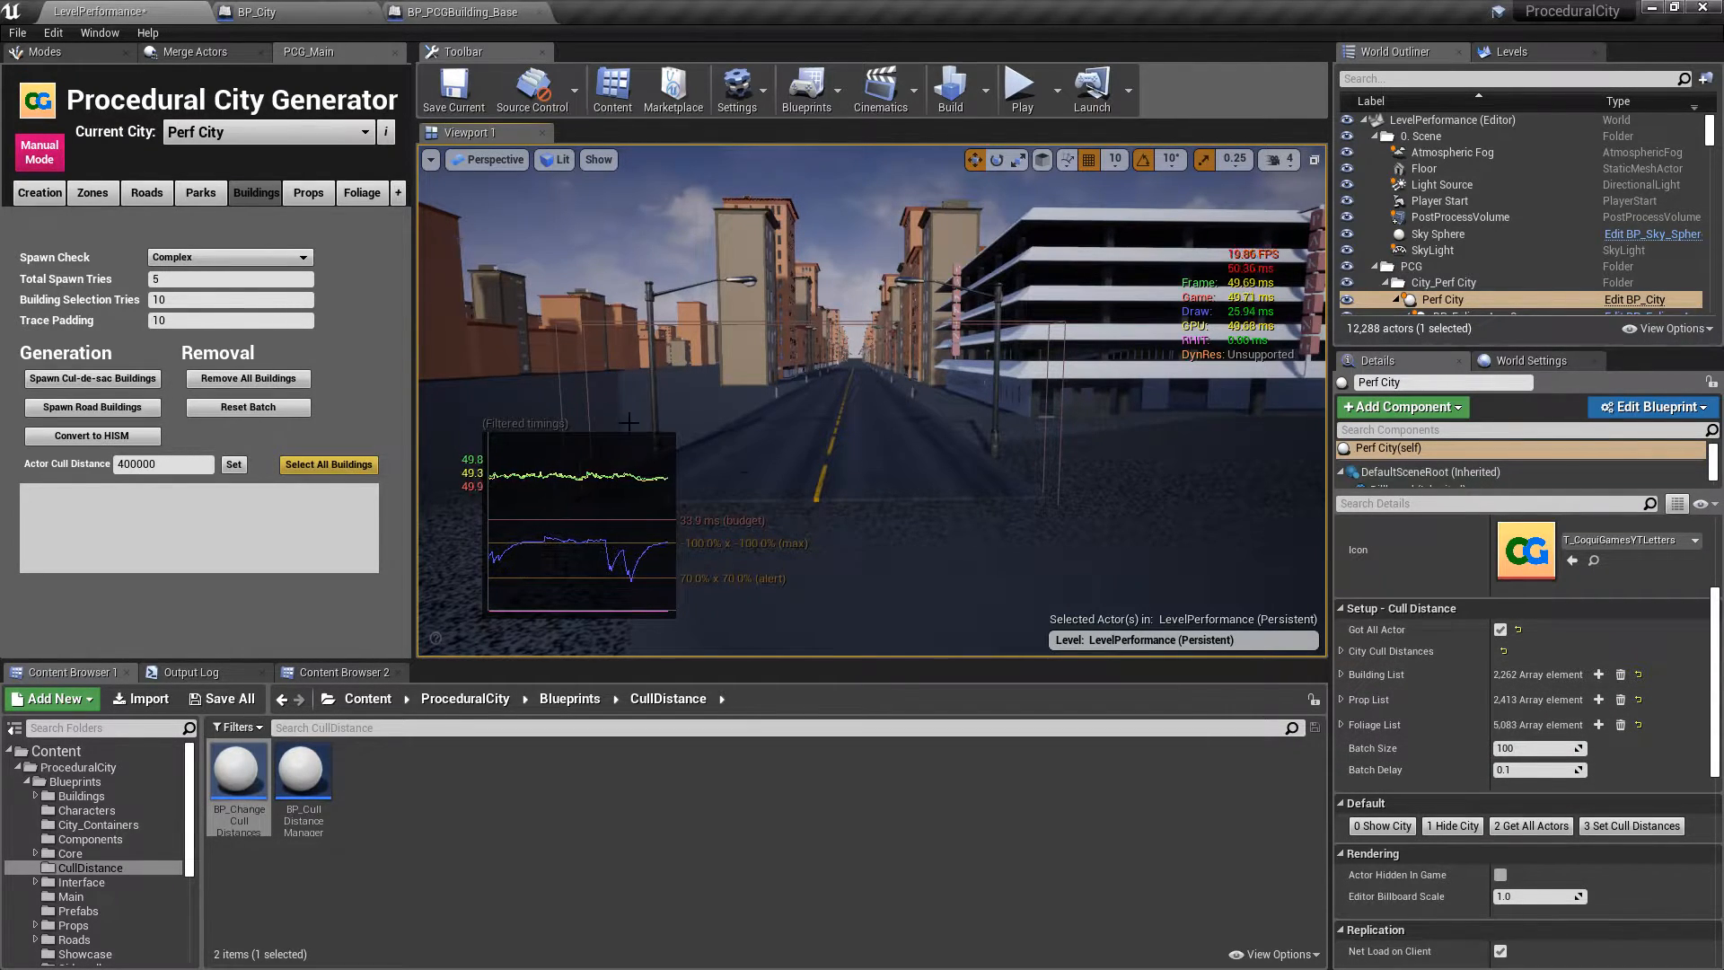
{"action": "mouse_move", "coordinate": [1539, 769]}
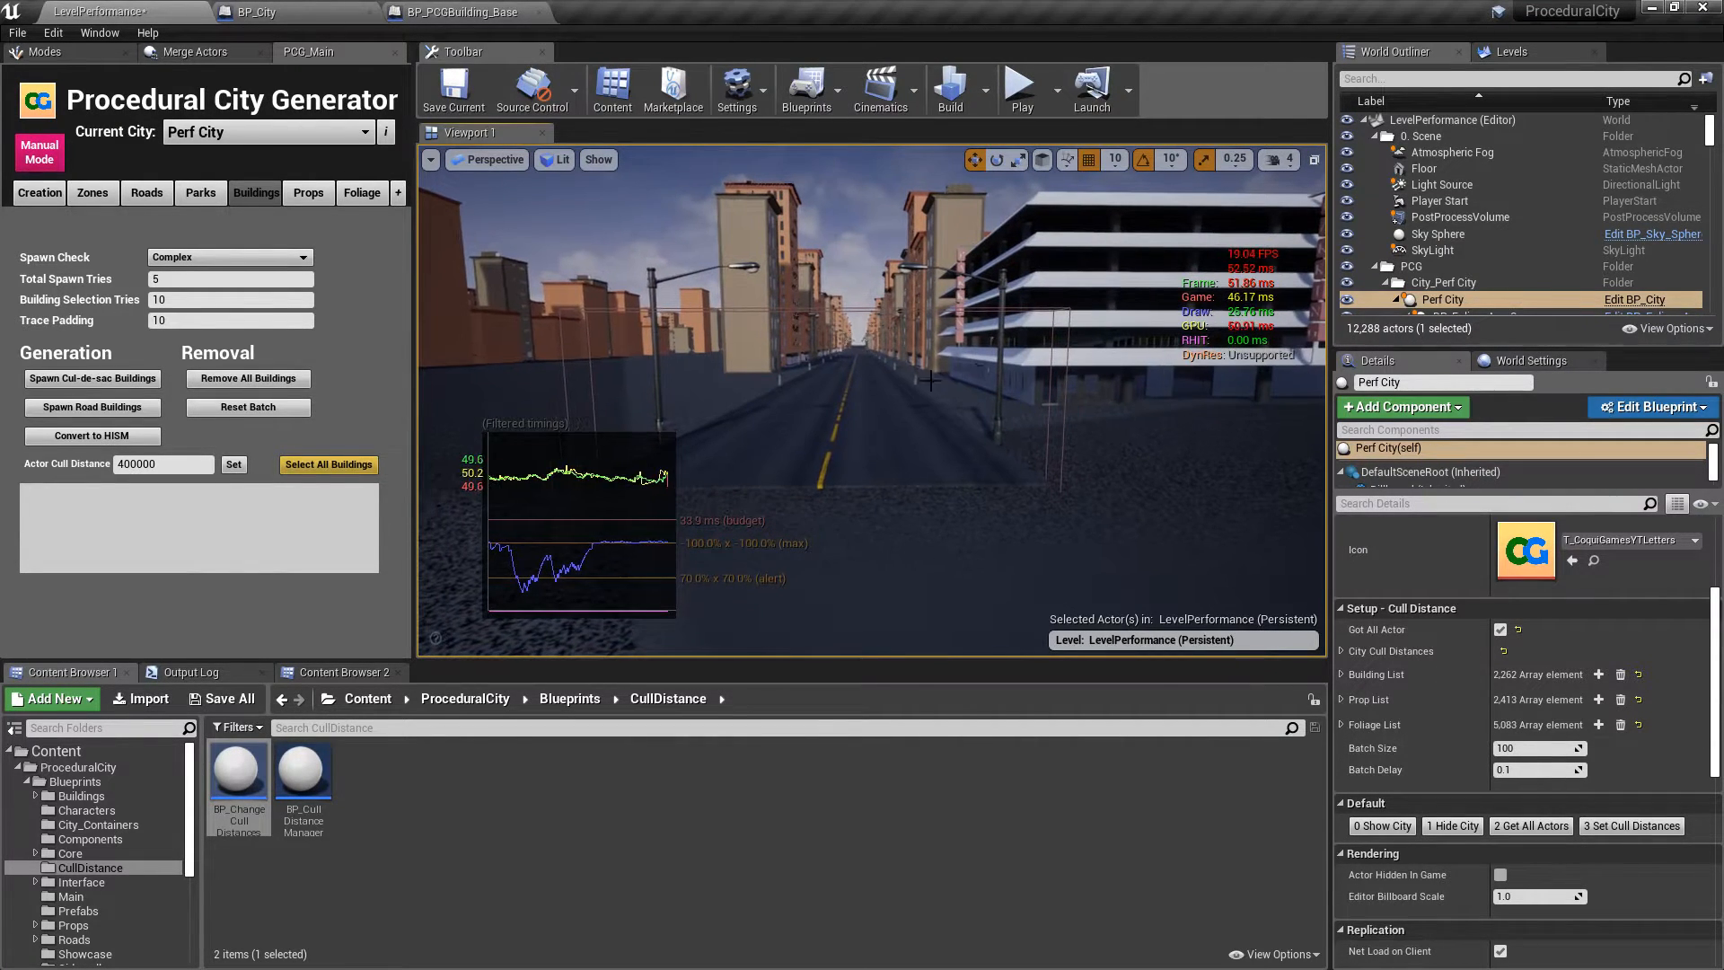
Select BP_ChangeCullDistances and view the trigger boxes beside the tall building
{"action": "left_click", "coordinate": [1461, 225]}
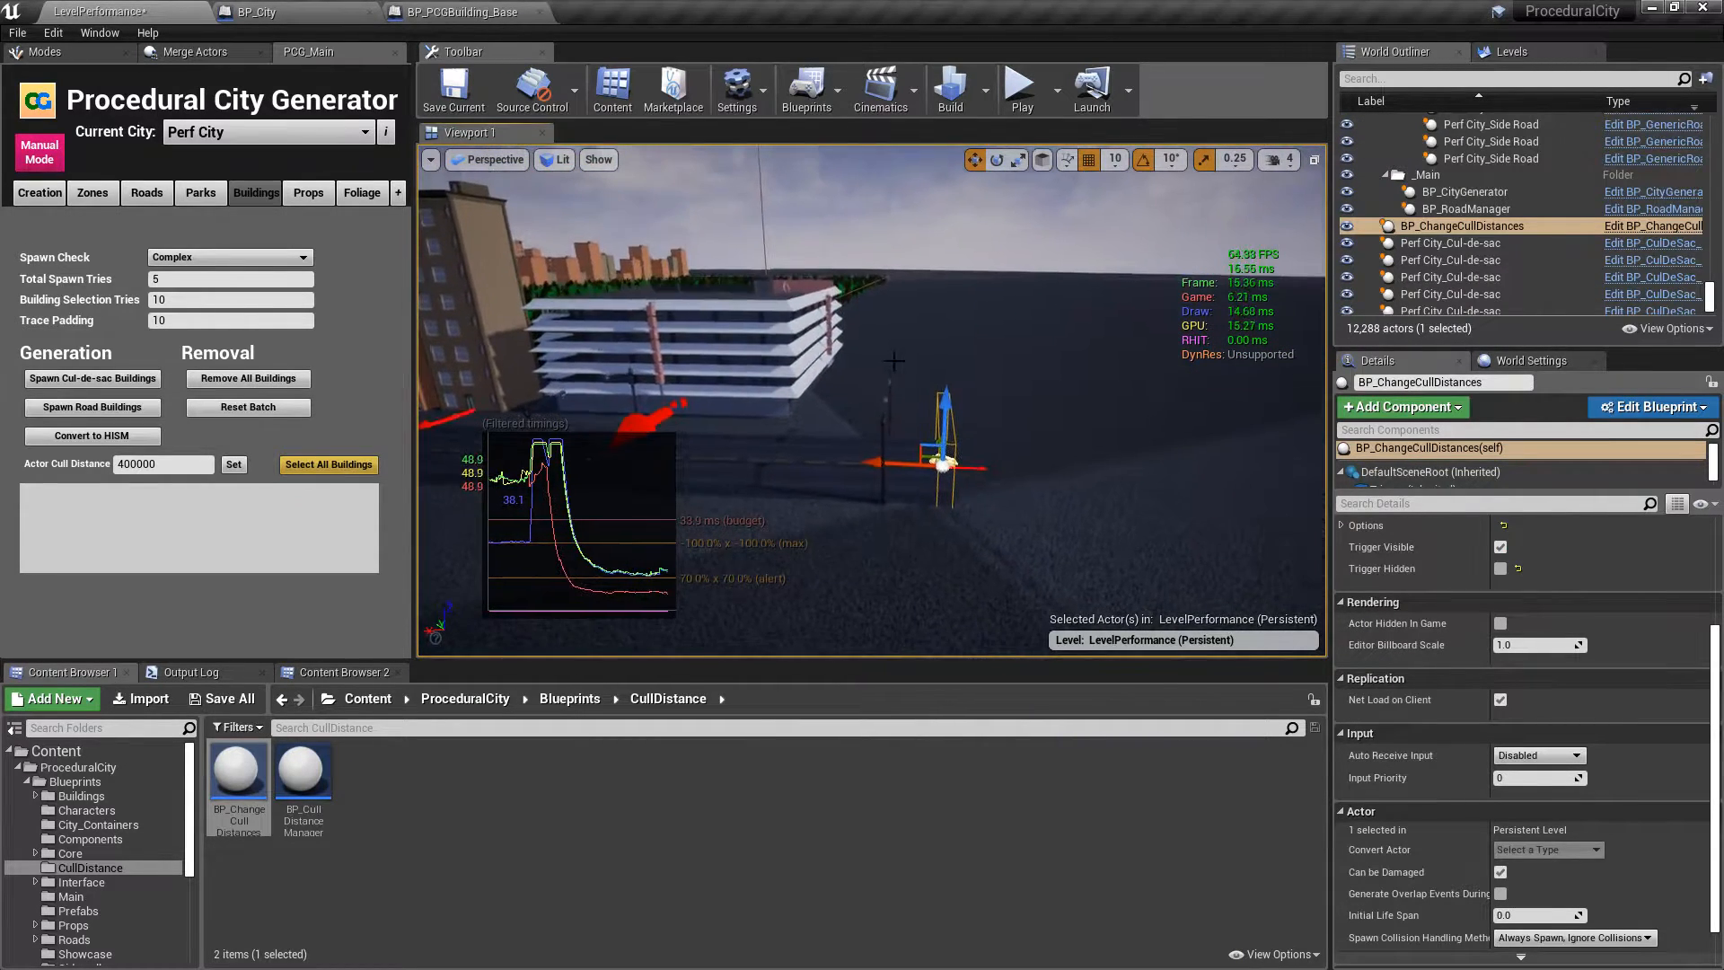
{"action": "left_click", "coordinate": [1460, 242]}
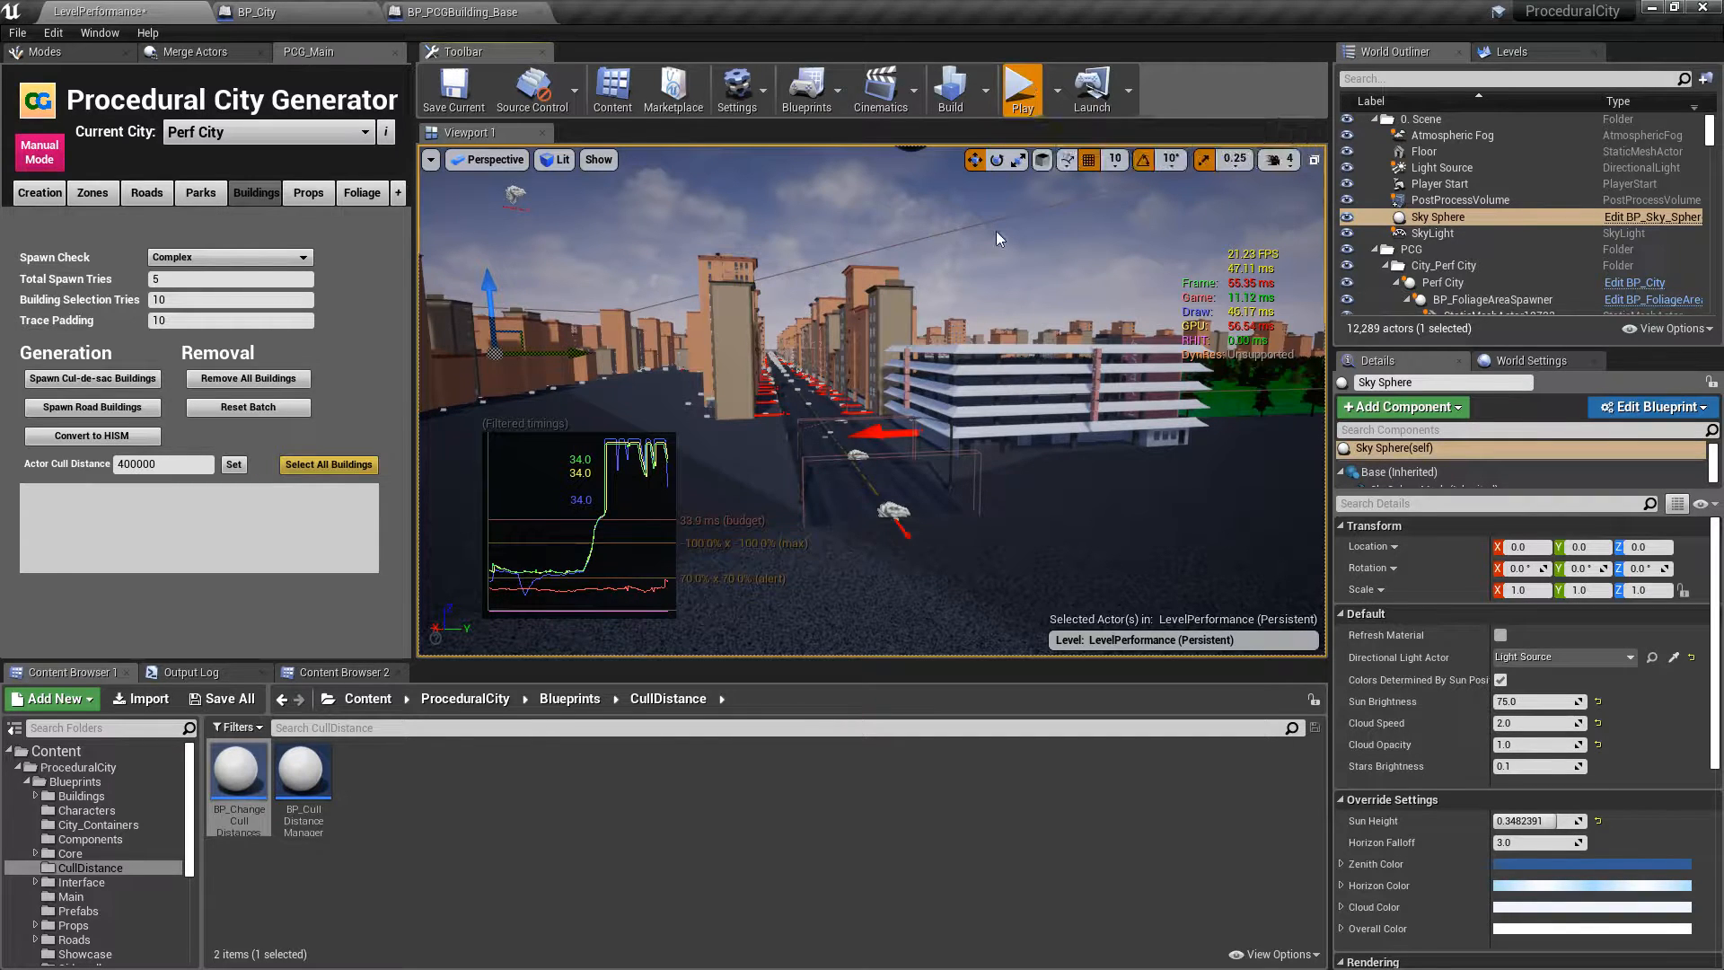
{"action": "left_click", "coordinate": [1019, 88]}
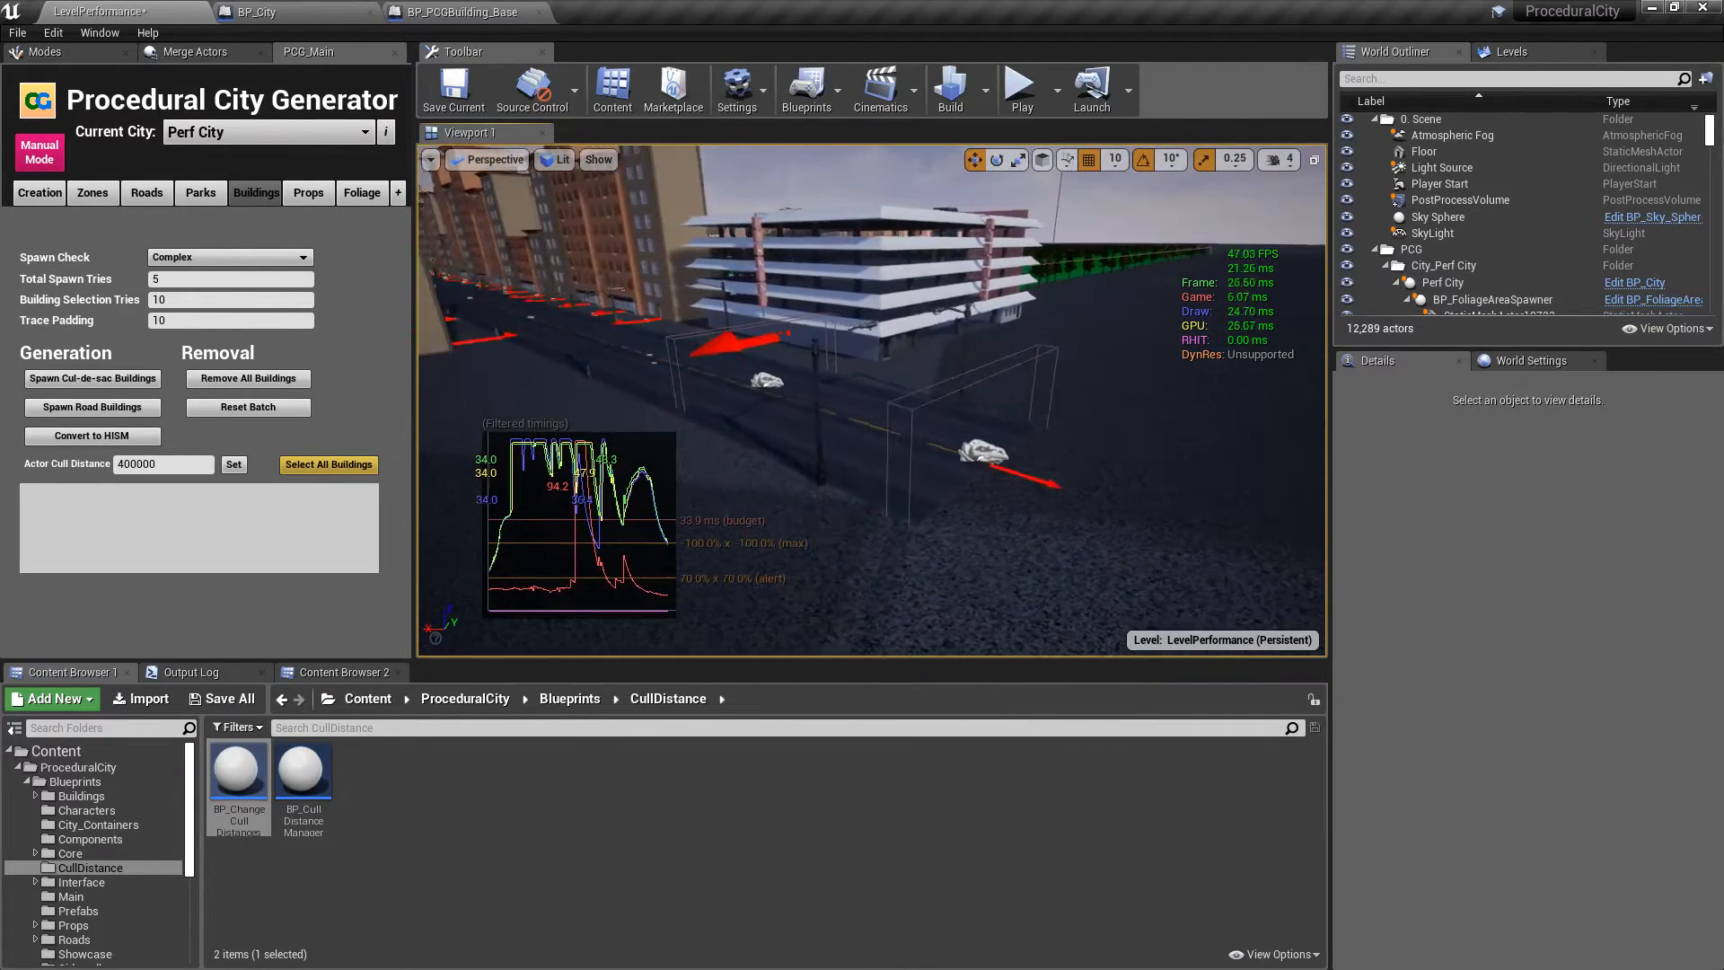
Review the trigger's options and place BP_CullDistanceManager above the parking garage
{"action": "left_click", "coordinate": [852, 379]}
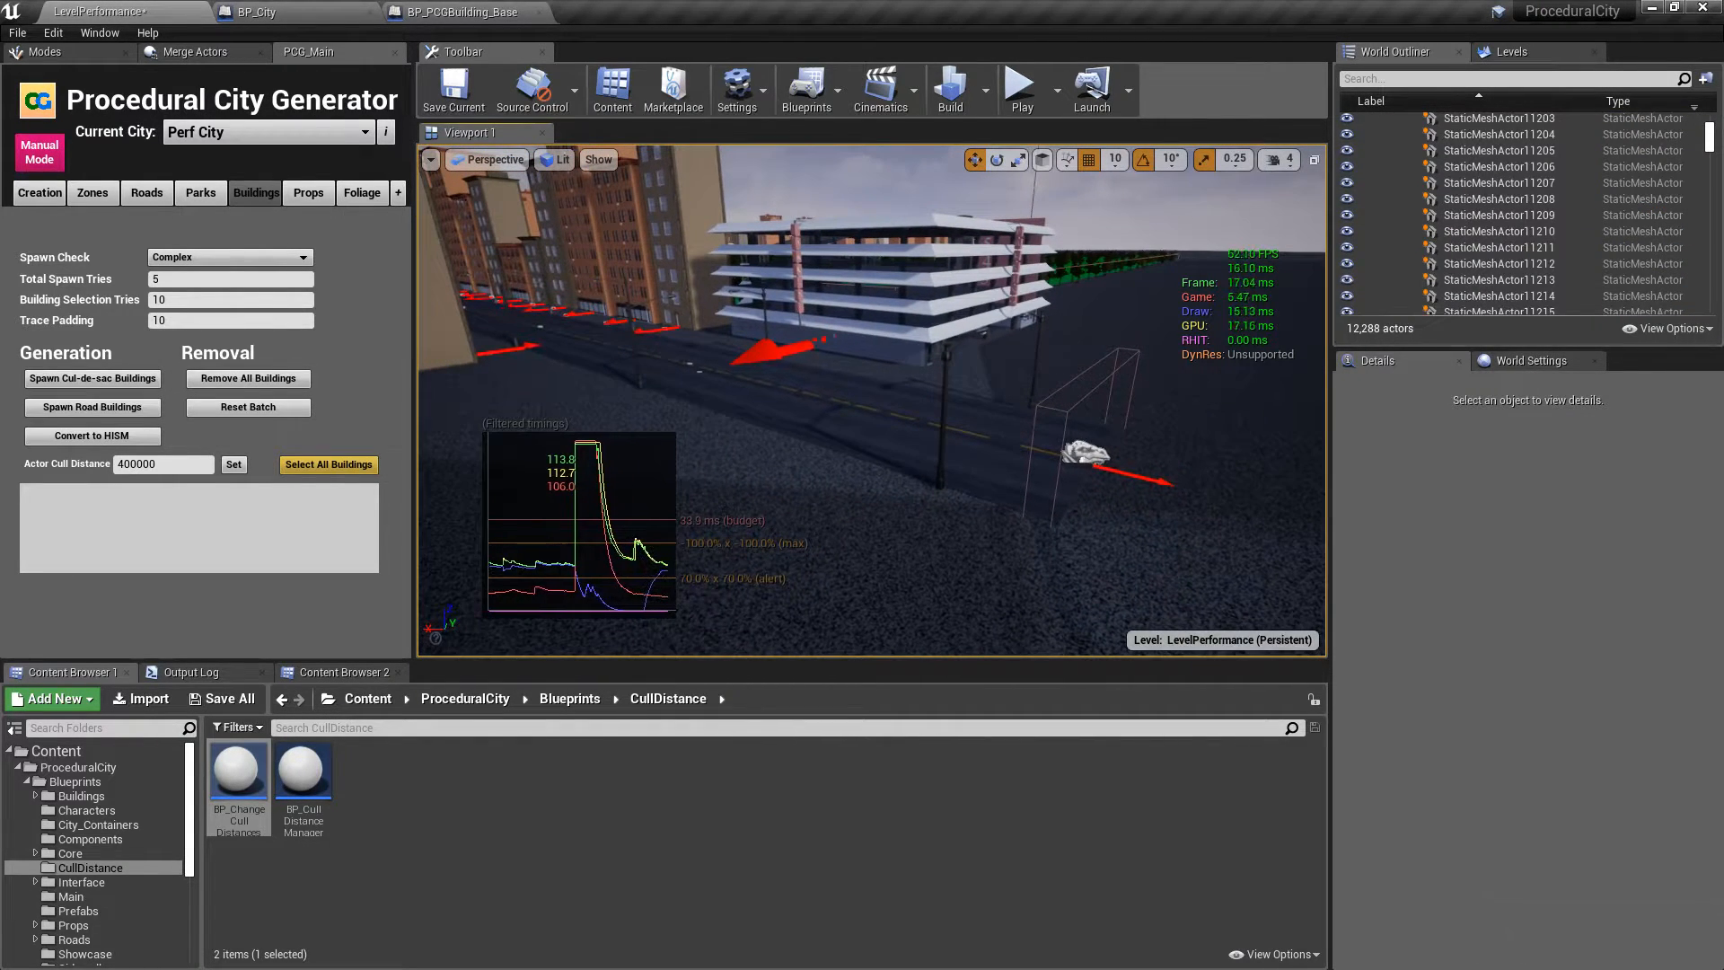
{"action": "left_click", "coordinate": [1460, 225]}
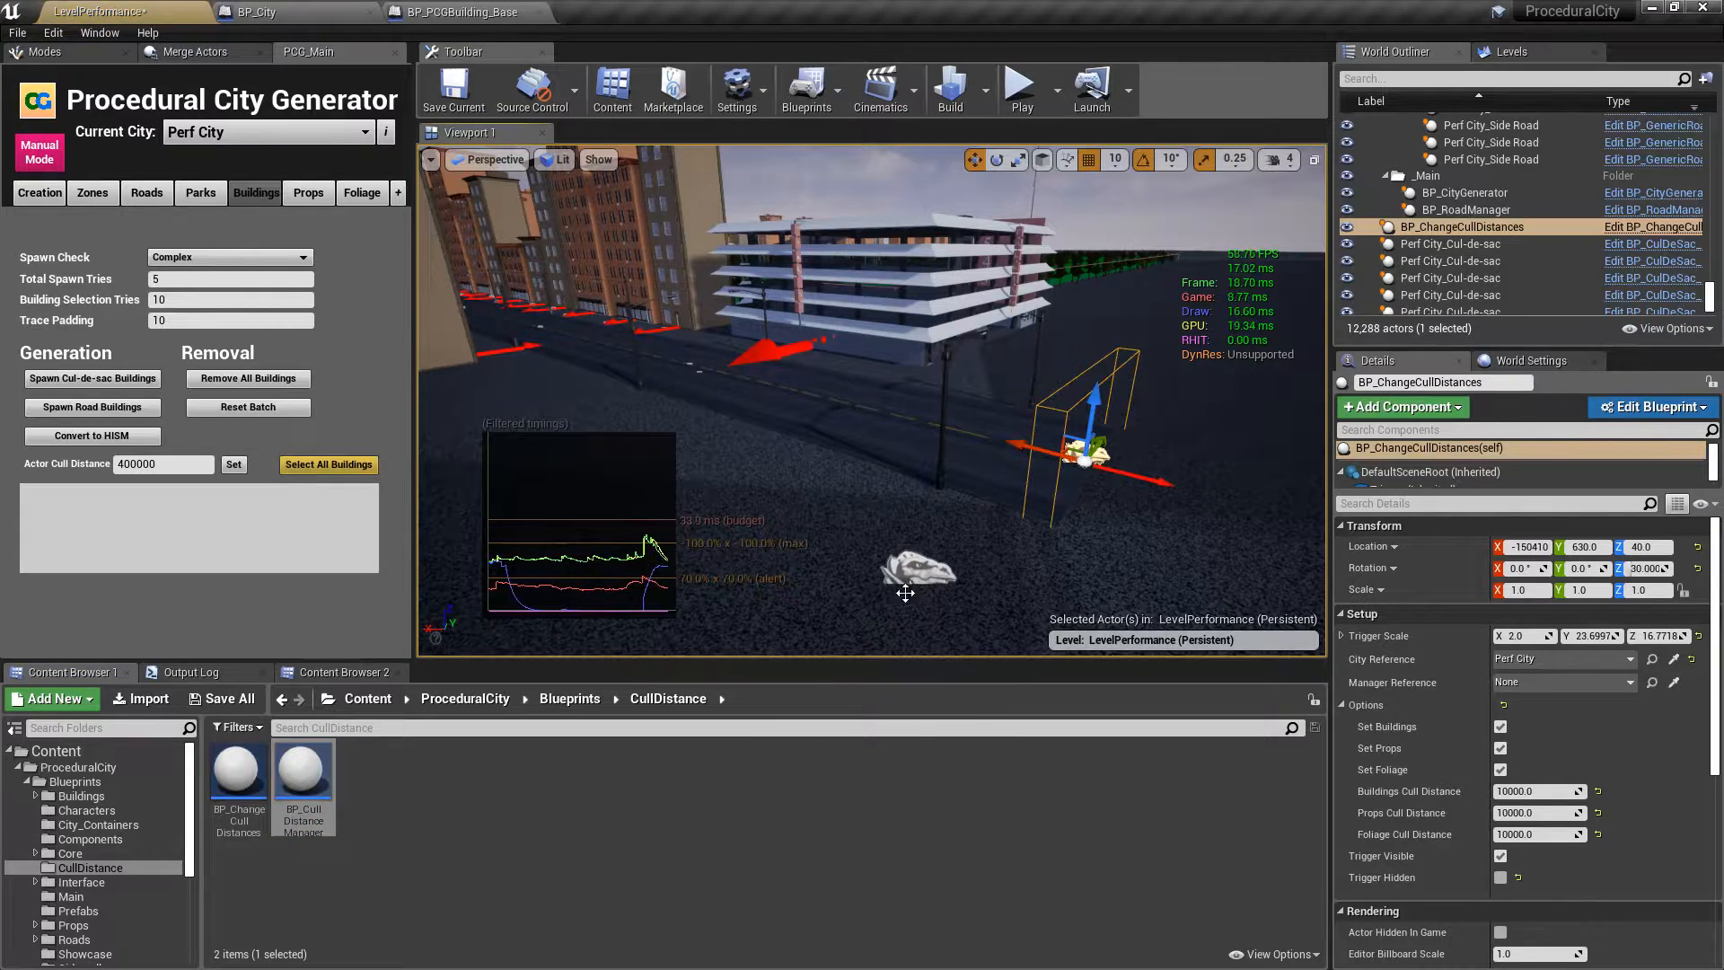
{"action": "left_click", "coordinate": [1463, 244]}
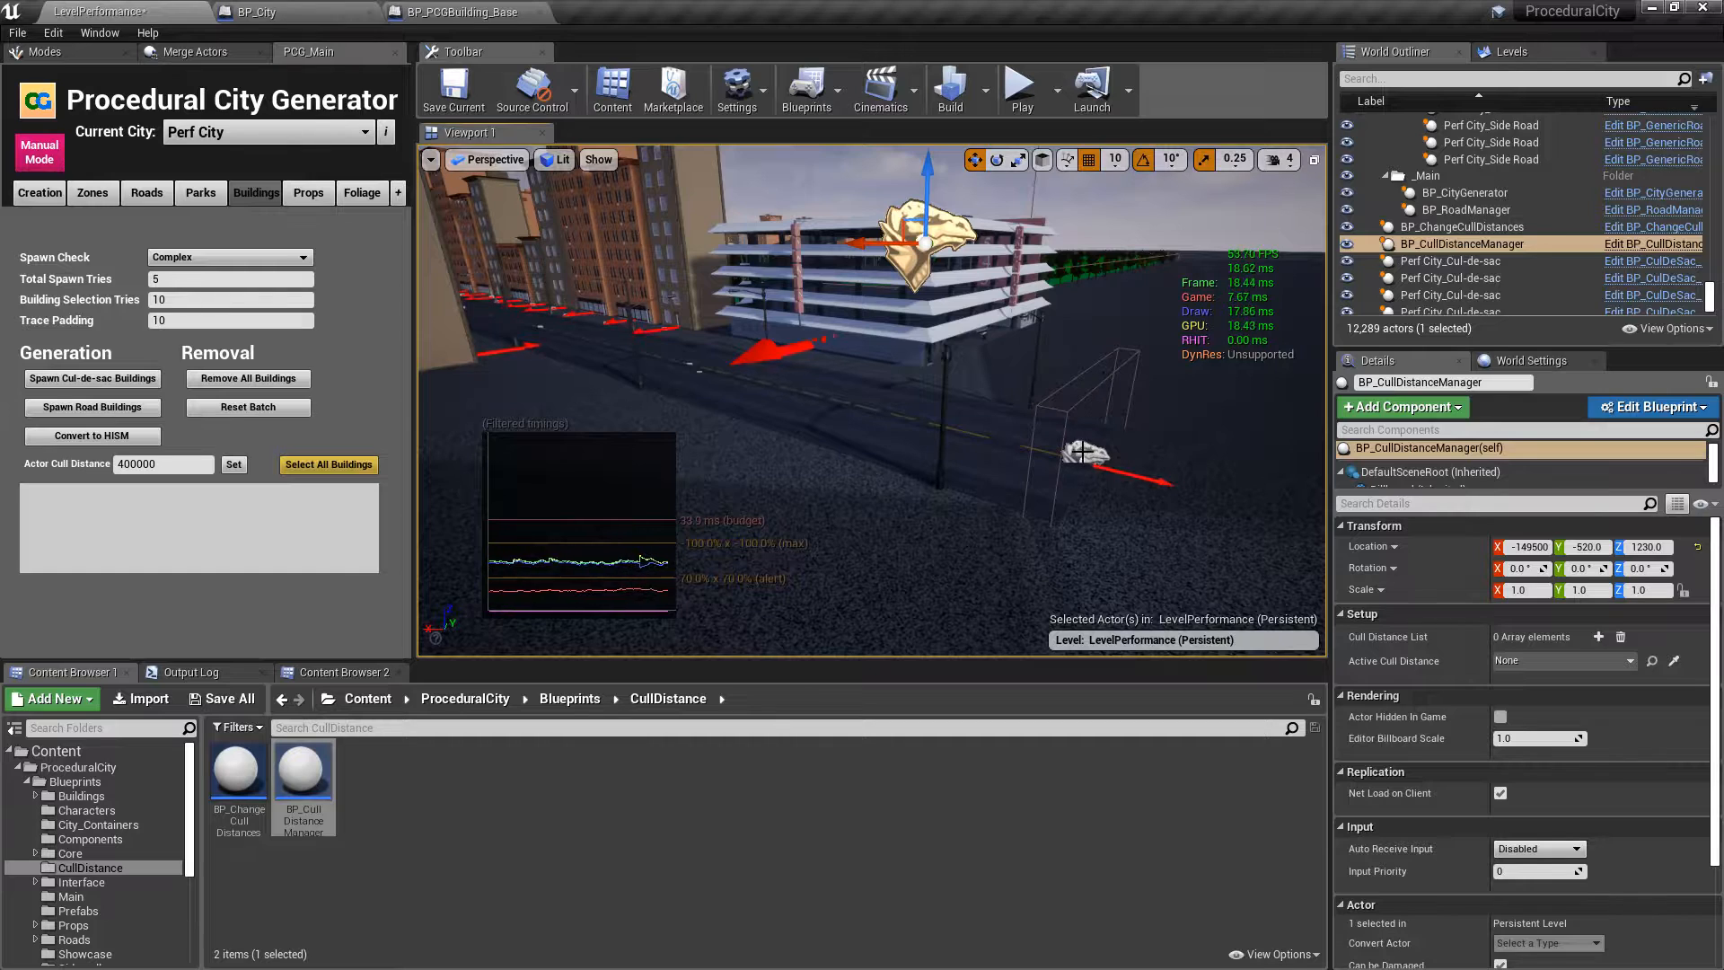
Reselect BP_ChangeCullDistances and set its Manager Reference to BP_CullDistanceManager
{"action": "left_click", "coordinate": [1463, 221]}
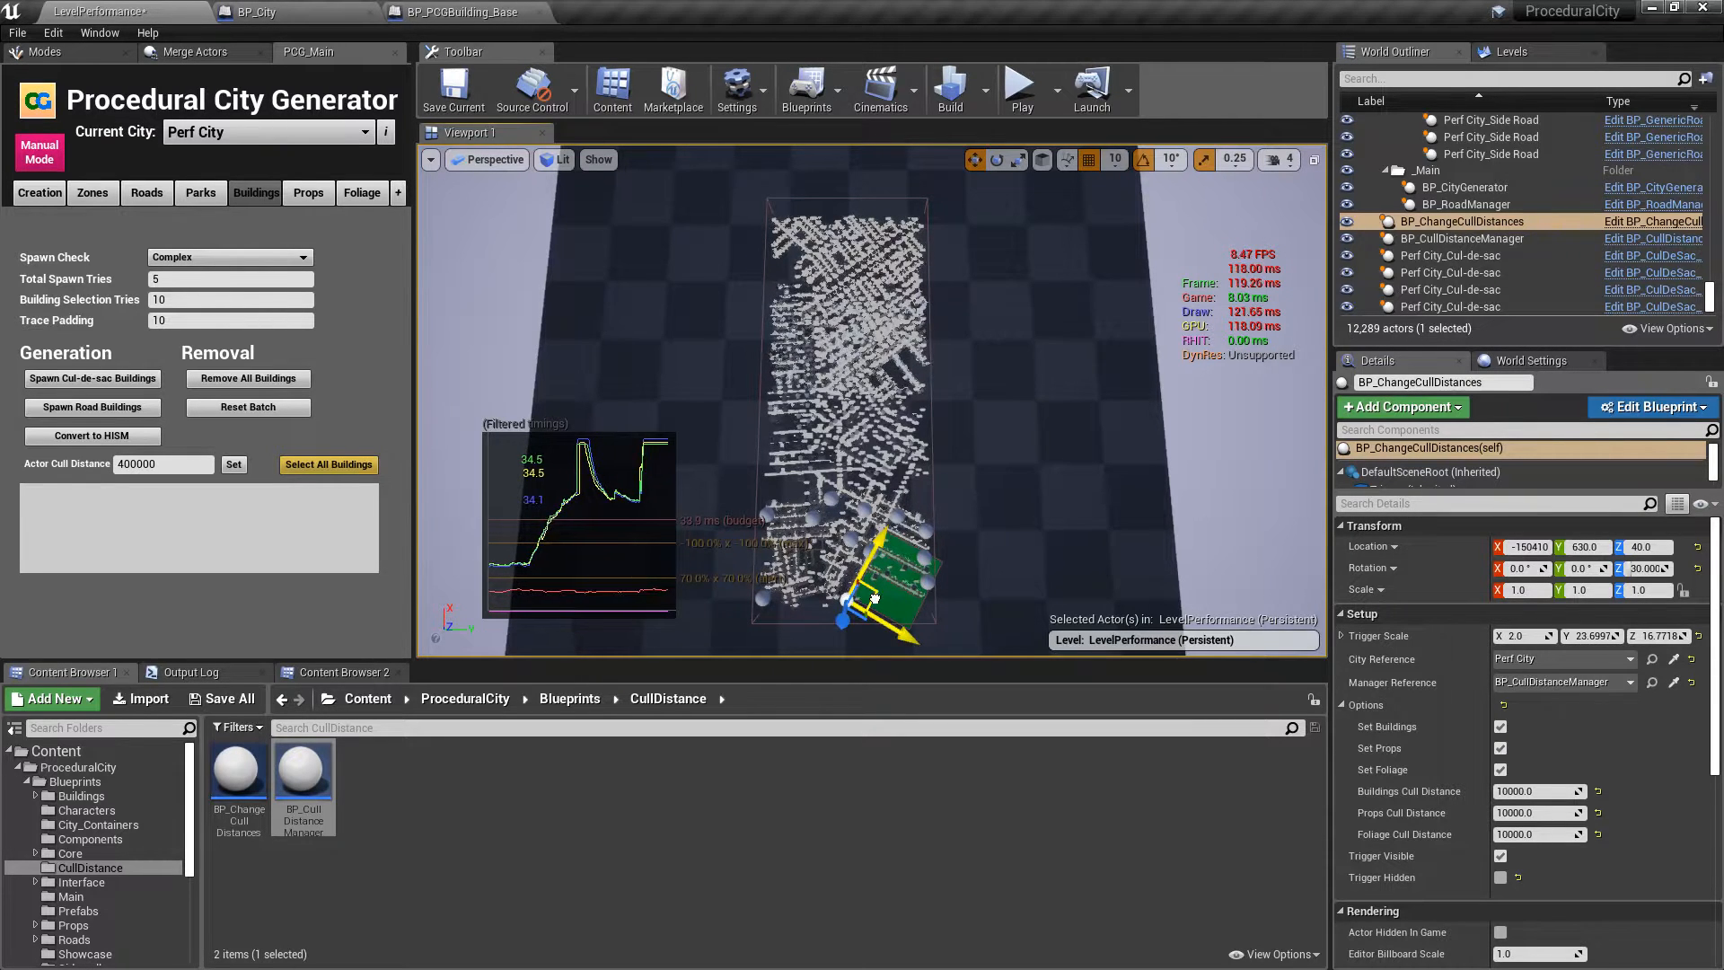
Move BP_ChangeCullDistances to 0,0,40 with zero rotation and enlarge its Trigger Scale
{"action": "left_click_drag", "start_coordinate": [841, 588], "coordinate": [842, 382]}
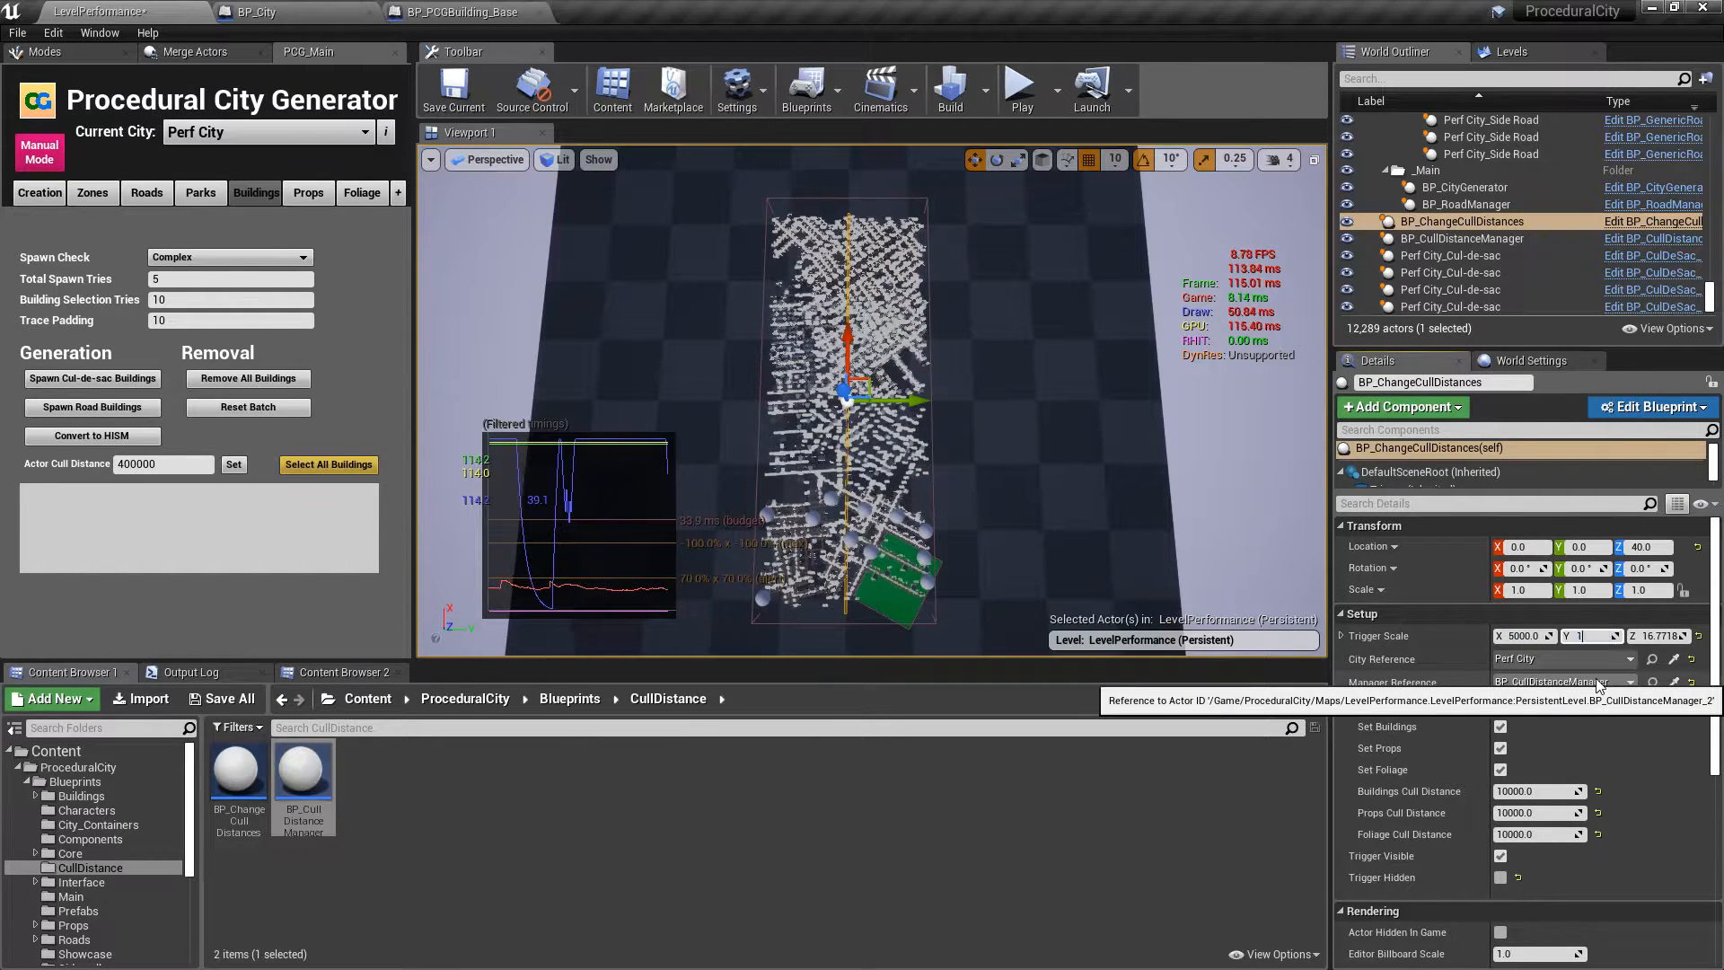
{"action": "type", "text": "1000.0"}
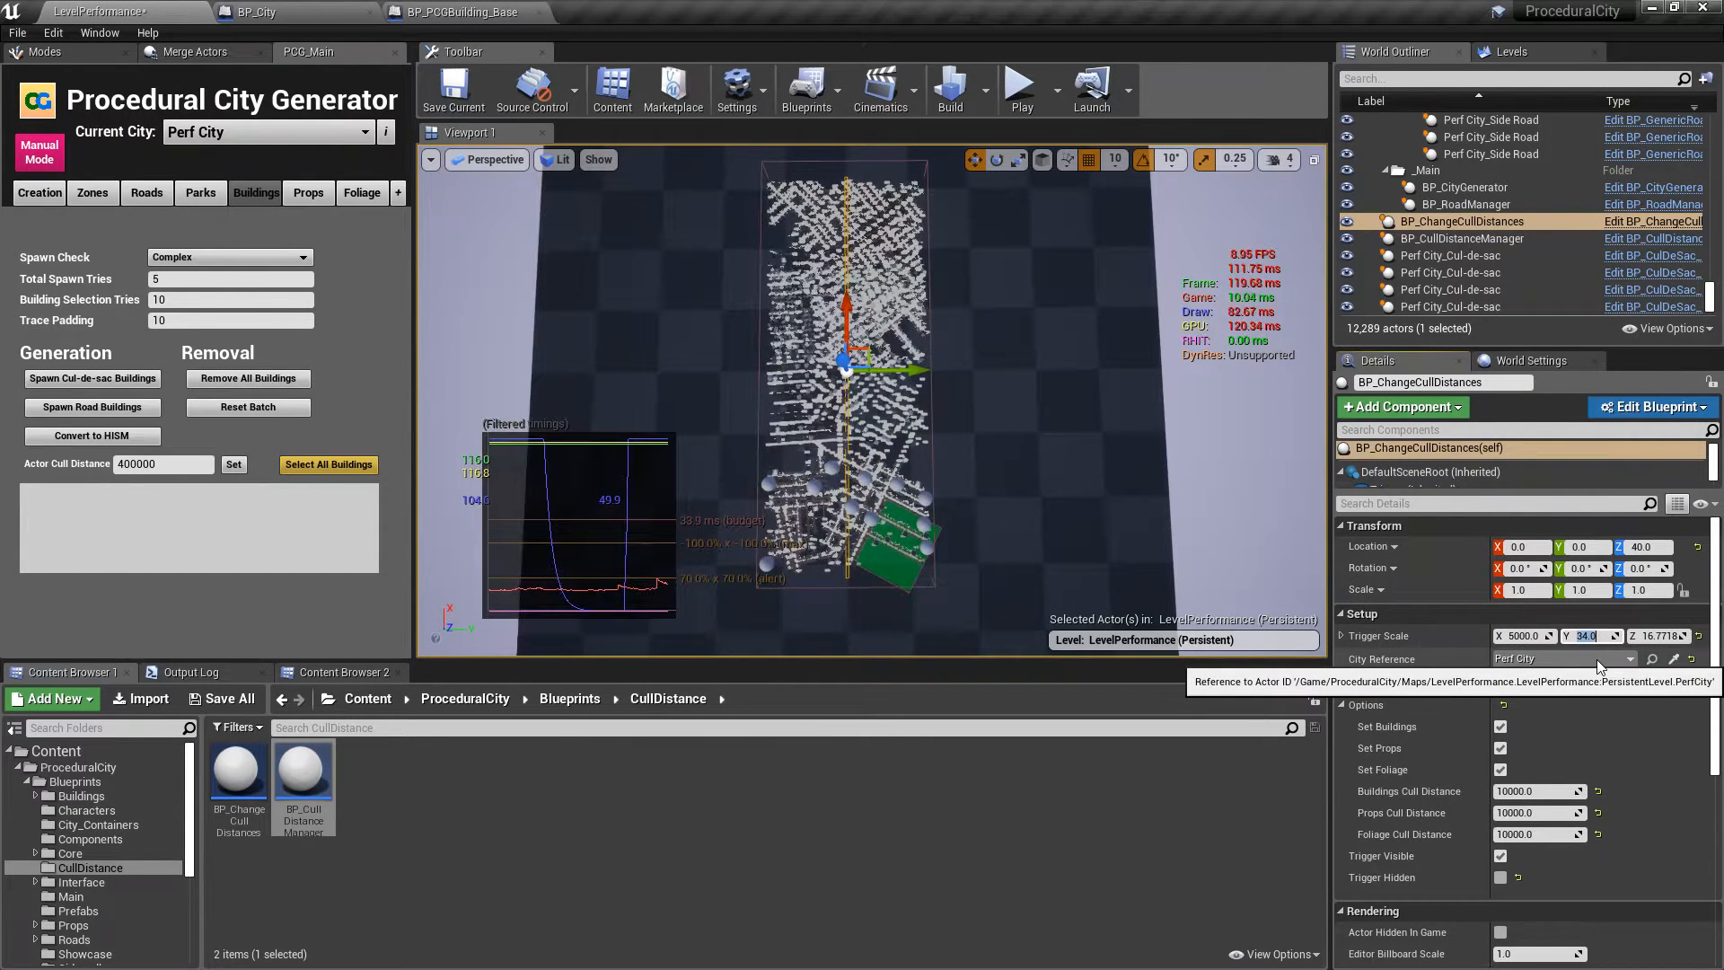
{"action": "type", "text": "200"}
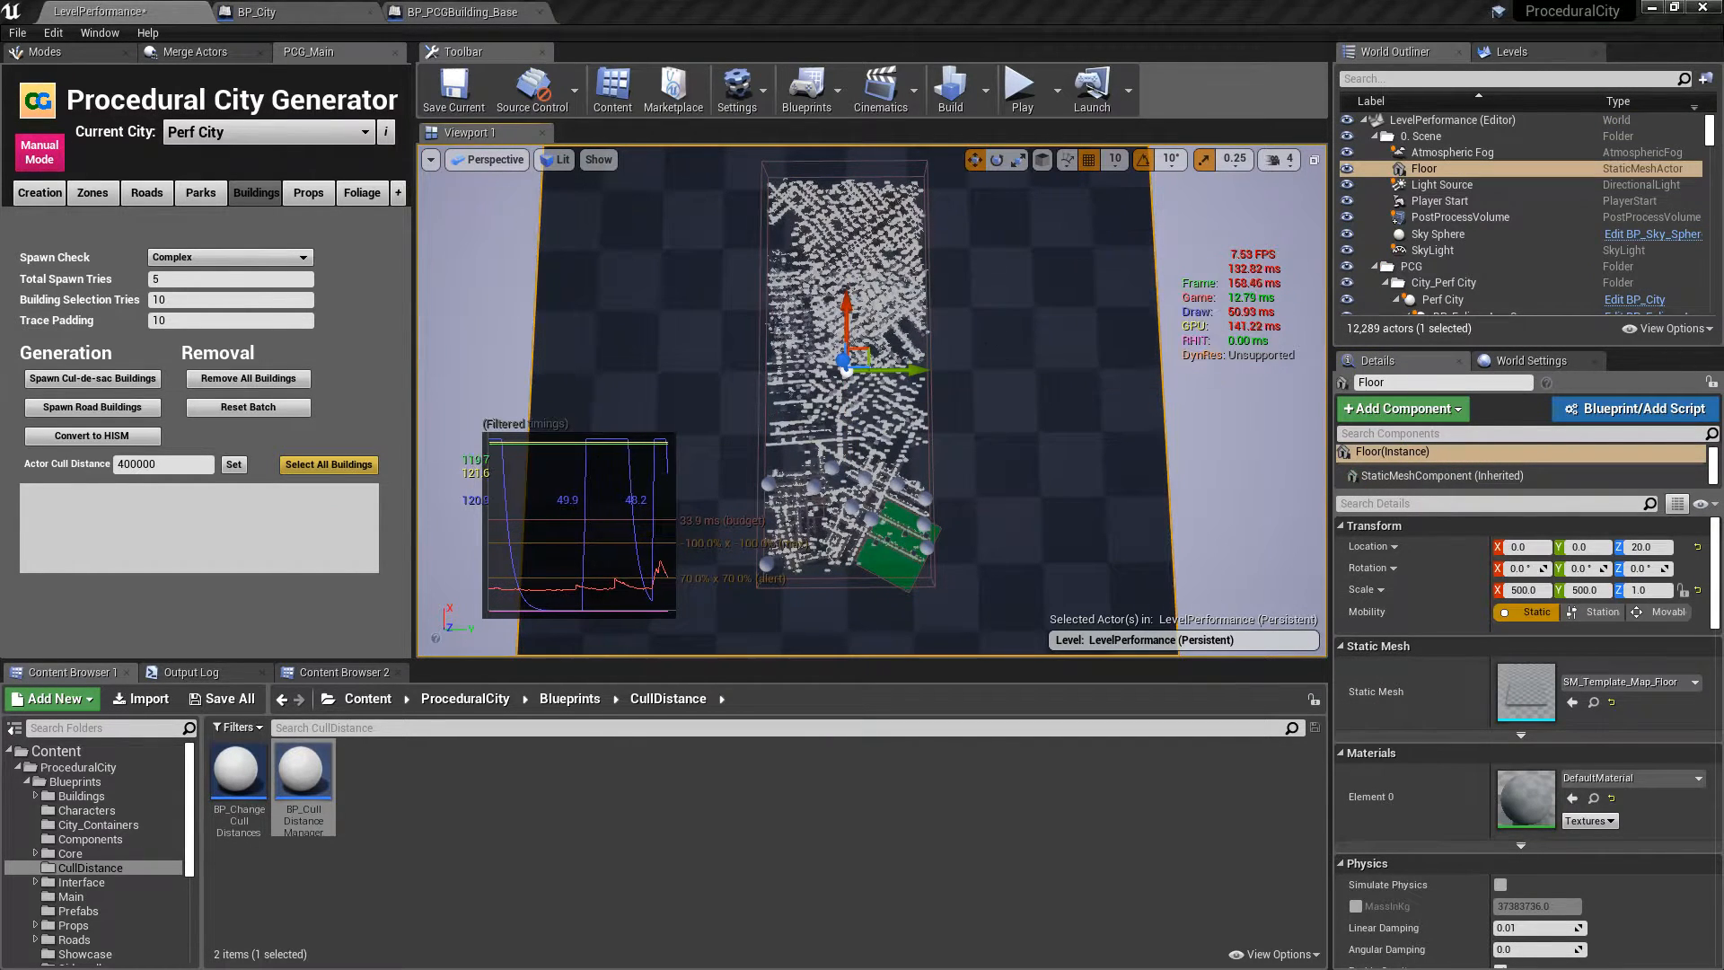
{"action": "mouse_move", "coordinate": [982, 325]}
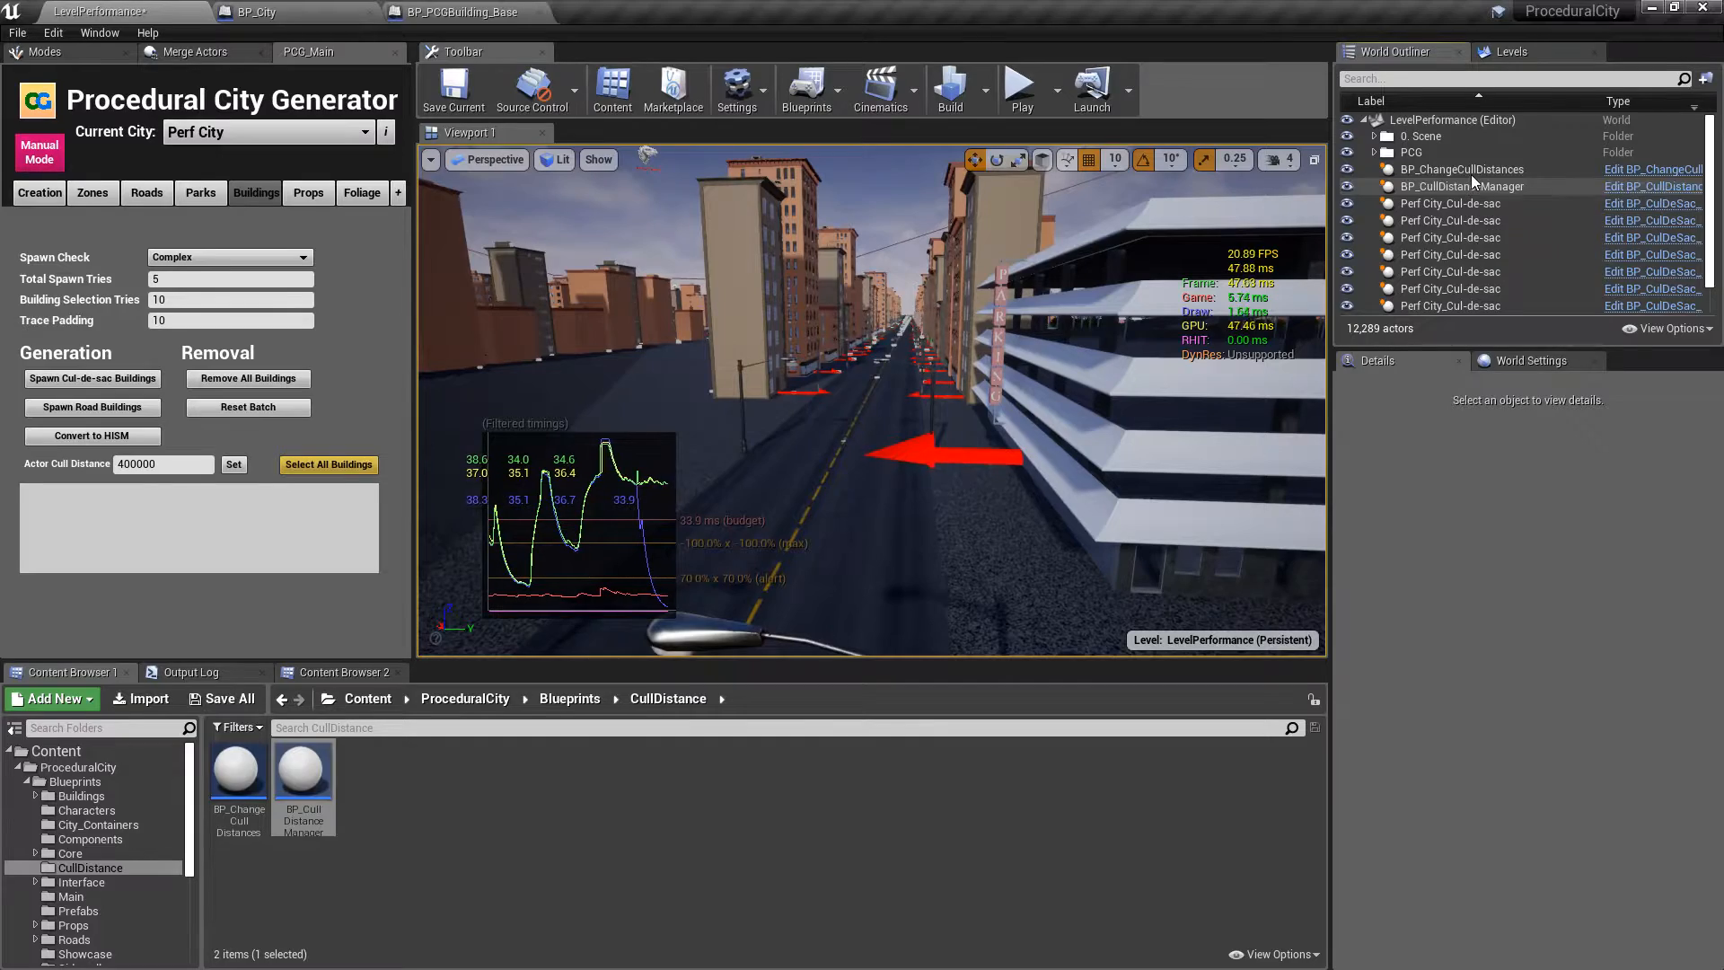
{"action": "left_click", "coordinate": [1462, 170]}
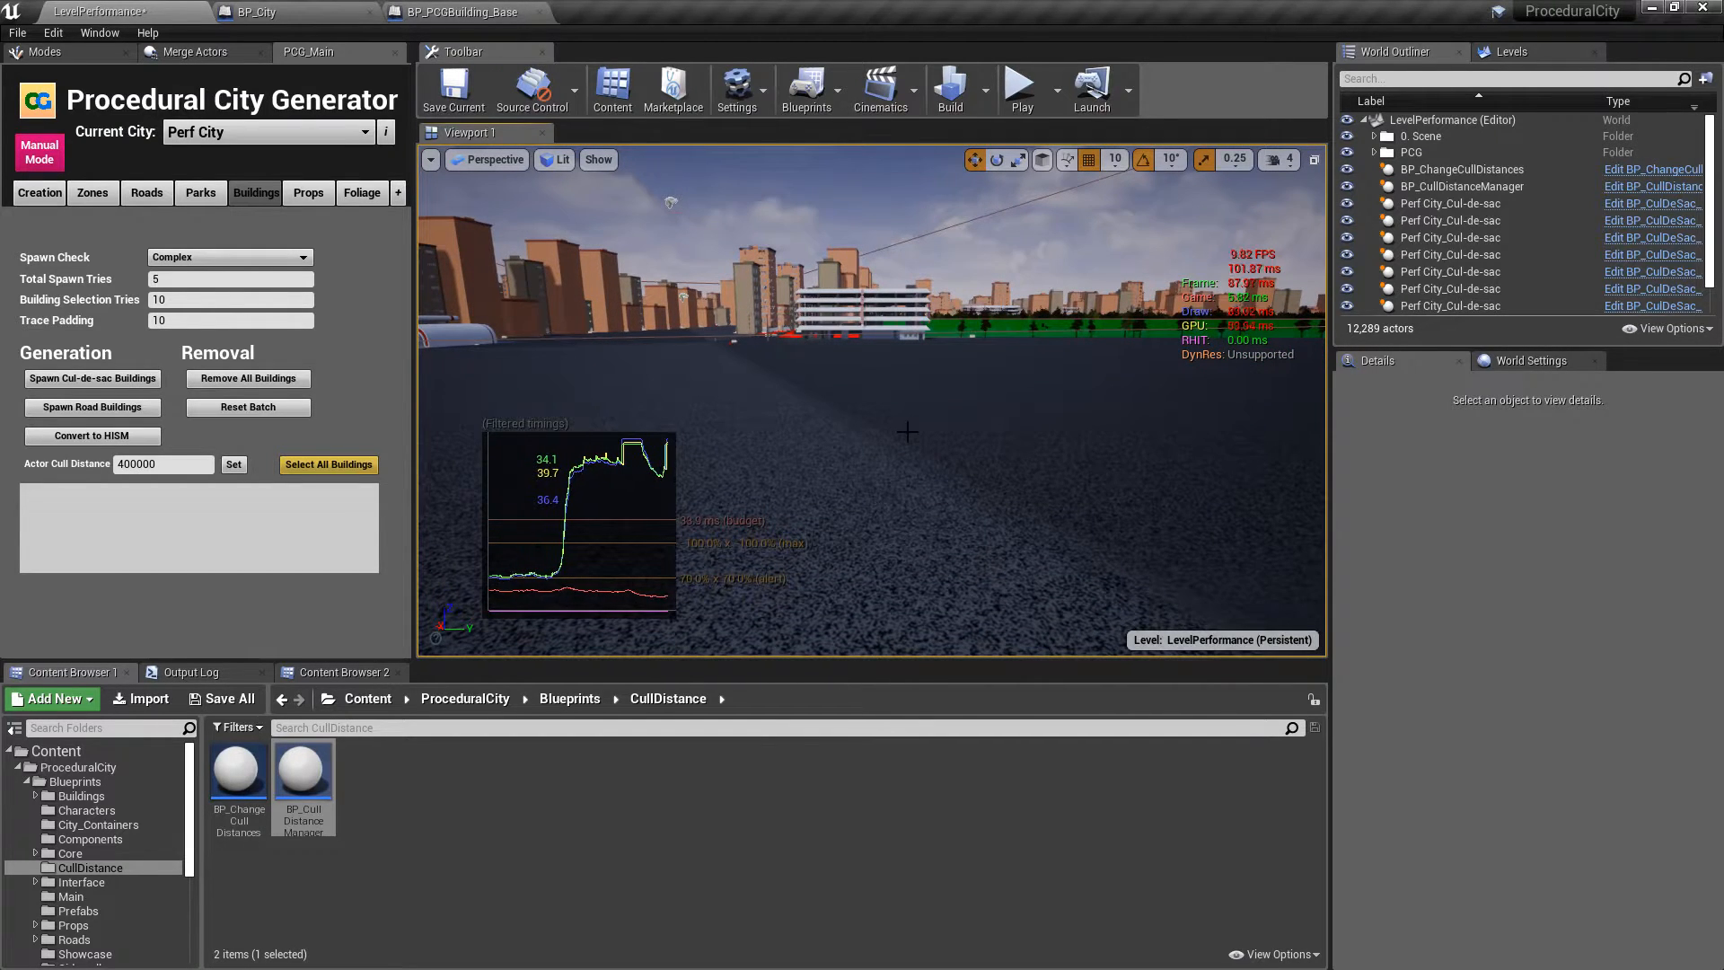
{"action": "mouse_move", "coordinate": [1019, 84]}
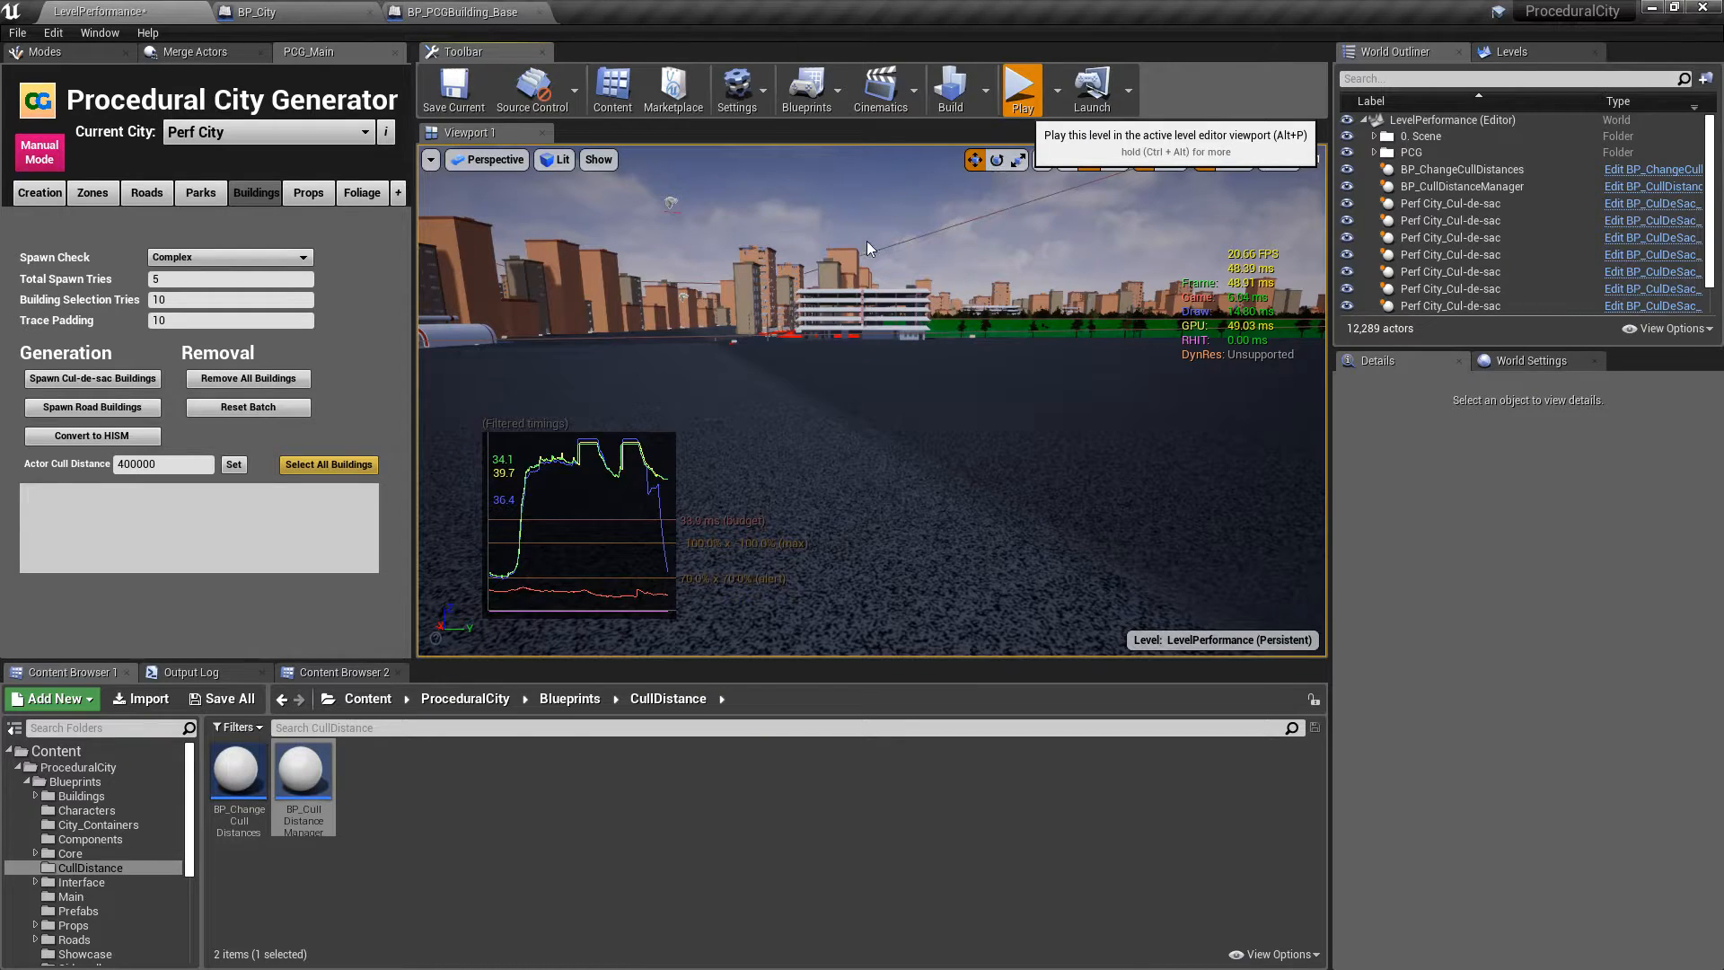
{"action": "mouse_move", "coordinate": [902, 228]}
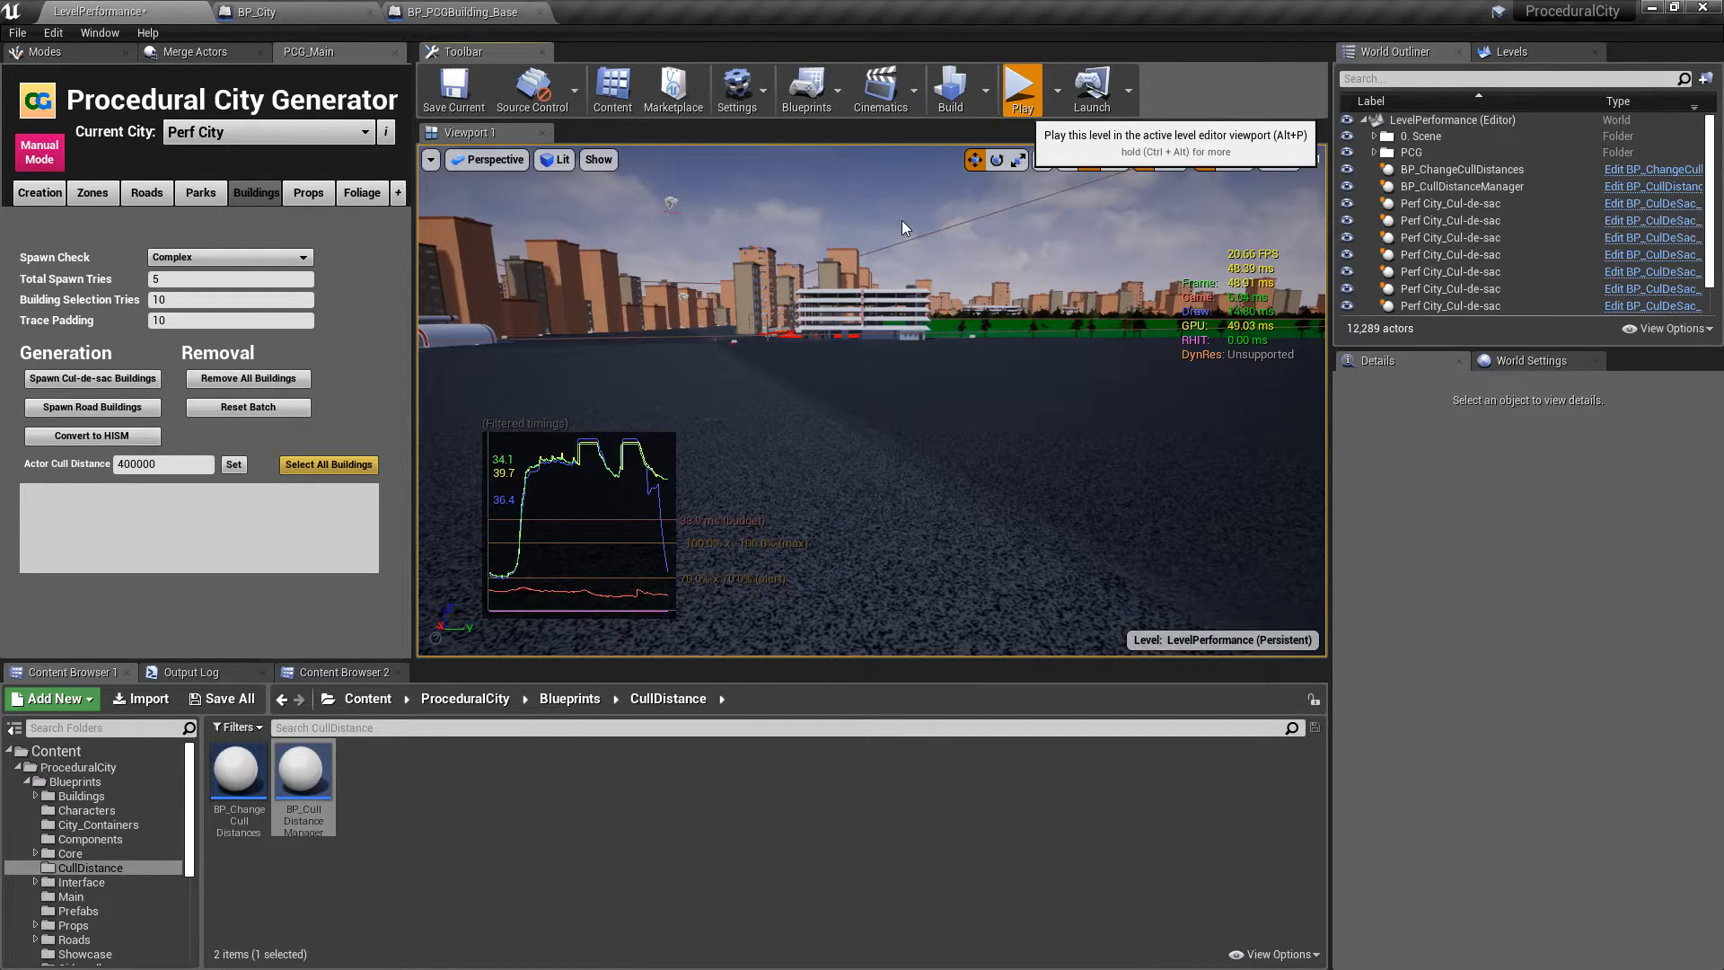
{"action": "left_click", "coordinate": [1019, 88]}
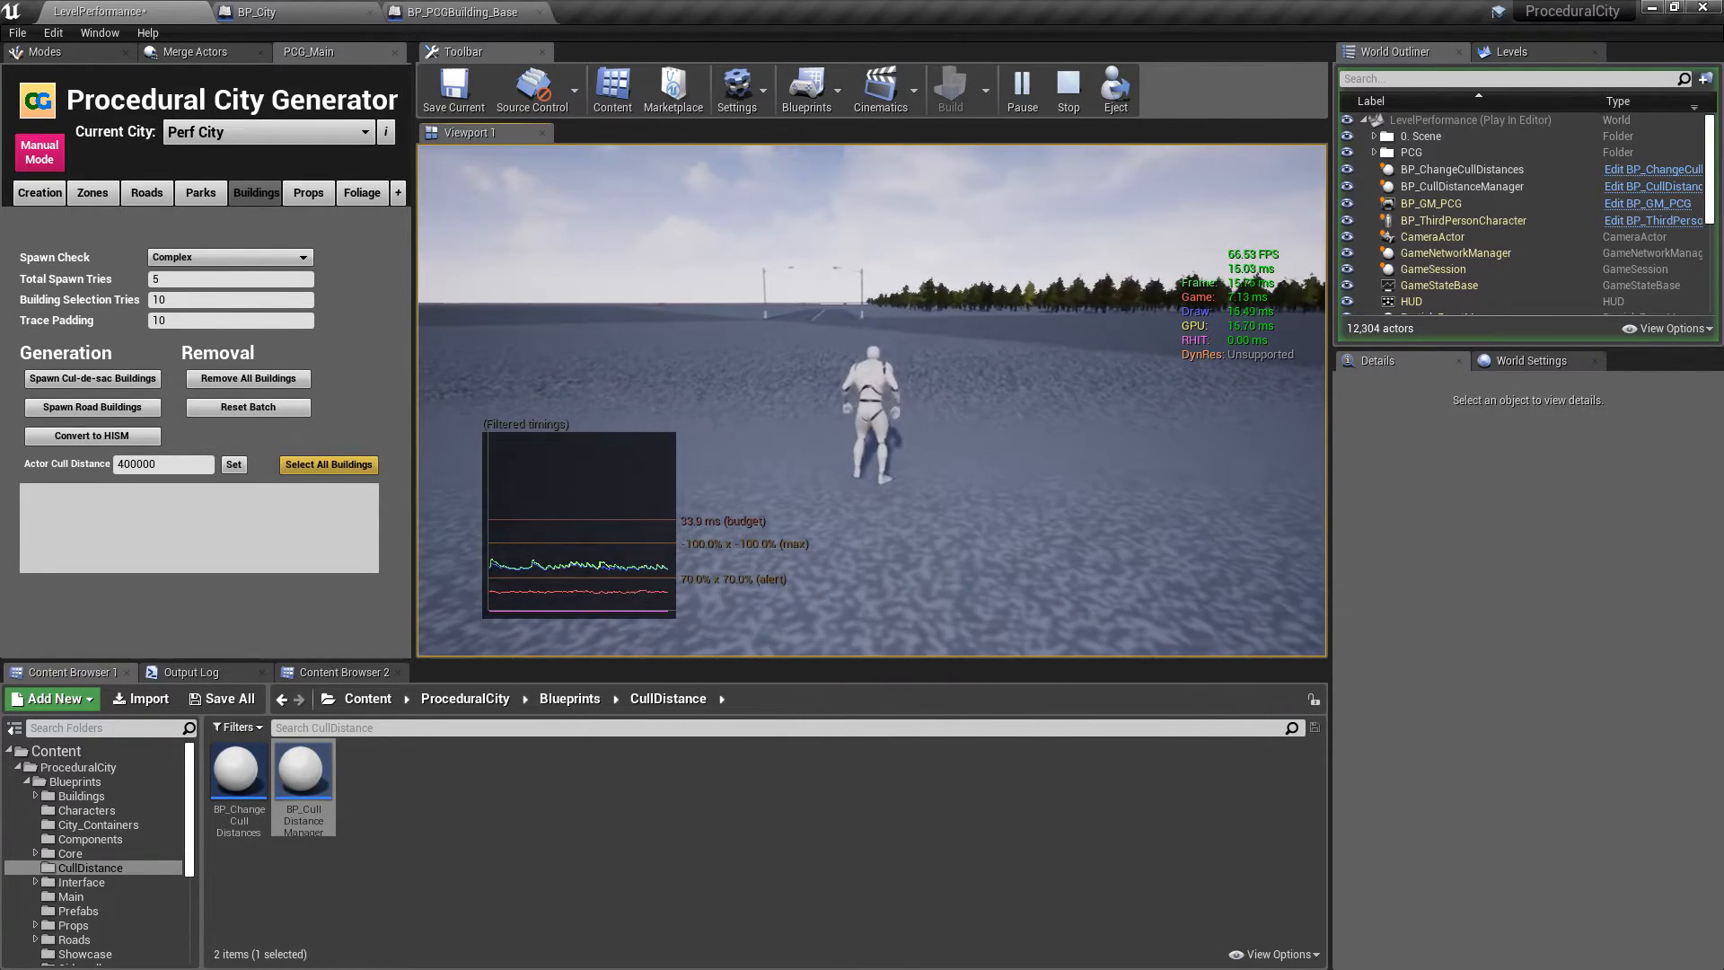
{"action": "left_click", "coordinate": [1068, 90]}
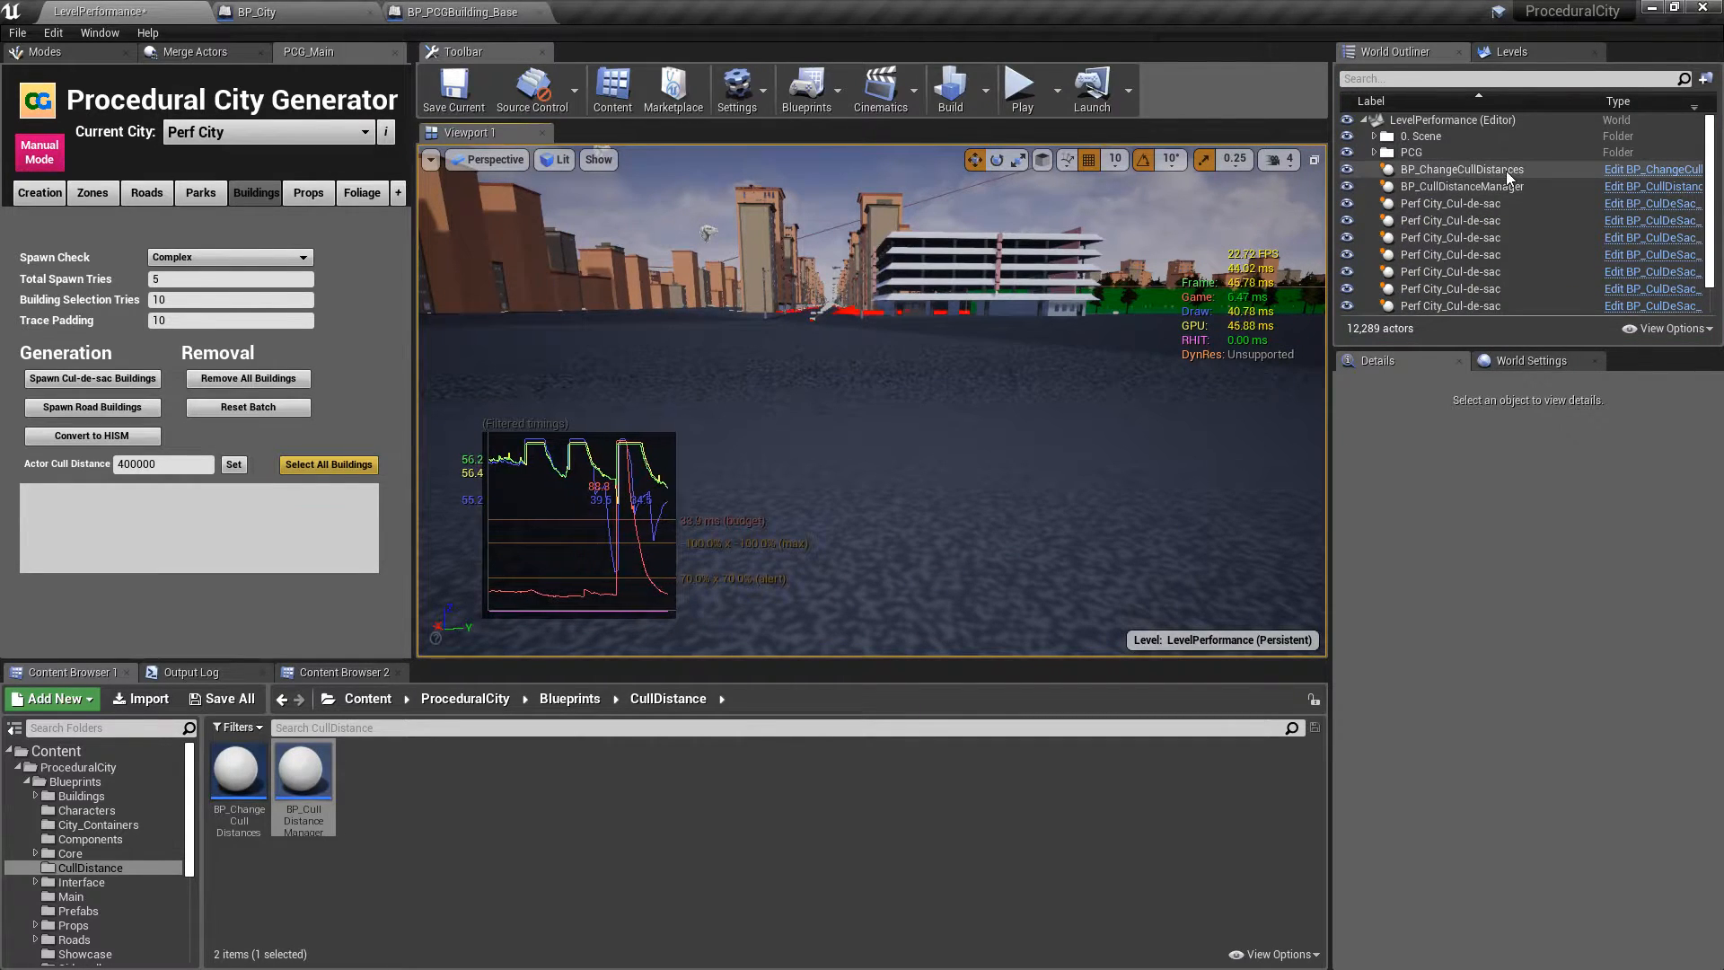
Duplicate the trigger, raise its Buildings Cull Distance and toggle prop changes
{"action": "left_click", "coordinate": [1460, 168]}
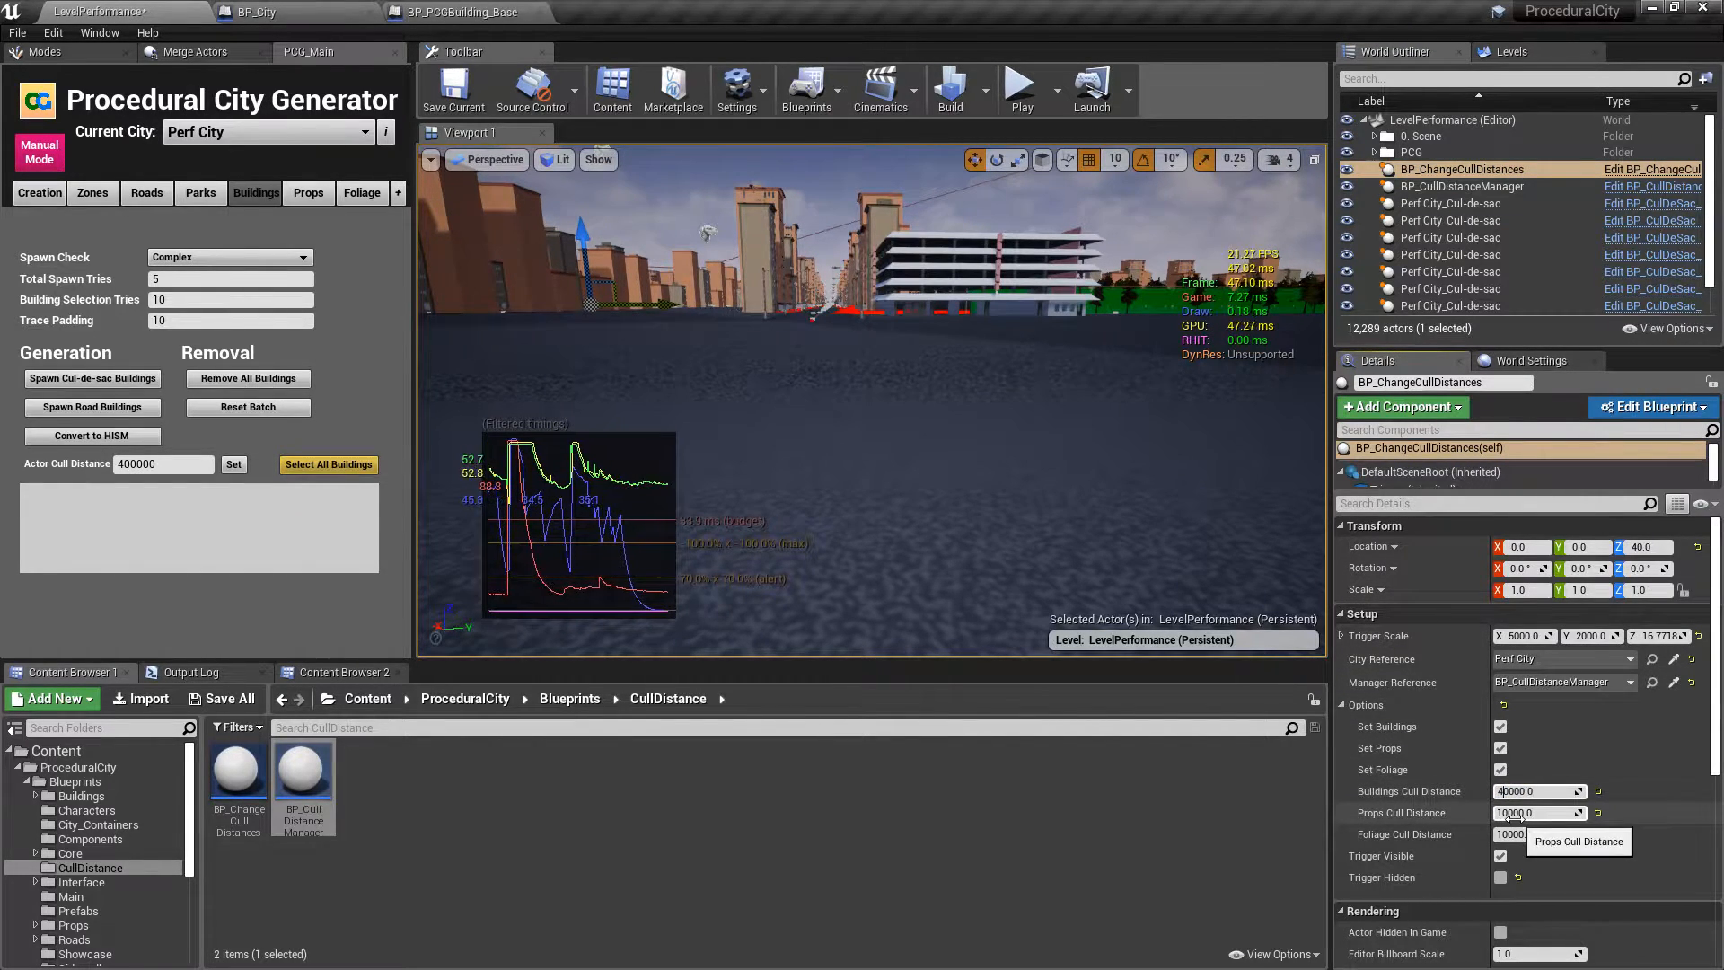
{"action": "left_click", "coordinate": [1539, 790]}
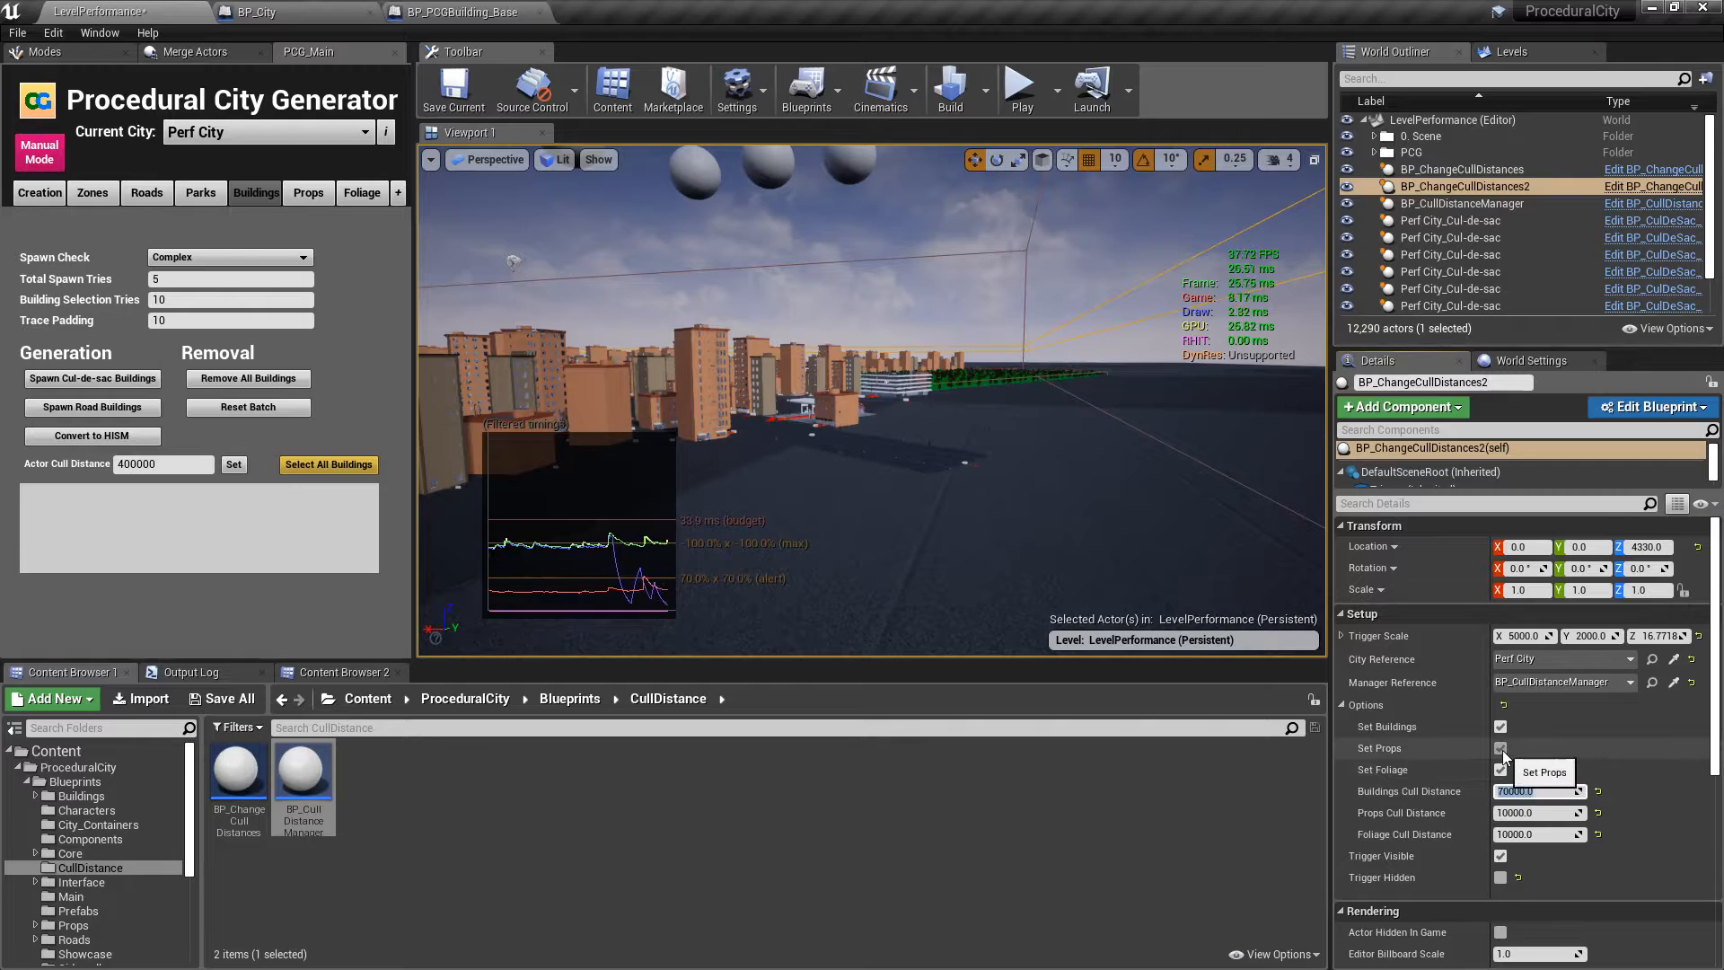
{"action": "left_click", "coordinate": [1501, 748]}
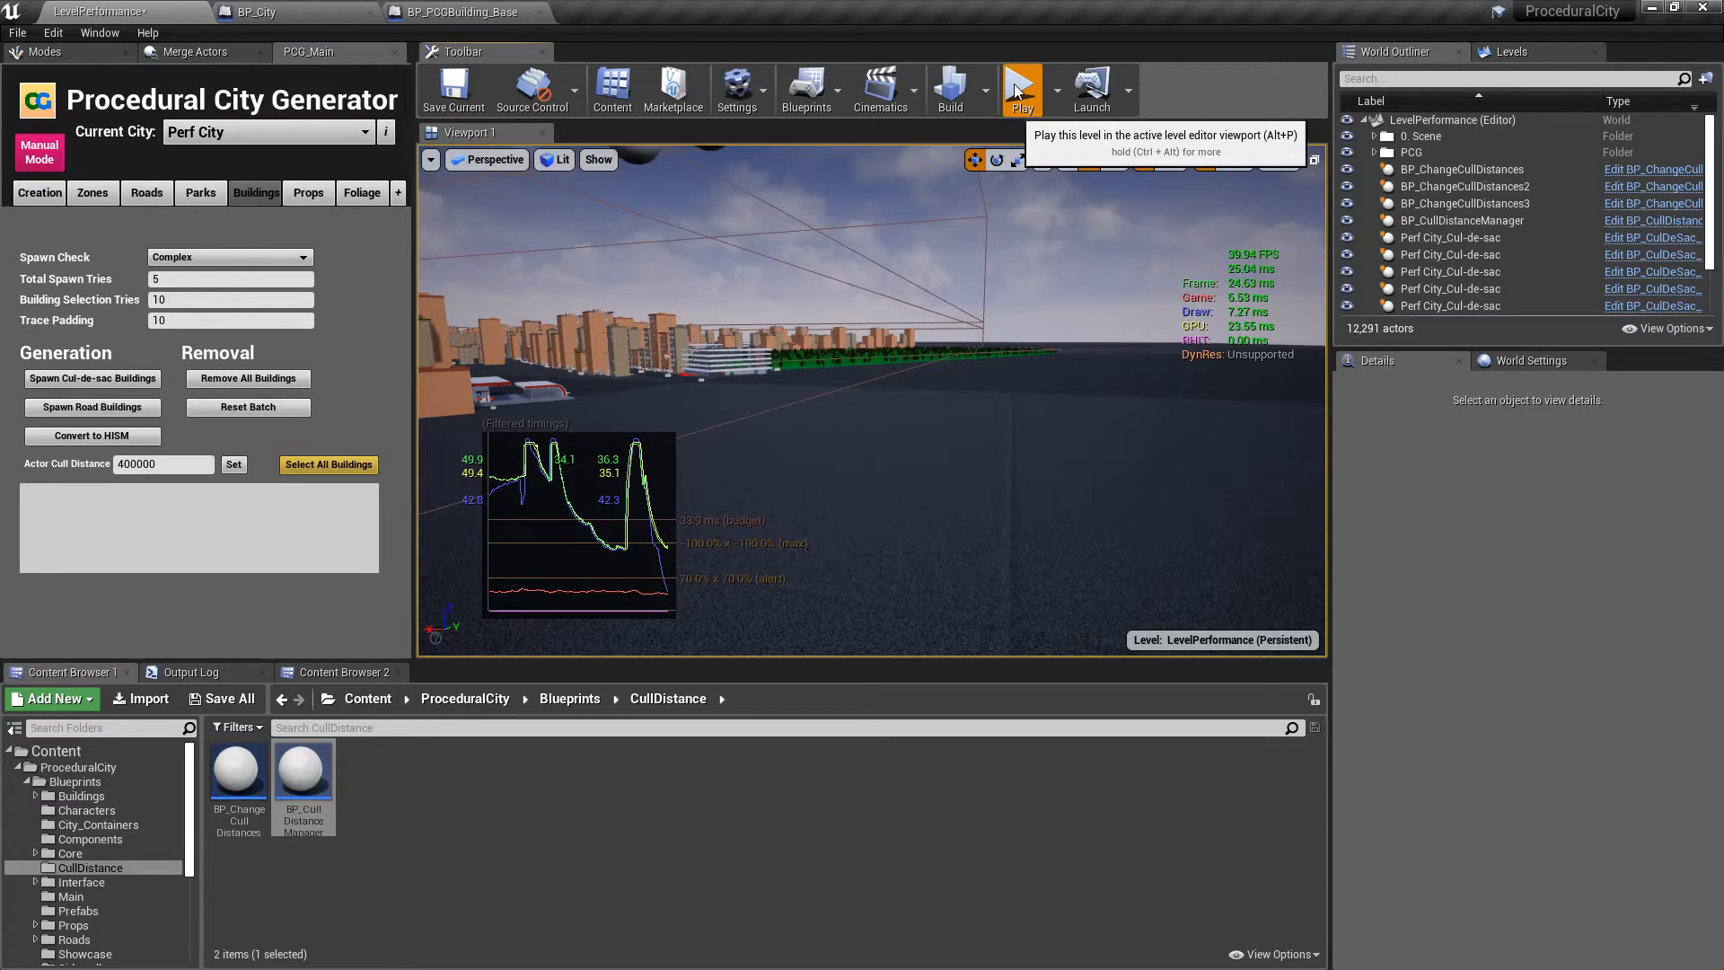
{"action": "left_click", "coordinate": [1020, 88]}
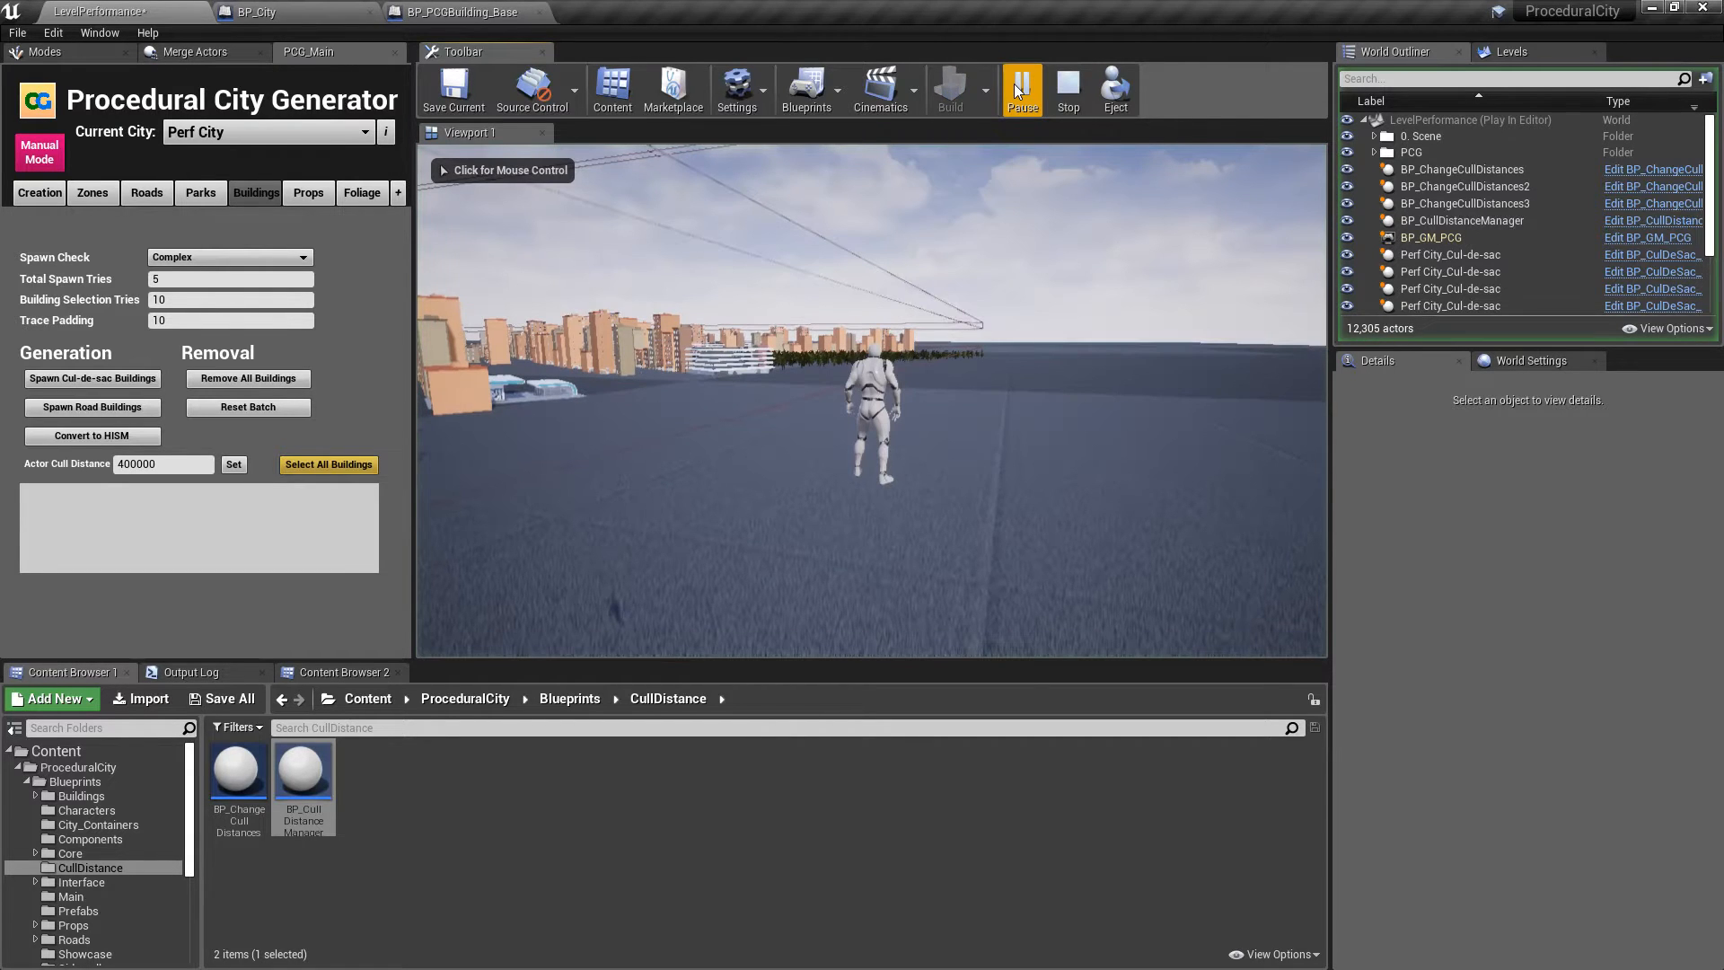
{"action": "left_click", "coordinate": [1020, 89]}
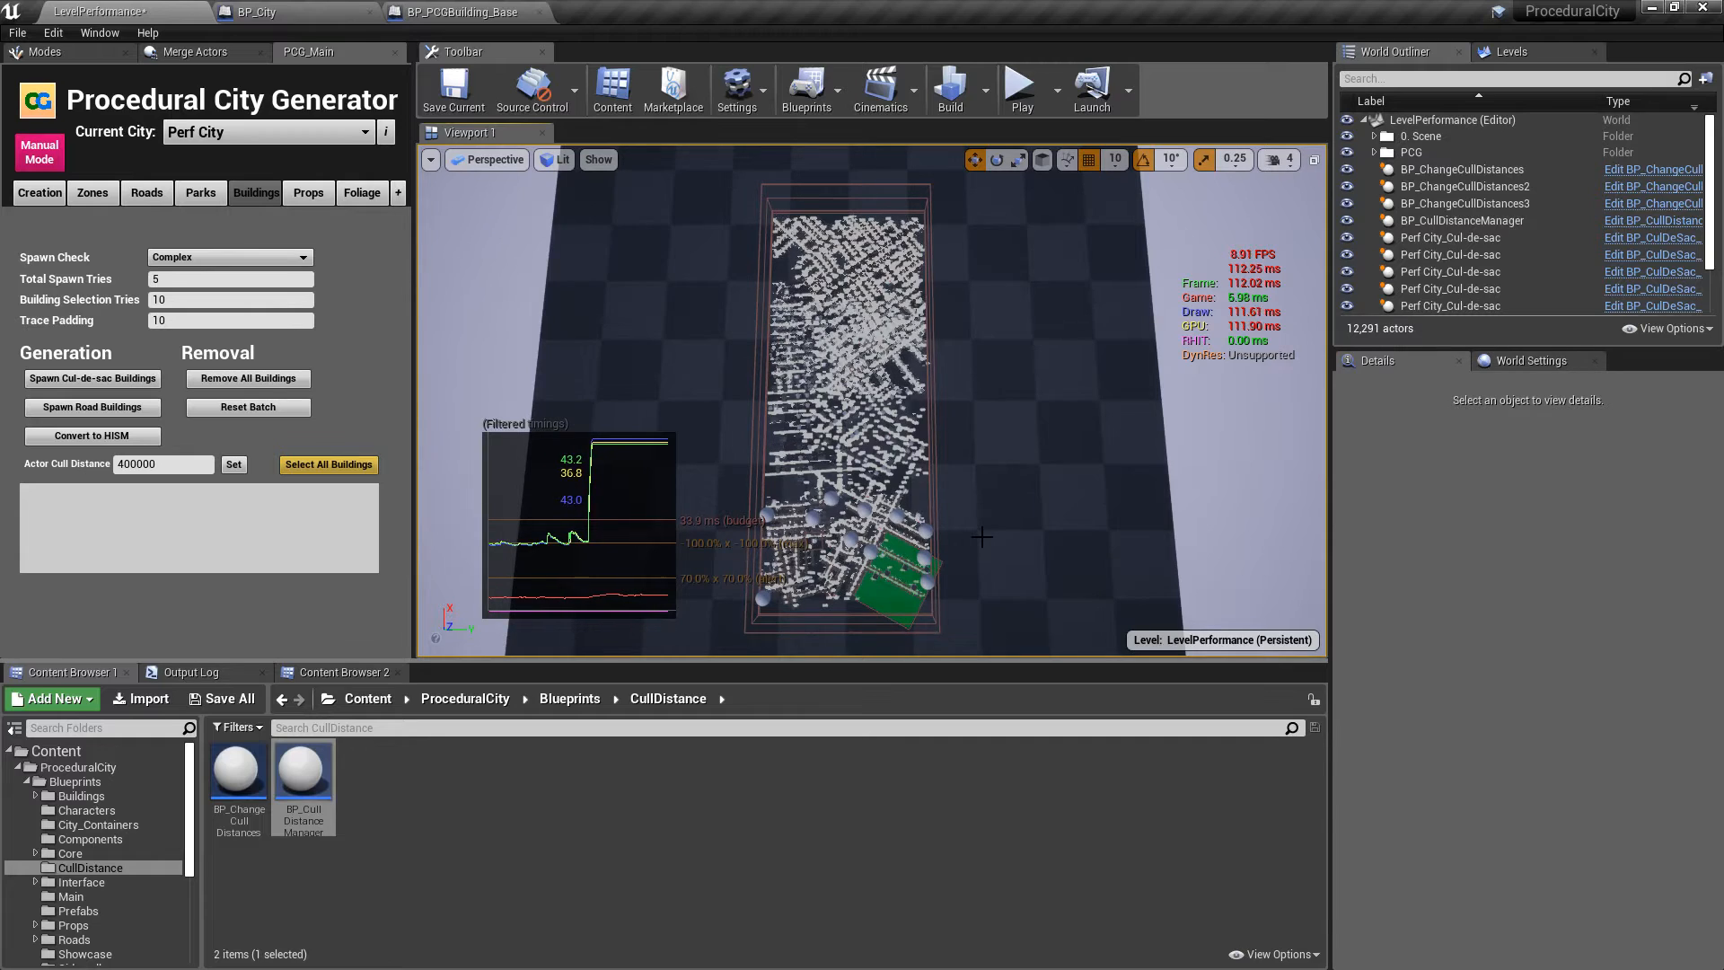
{"action": "left_click", "coordinate": [248, 379]}
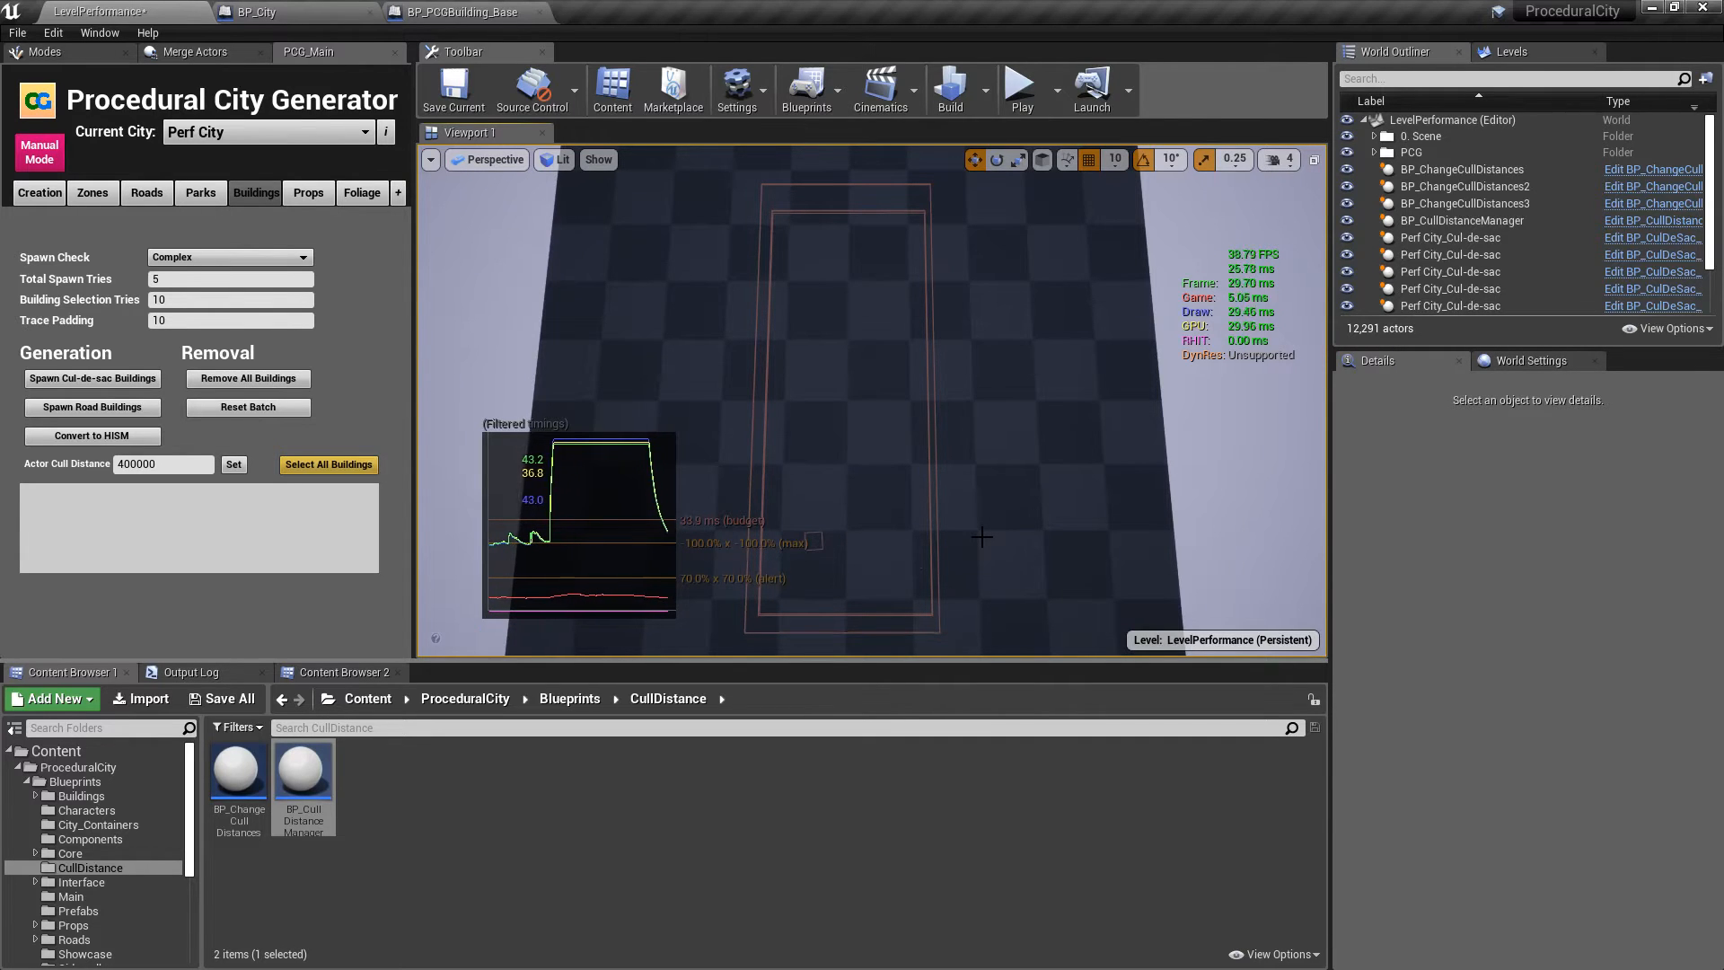